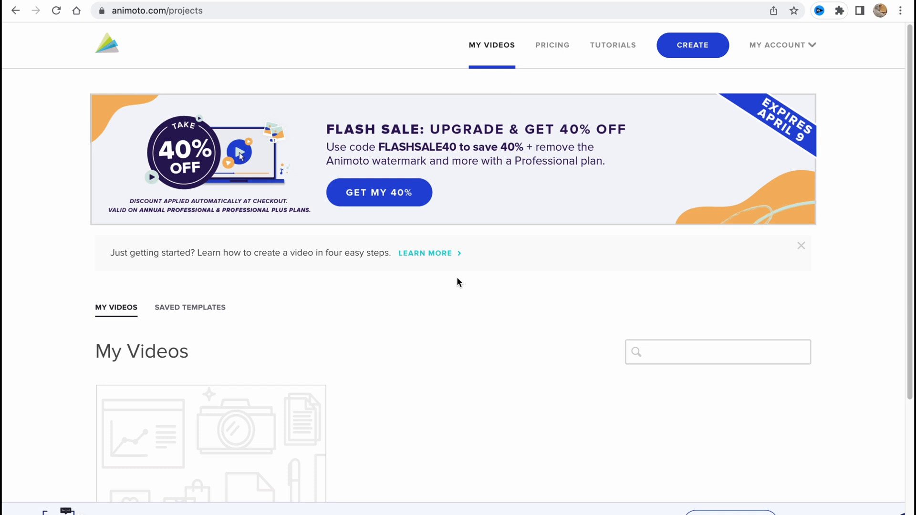
pyautogui.moveTo(444, 282)
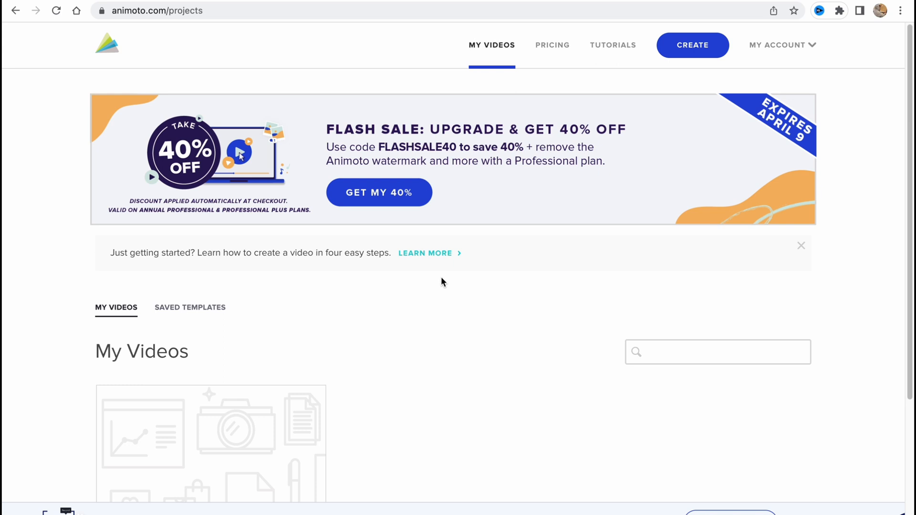
pyautogui.moveTo(217, 66)
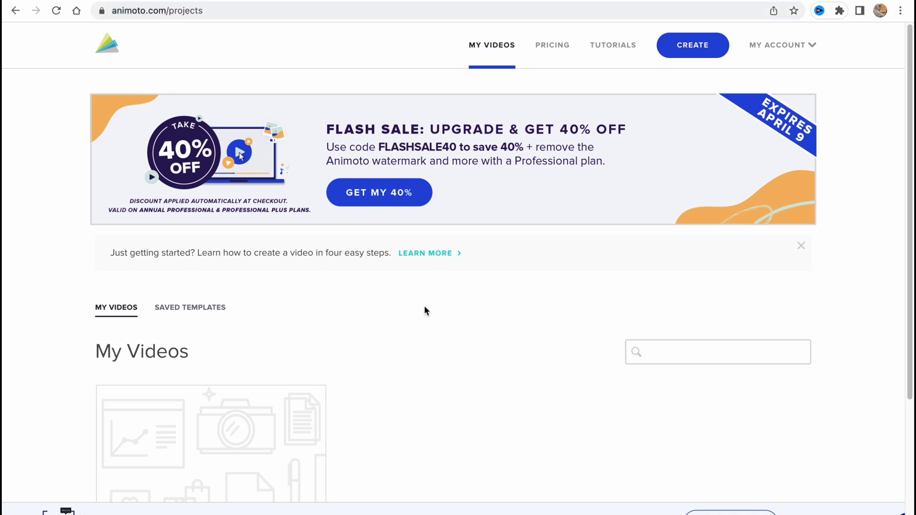
pyautogui.moveTo(781, 192)
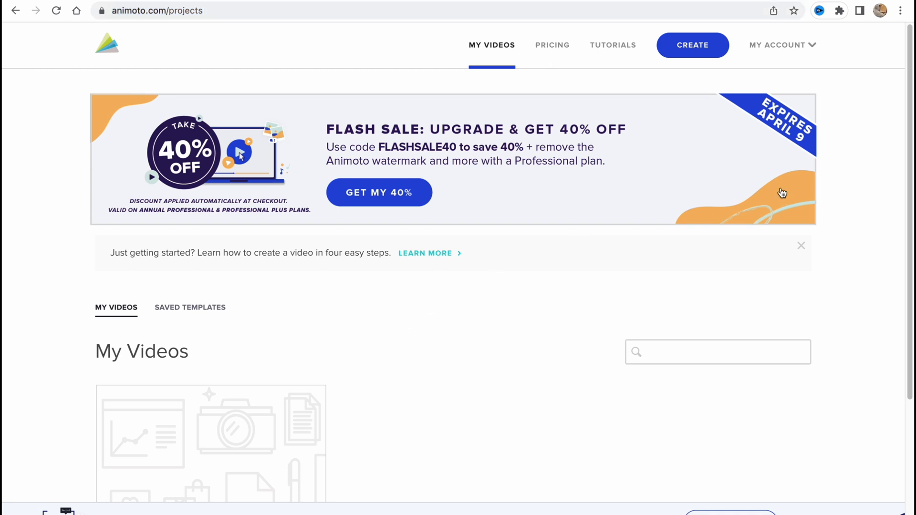
# Reload the My Videos list from the account menu and look through it
pyautogui.click(781, 44)
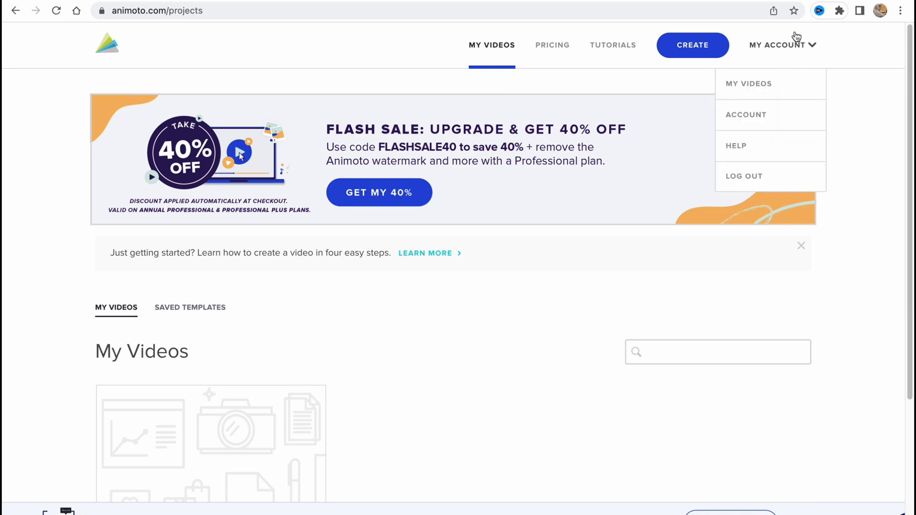
pyautogui.moveTo(782, 45)
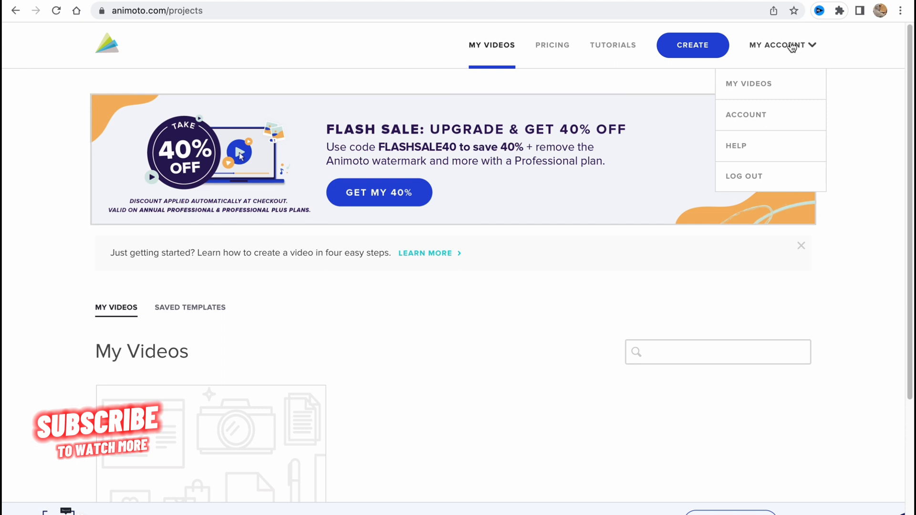
pyautogui.moveTo(809, 47)
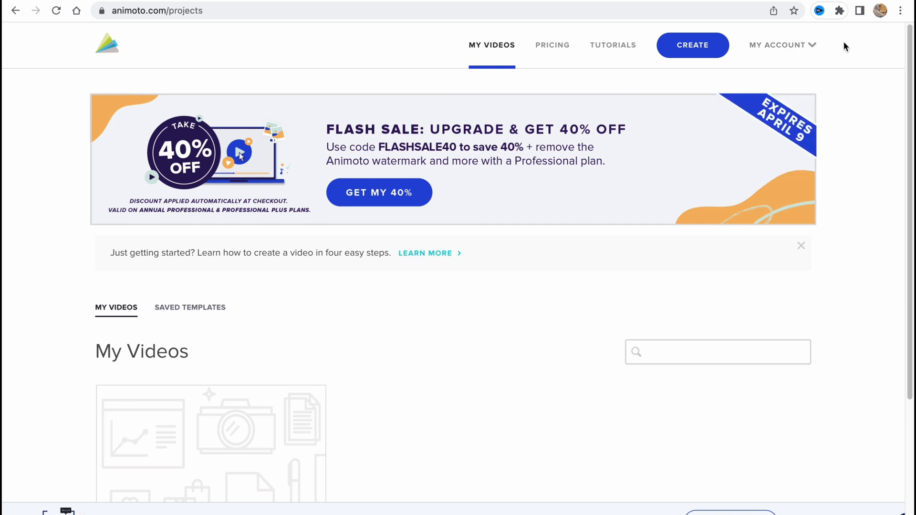
pyautogui.moveTo(595, 198)
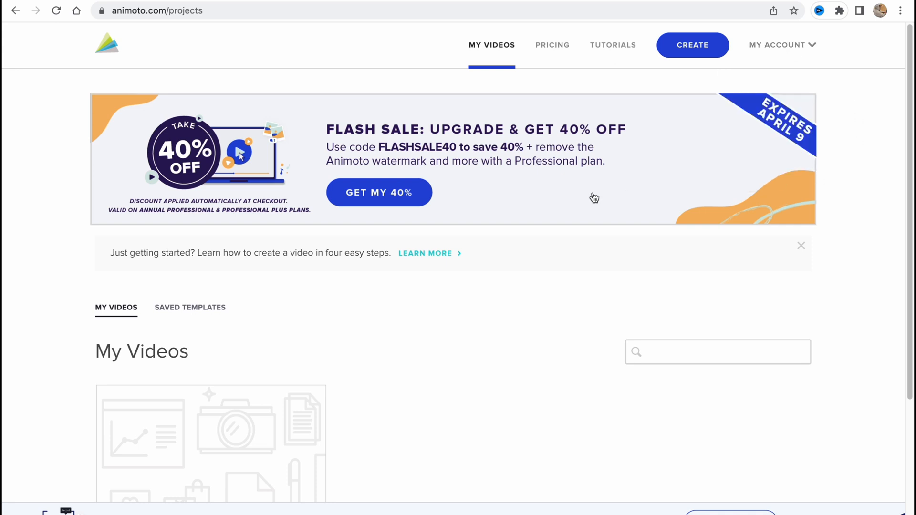
pyautogui.moveTo(110, 46)
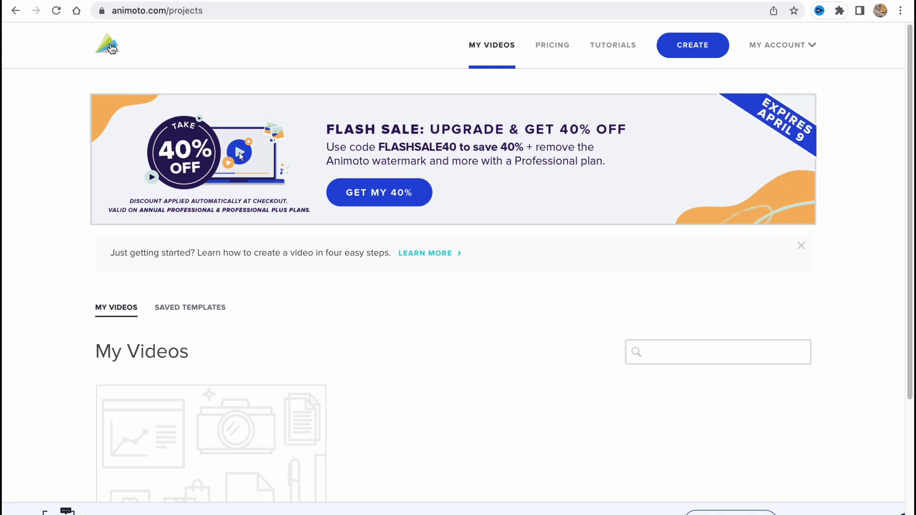
pyautogui.moveTo(689, 315)
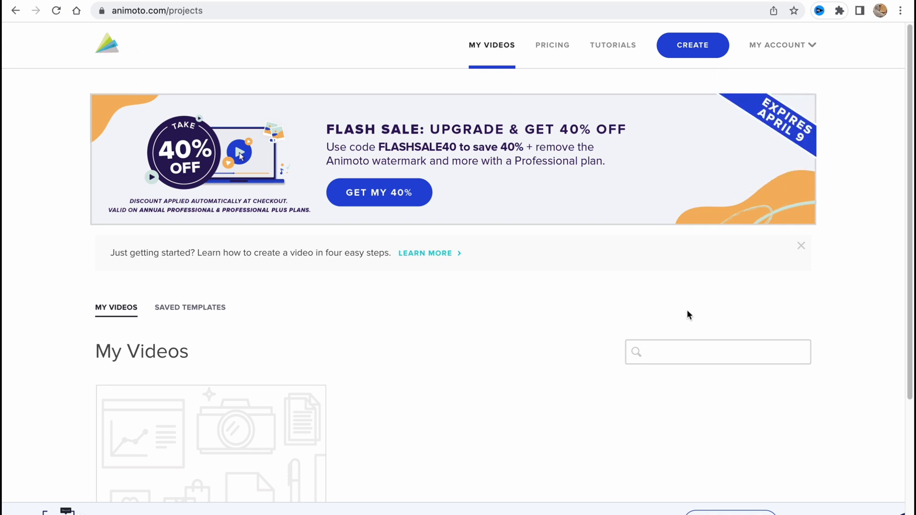
pyautogui.scroll(-3)
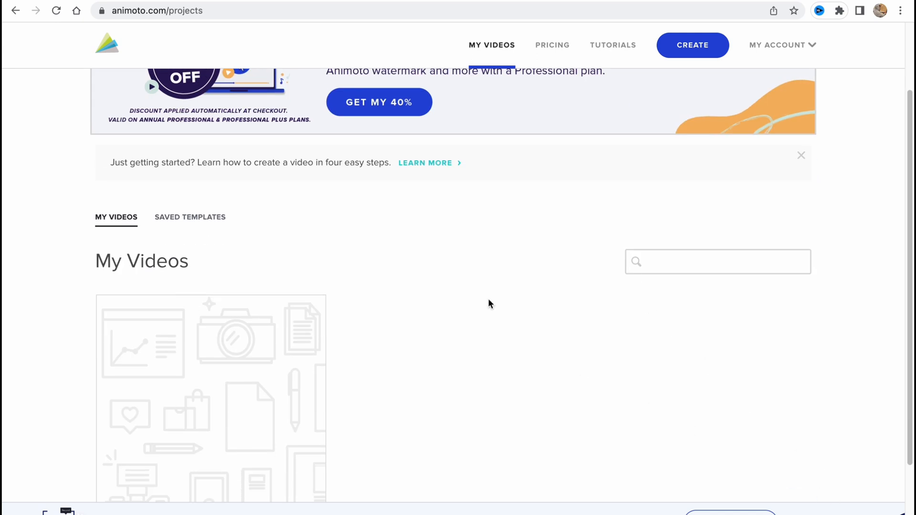
pyautogui.scroll(3)
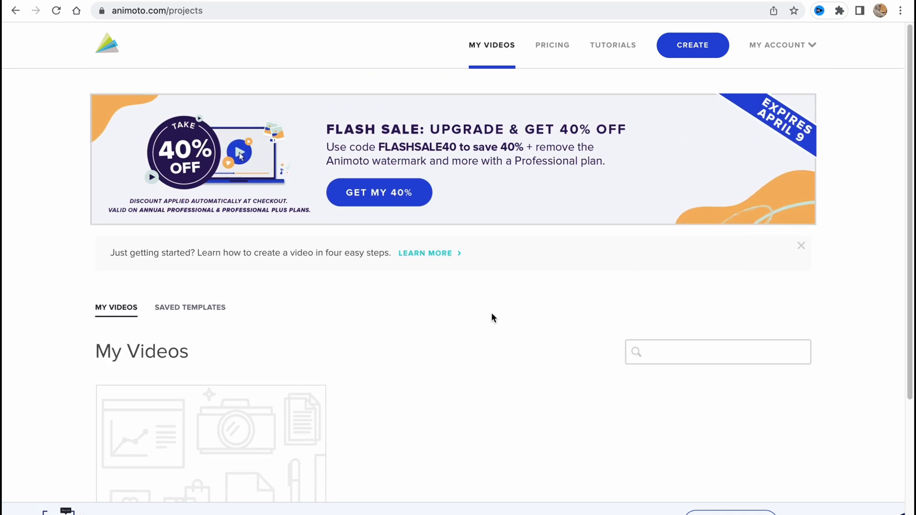
pyautogui.moveTo(153, 324)
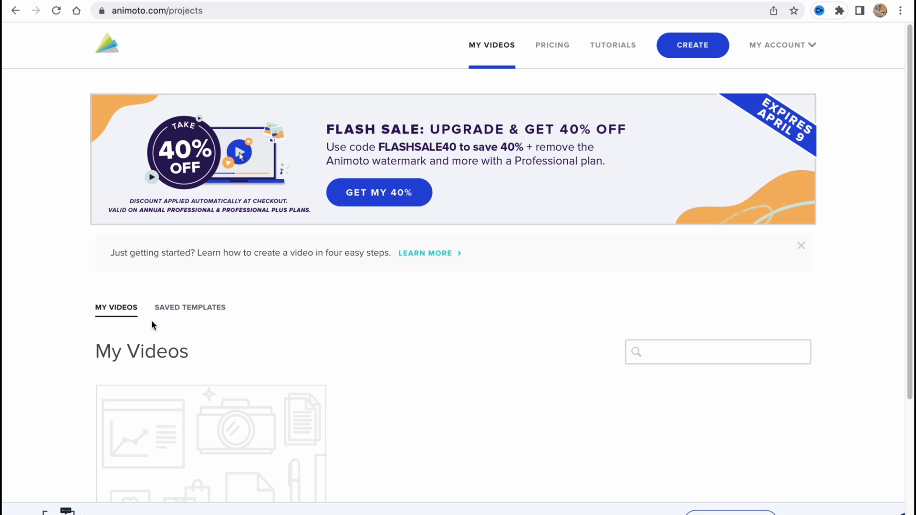
pyautogui.moveTo(425, 309)
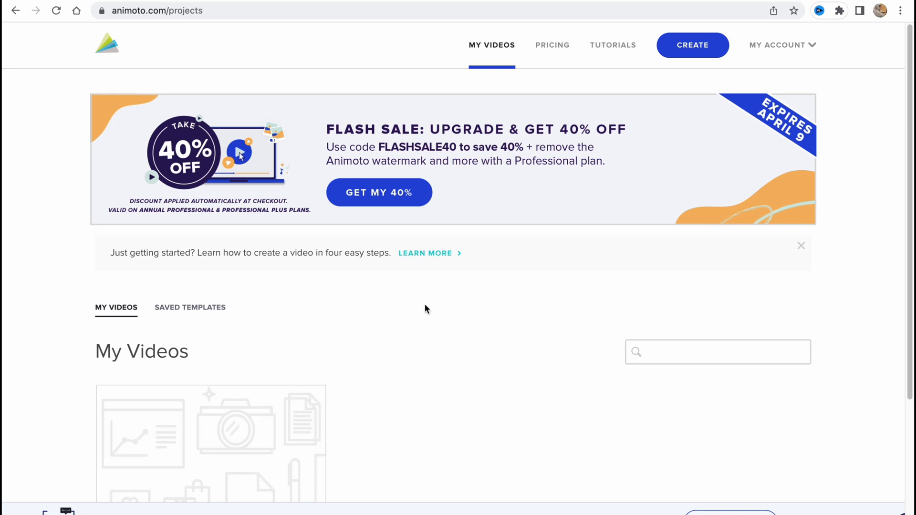
pyautogui.scroll(-3)
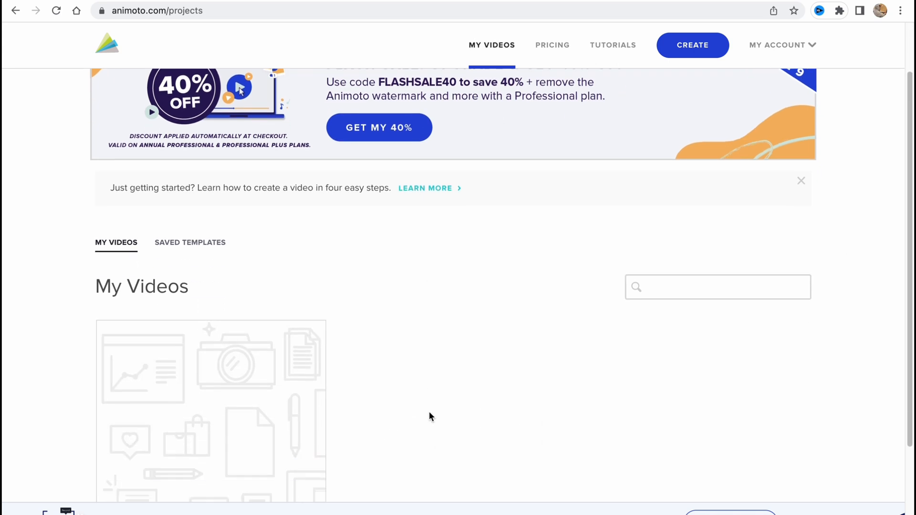
pyautogui.scroll(-3)
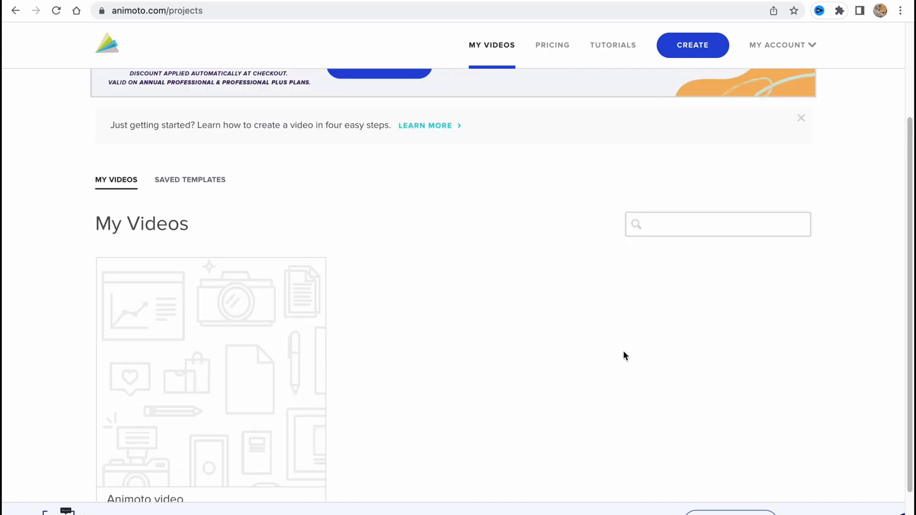
pyautogui.scroll(3)
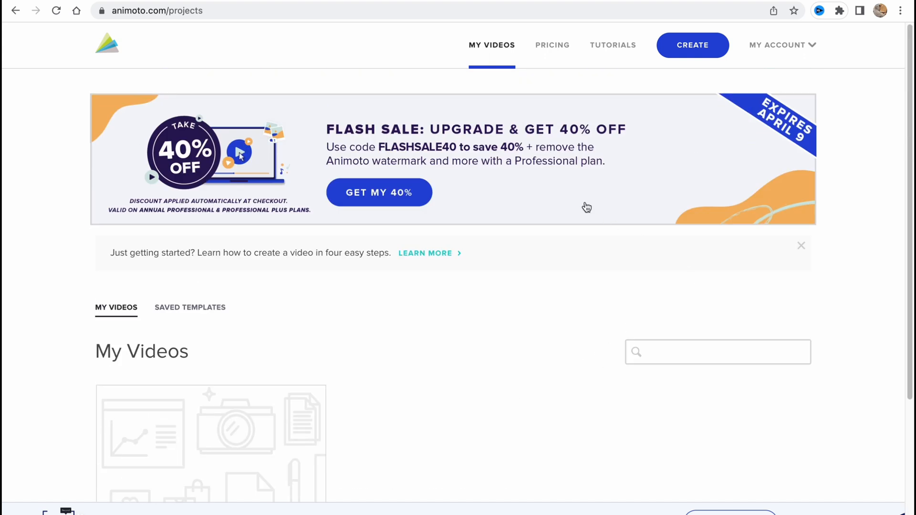
pyautogui.moveTo(496, 172)
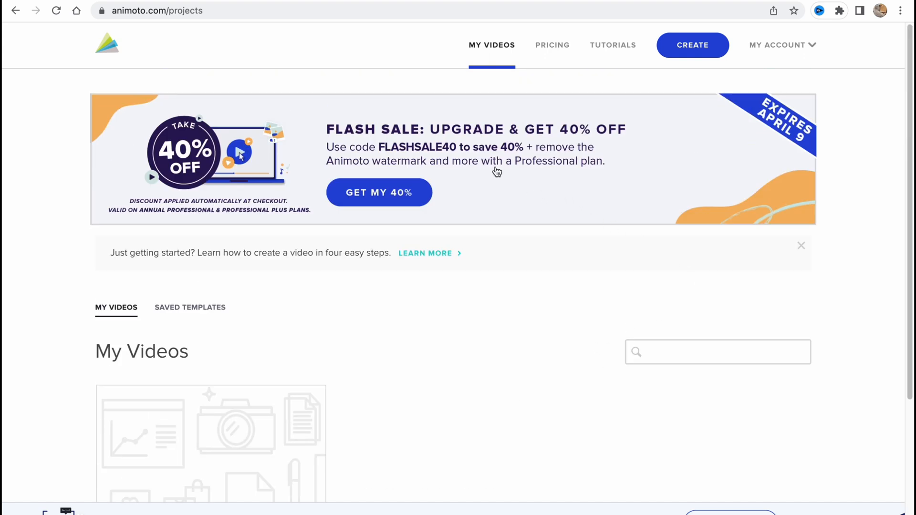
pyautogui.moveTo(100, 50)
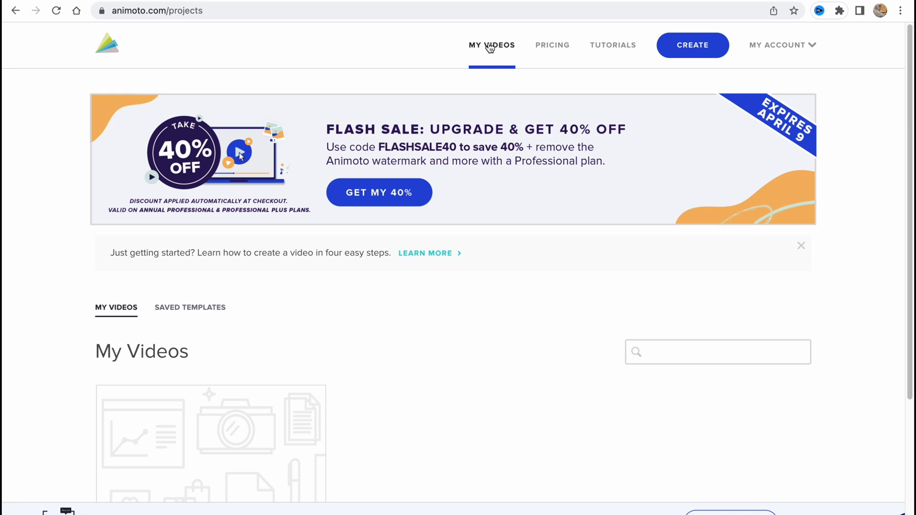
pyautogui.moveTo(597, 51)
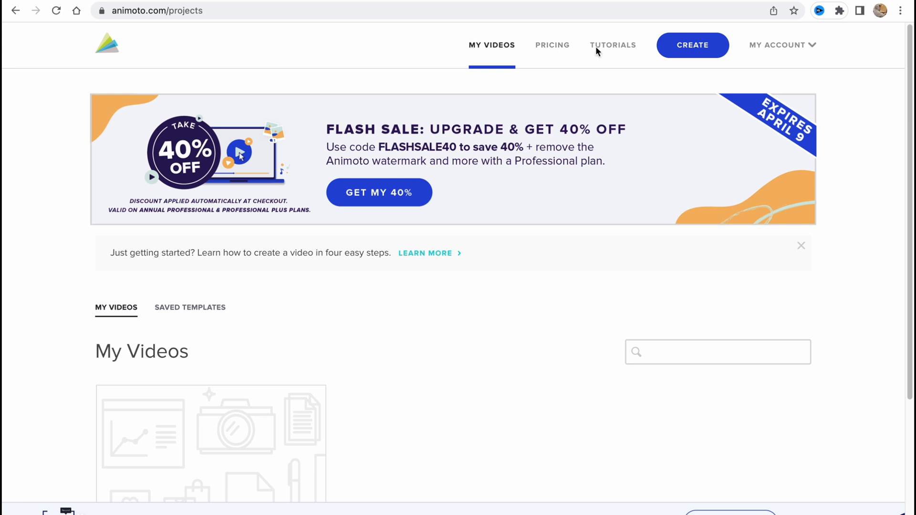
pyautogui.click(781, 45)
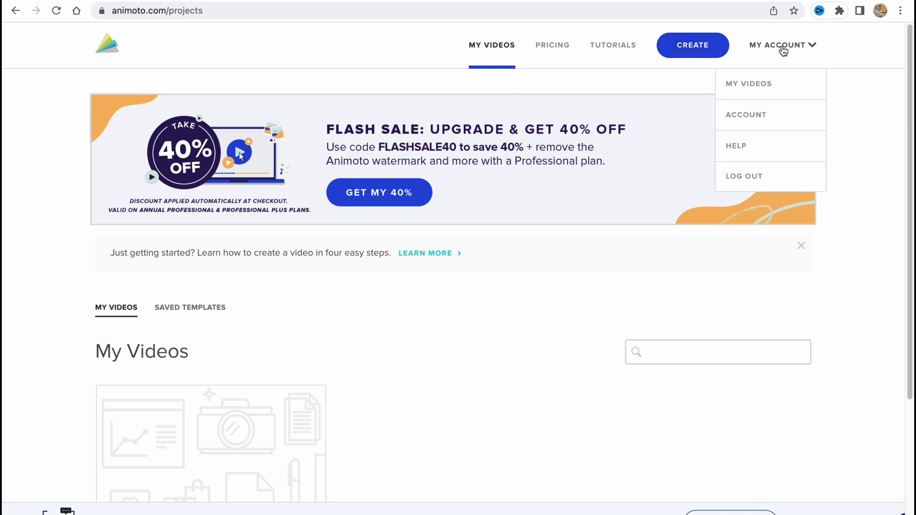
pyautogui.click(748, 83)
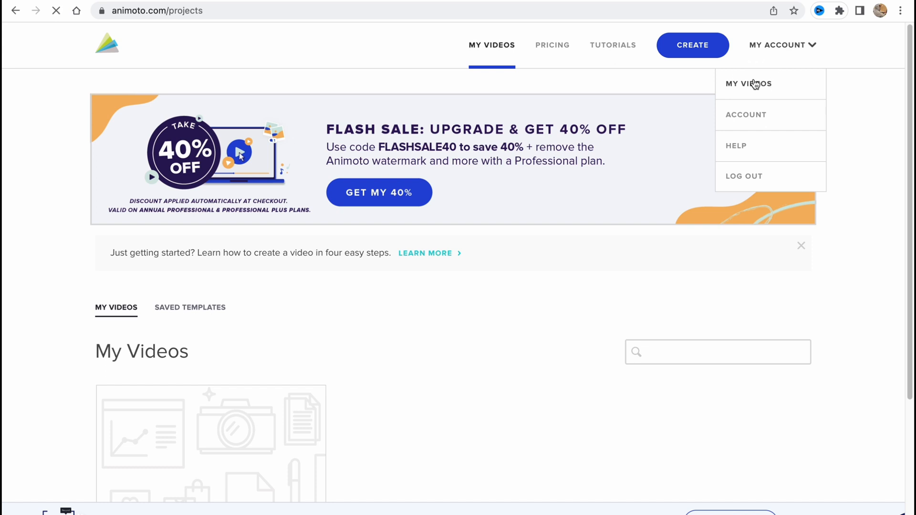
pyautogui.moveTo(748, 123)
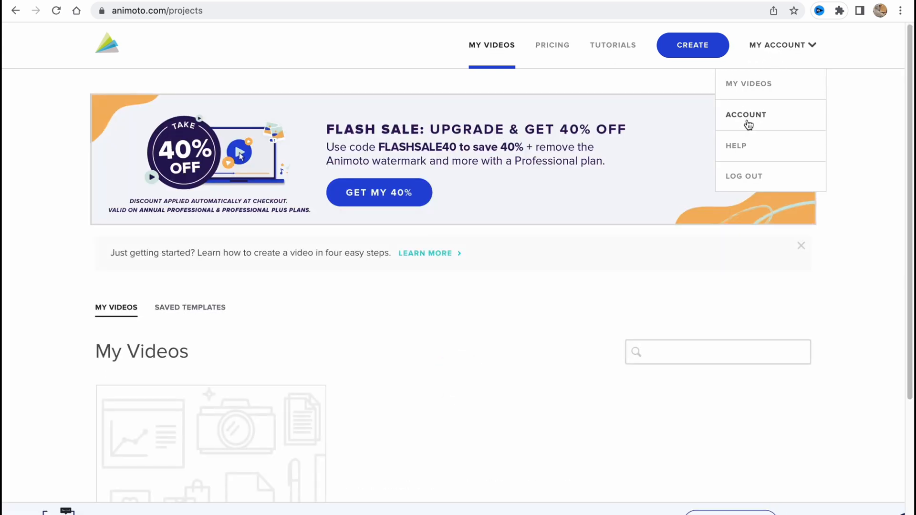
pyautogui.click(454, 304)
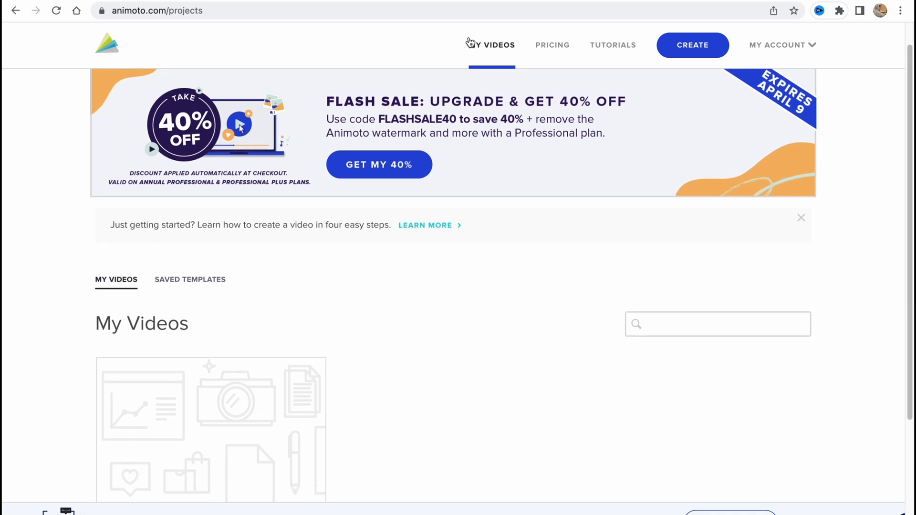
pyautogui.scroll(-3)
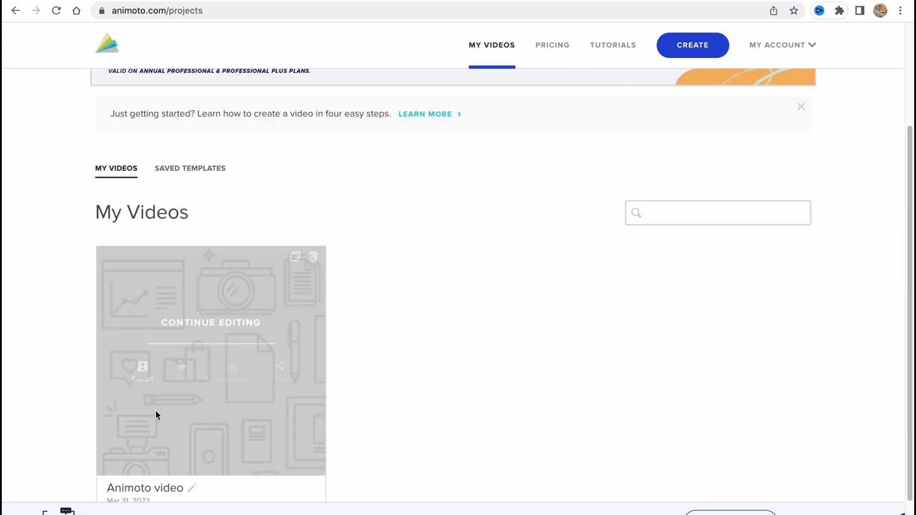
pyautogui.moveTo(488, 238)
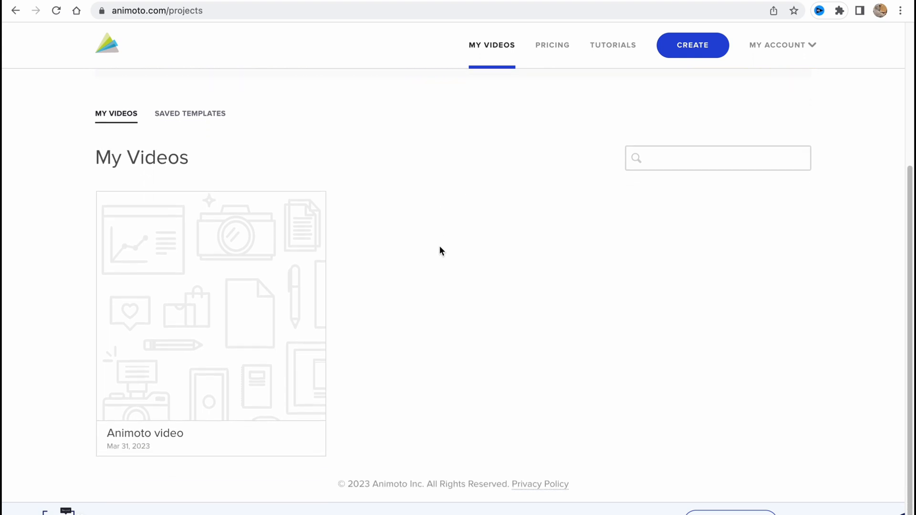
pyautogui.moveTo(141, 259)
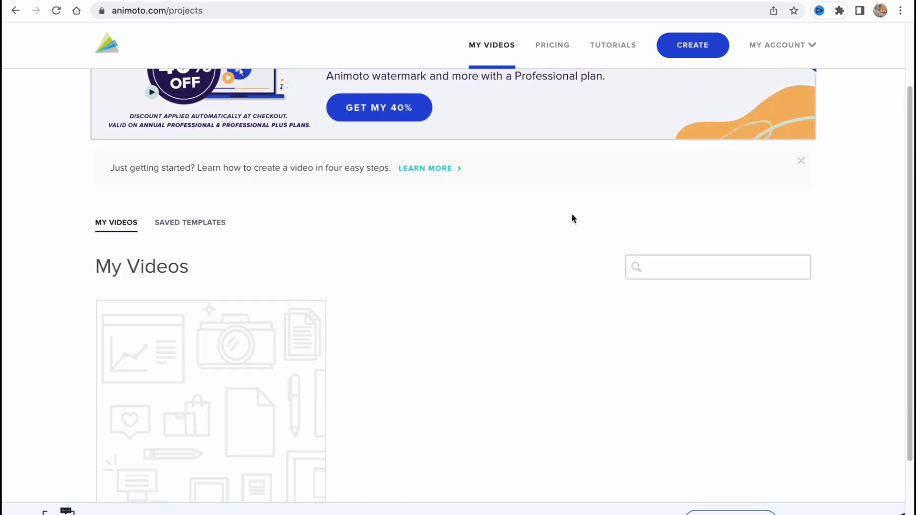
pyautogui.moveTo(370, 252)
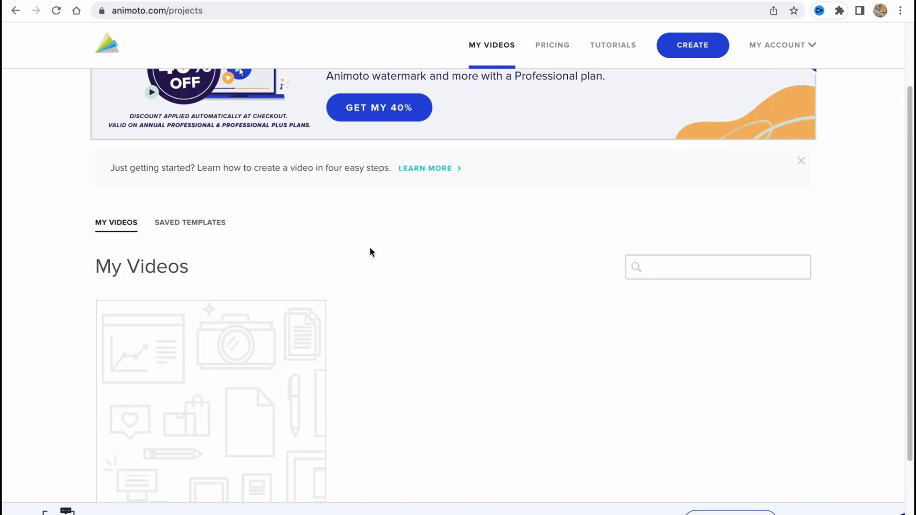
# Visit saved templates and the tutorials centre, then bring up the Create menu of video types
pyautogui.click(190, 222)
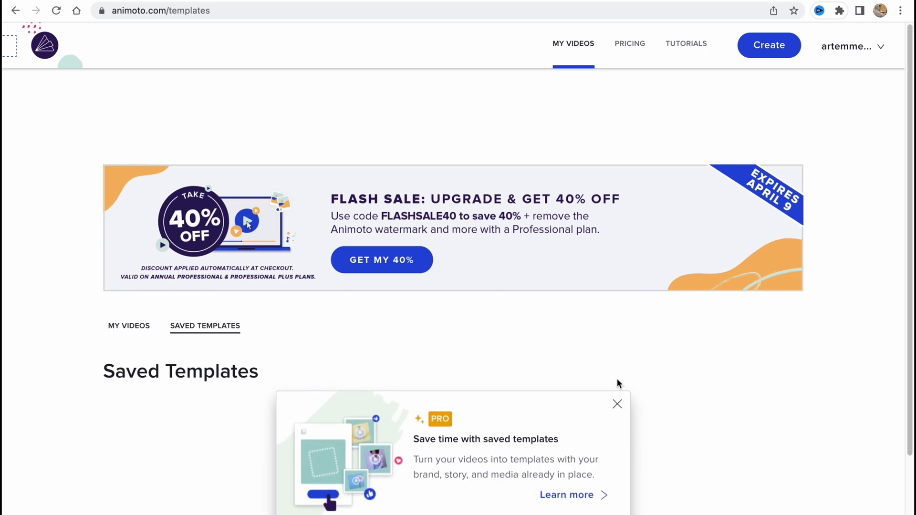
pyautogui.click(617, 404)
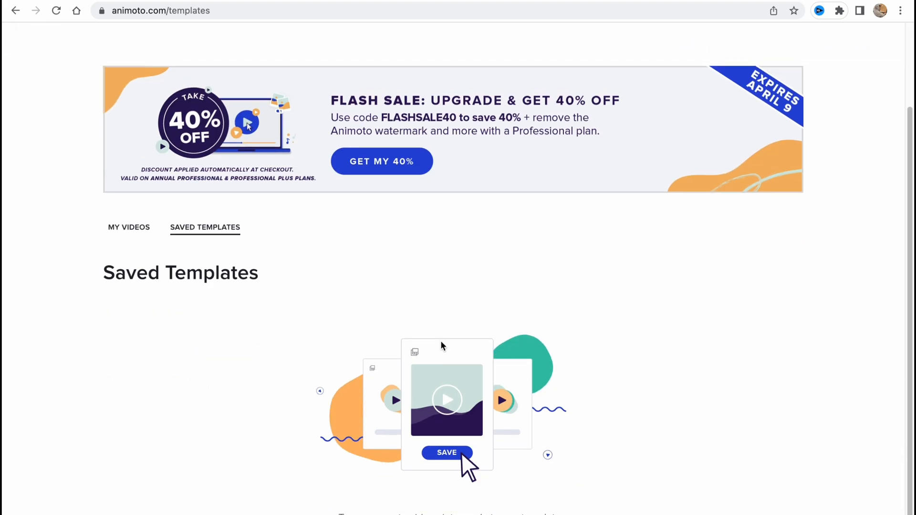
pyautogui.scroll(3)
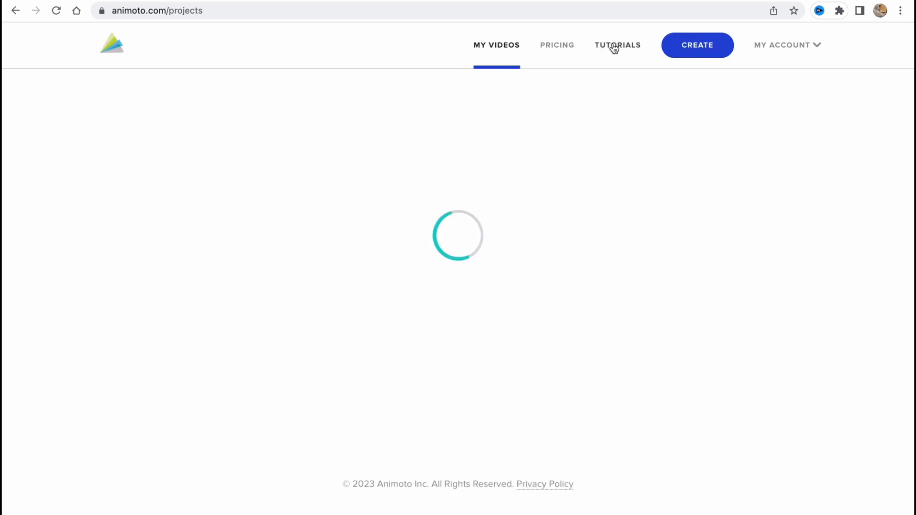
pyautogui.click(617, 45)
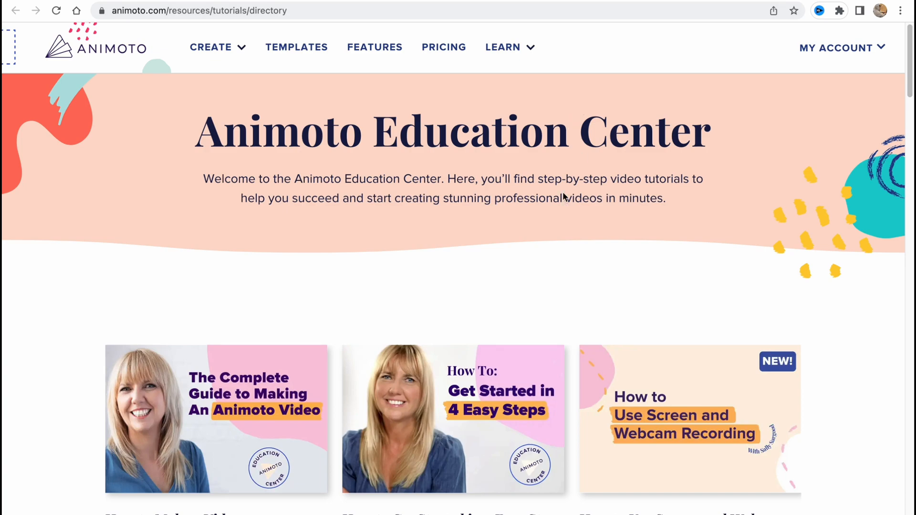
pyautogui.scroll(-3)
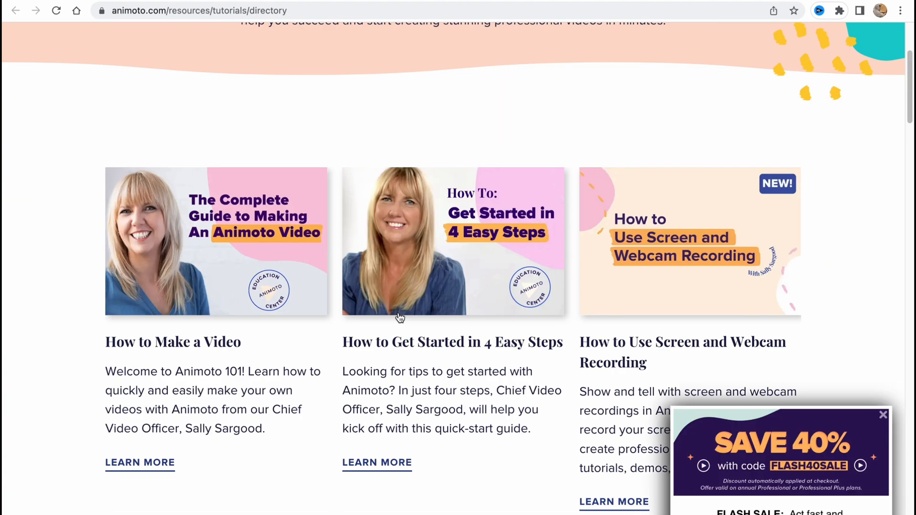
pyautogui.scroll(-3)
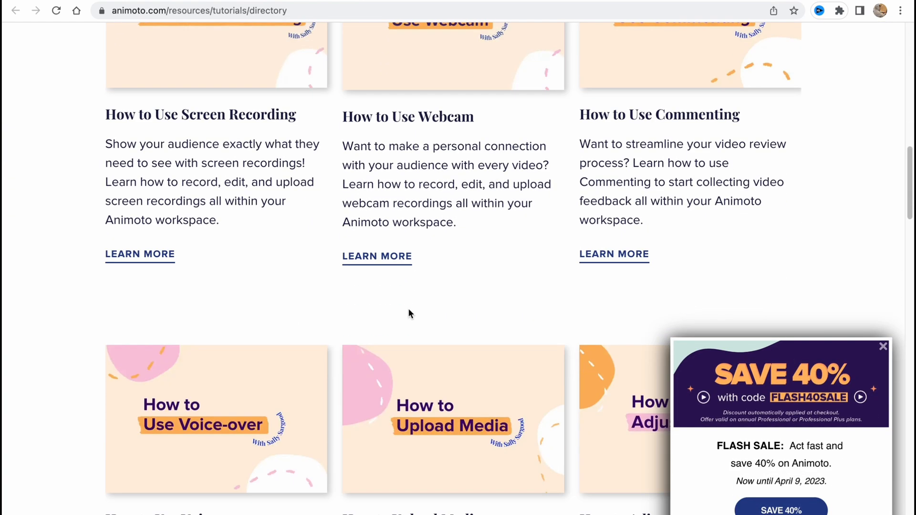
pyautogui.scroll(-3)
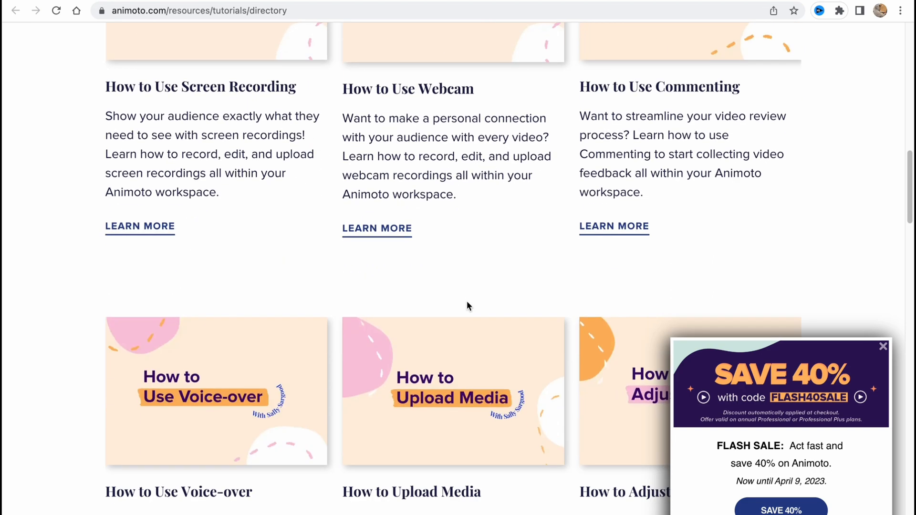
pyautogui.scroll(3)
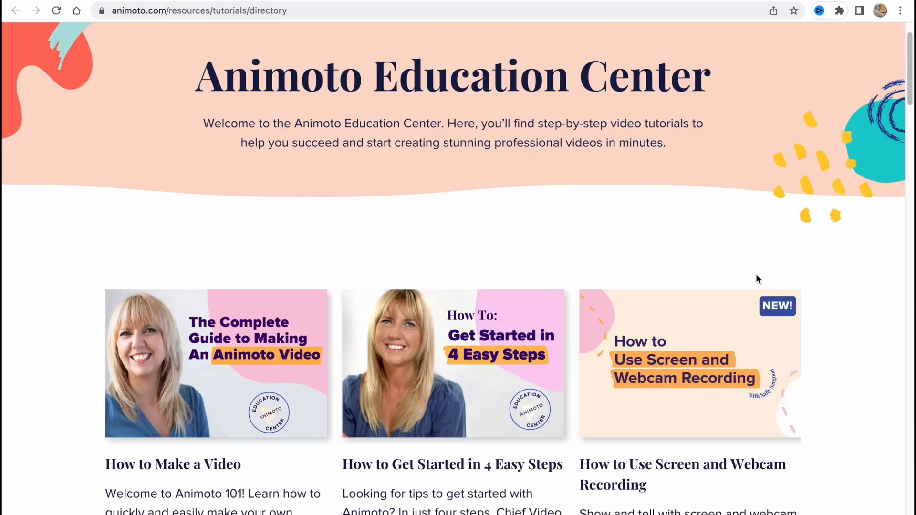
pyautogui.scroll(3)
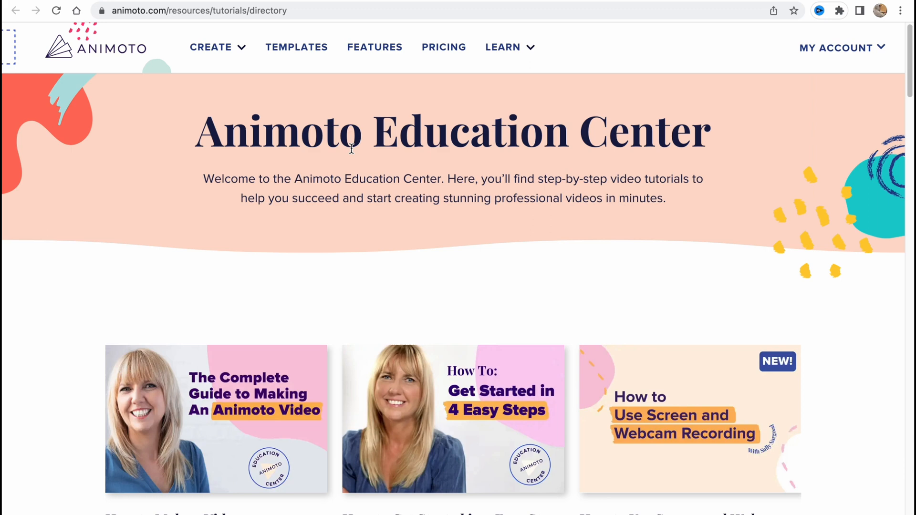
pyautogui.moveTo(614, 219)
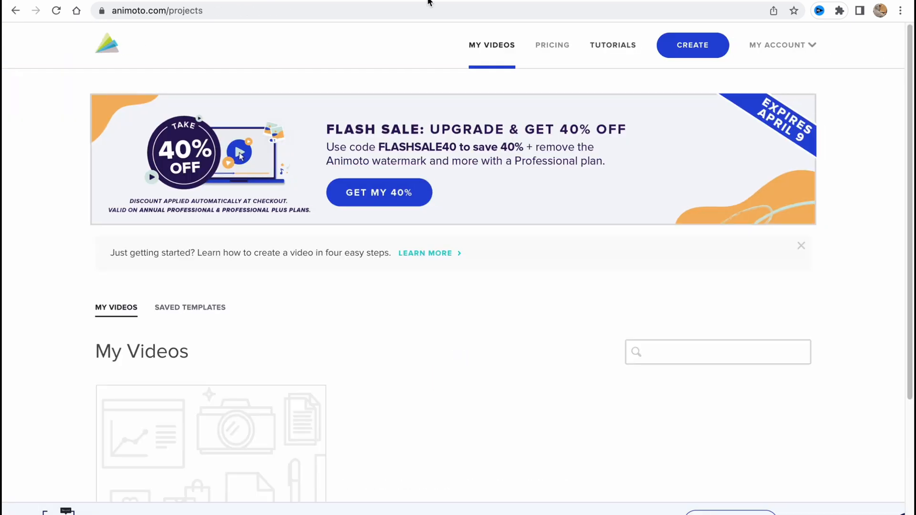
pyautogui.click(613, 45)
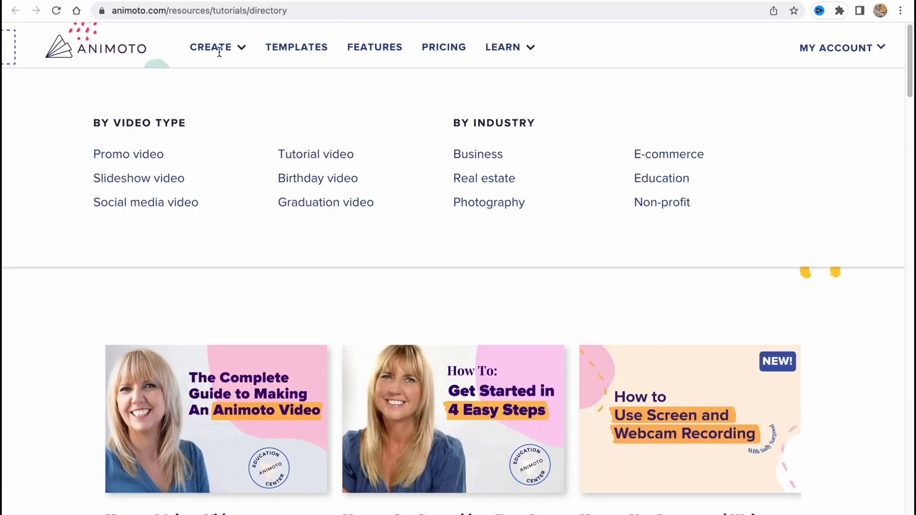
pyautogui.moveTo(140, 110)
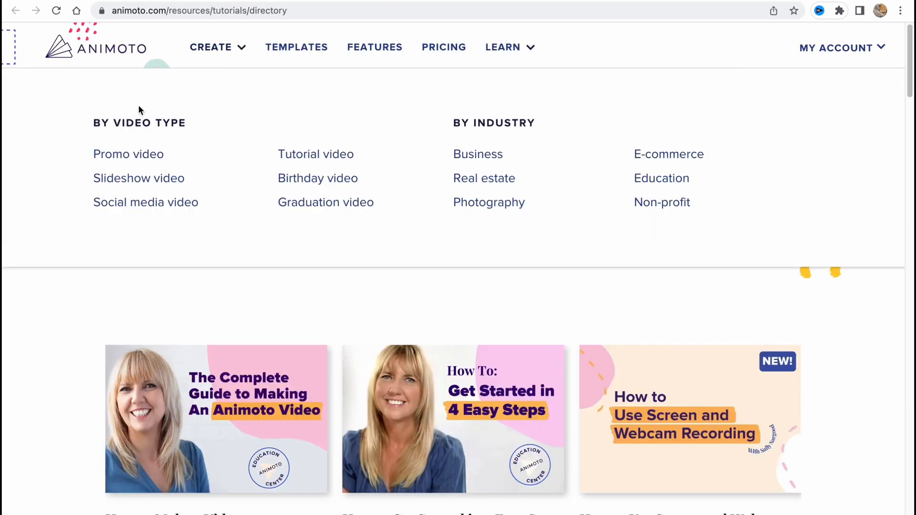
pyautogui.moveTo(136, 123)
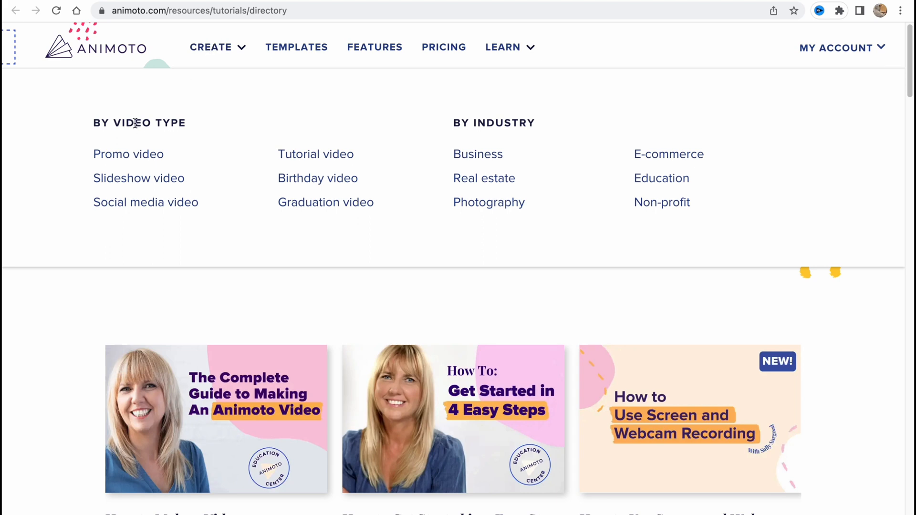
pyautogui.moveTo(128, 180)
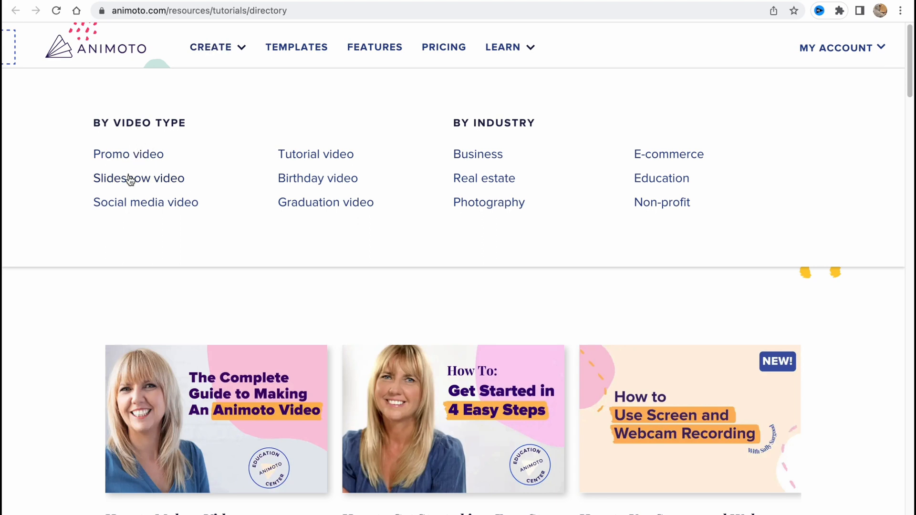
pyautogui.moveTo(308, 191)
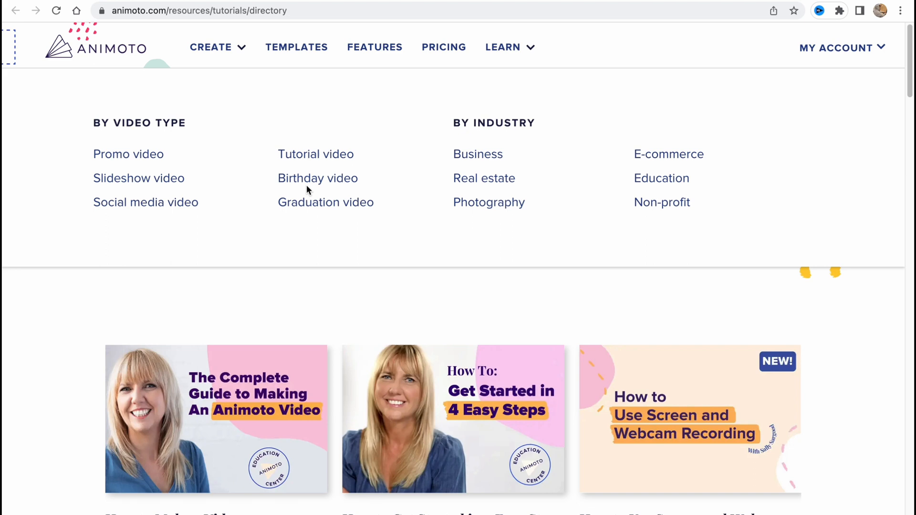
pyautogui.moveTo(311, 178)
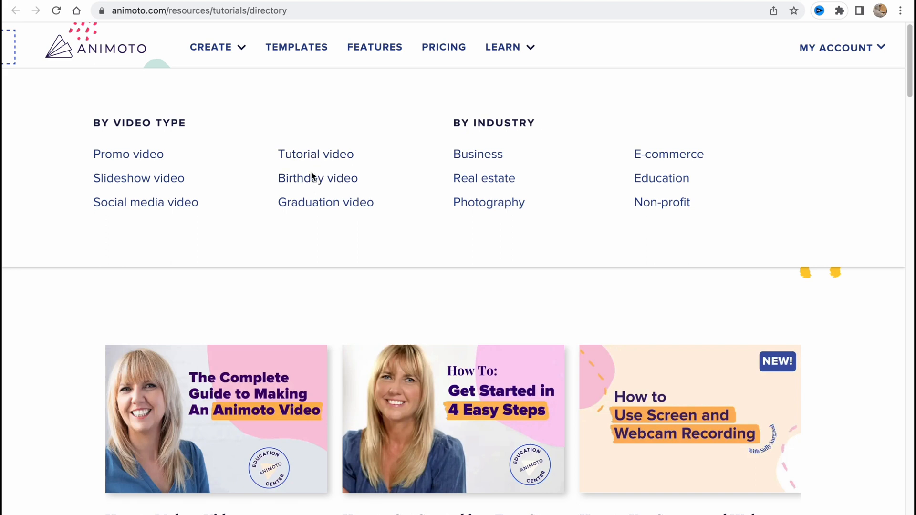
pyautogui.moveTo(476, 145)
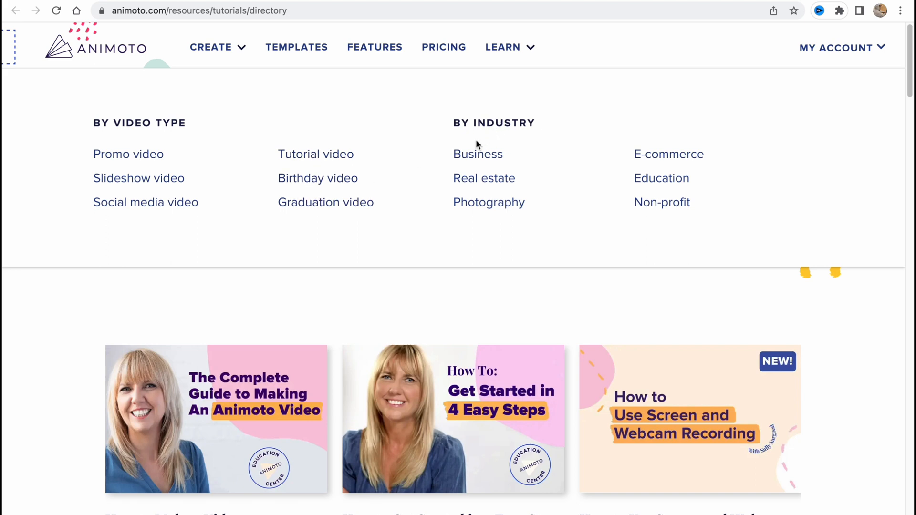
pyautogui.moveTo(546, 196)
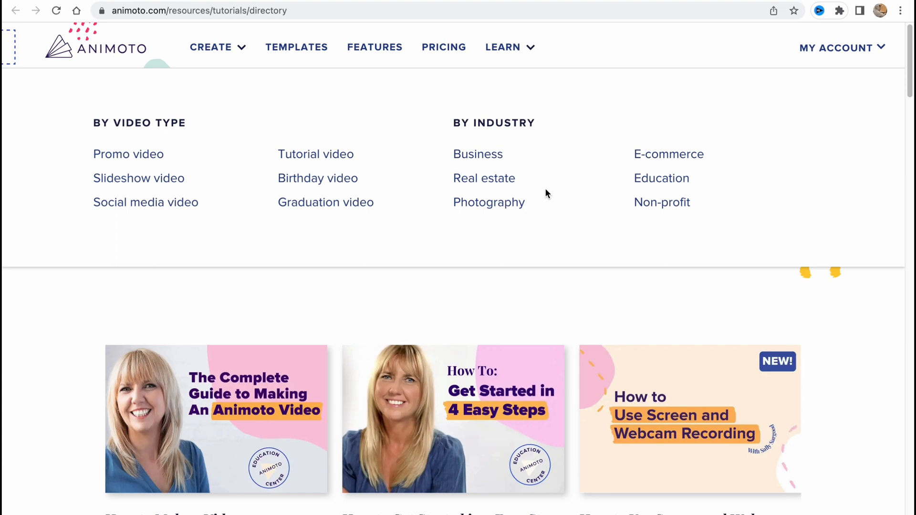
pyautogui.moveTo(471, 241)
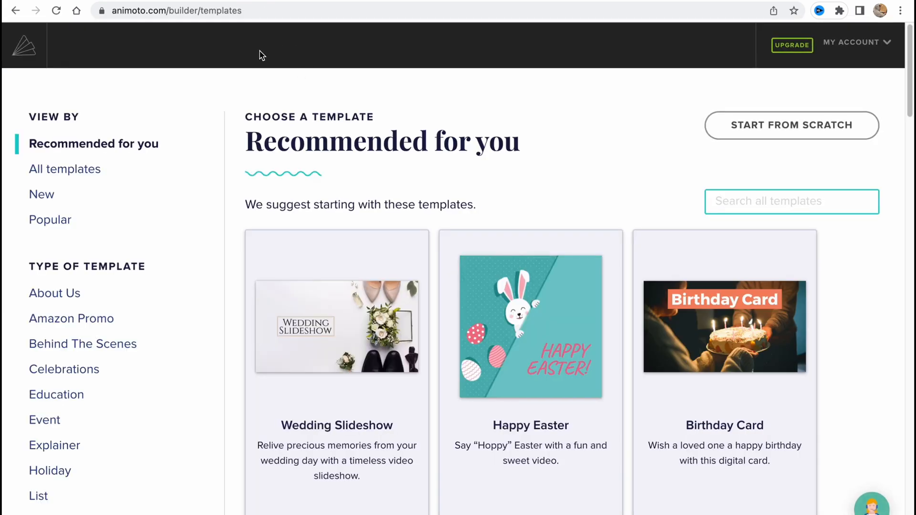
pyautogui.moveTo(352, 84)
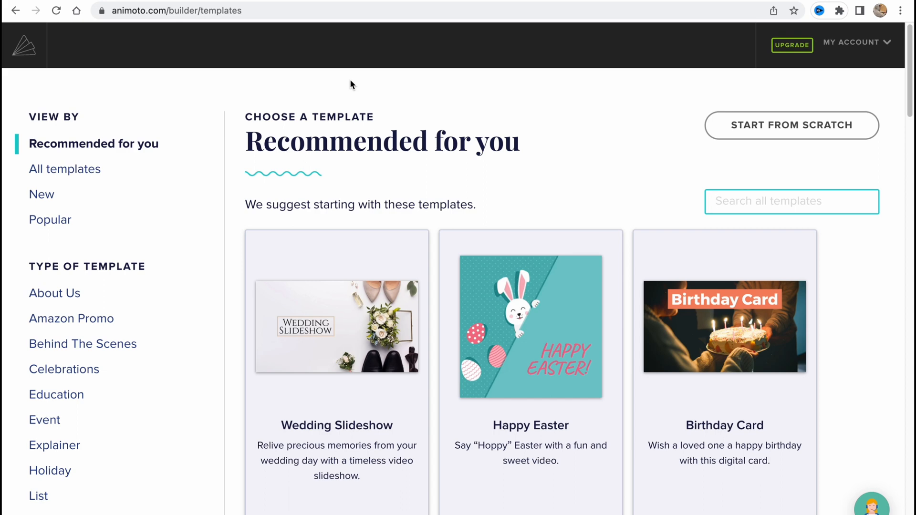
pyautogui.moveTo(130, 134)
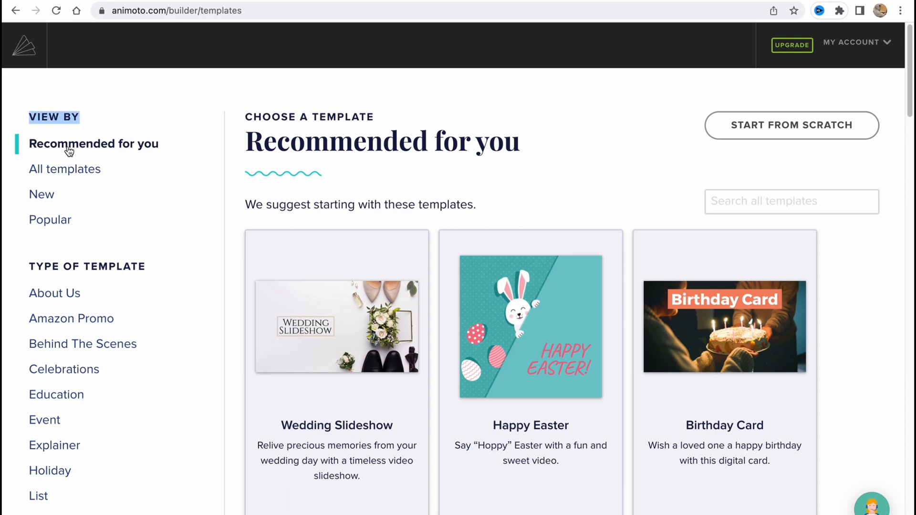
# Browse All, New, Popular and About Us collections, landing on the Amazon Promo templates
pyautogui.click(65, 169)
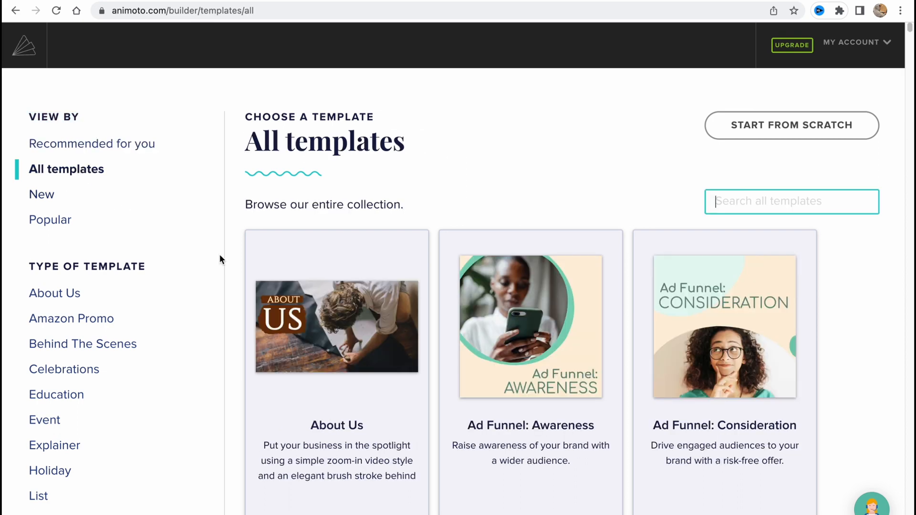
pyautogui.click(41, 194)
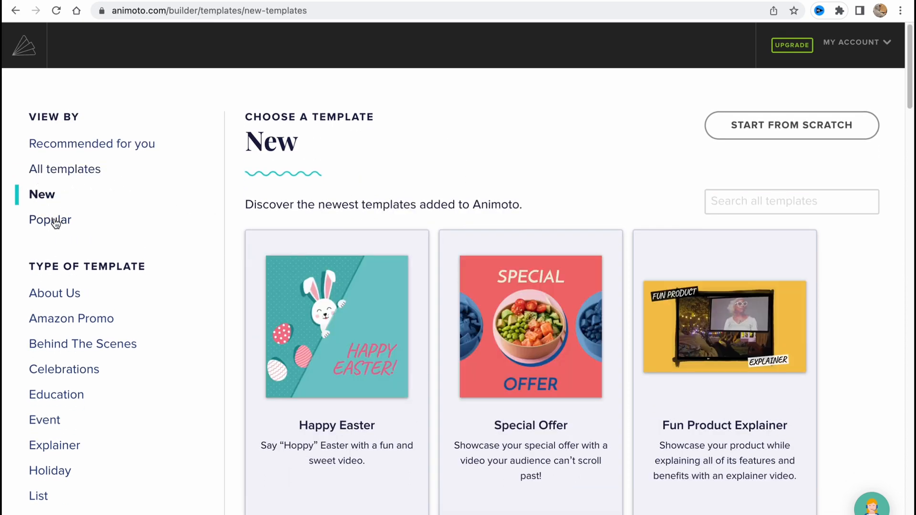
pyautogui.click(51, 219)
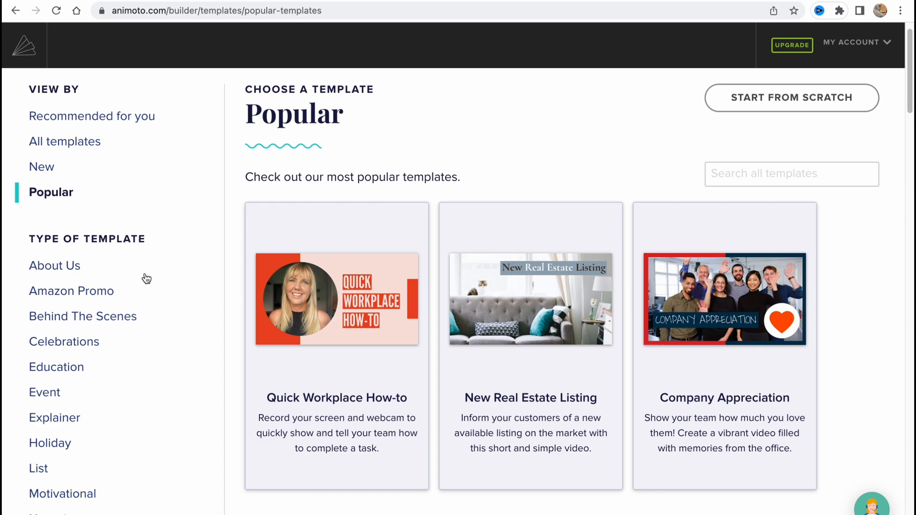
pyautogui.click(55, 267)
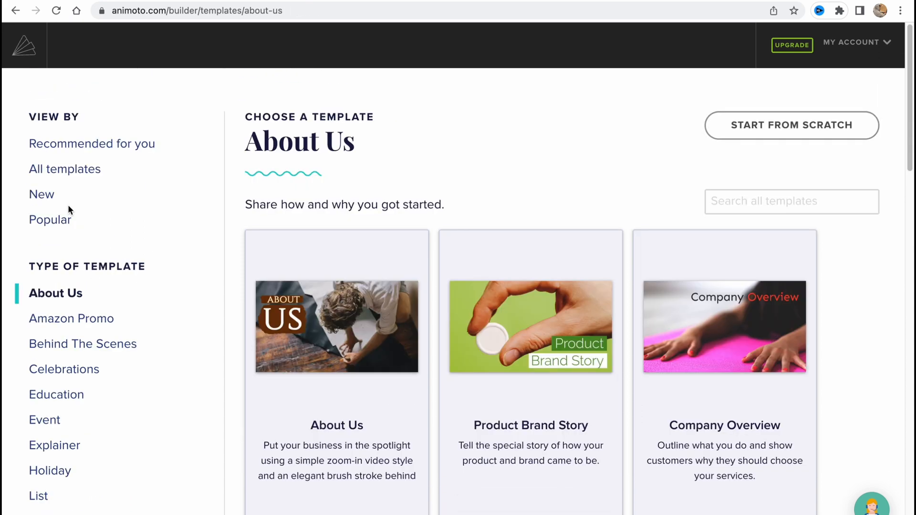
pyautogui.moveTo(153, 239)
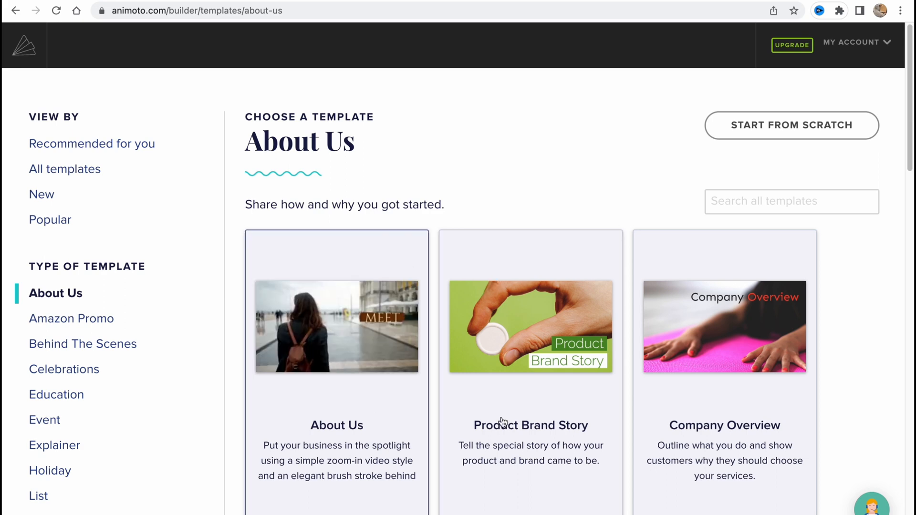
pyautogui.click(71, 318)
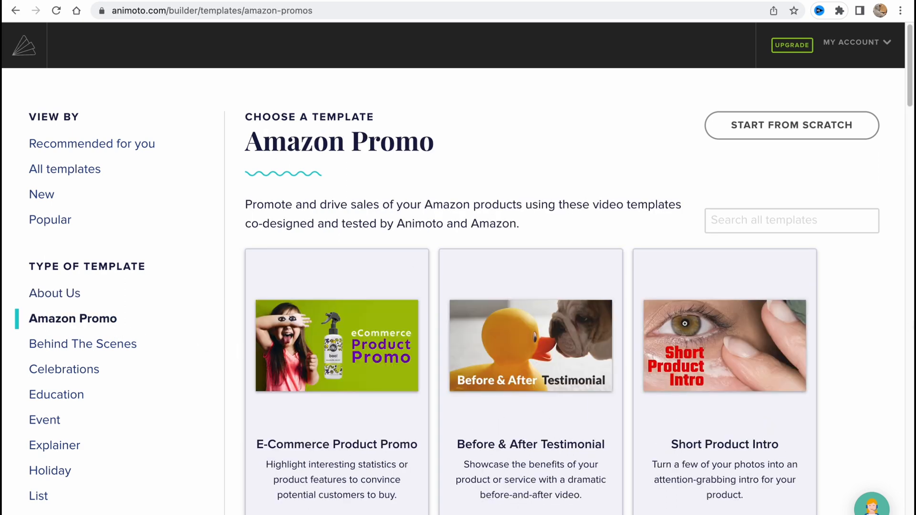
pyautogui.scroll(-3)
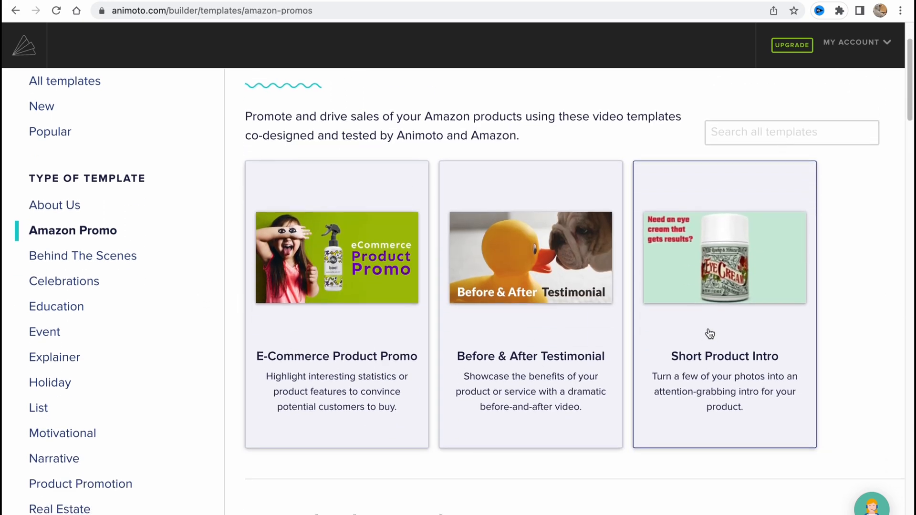
pyautogui.scroll(-3)
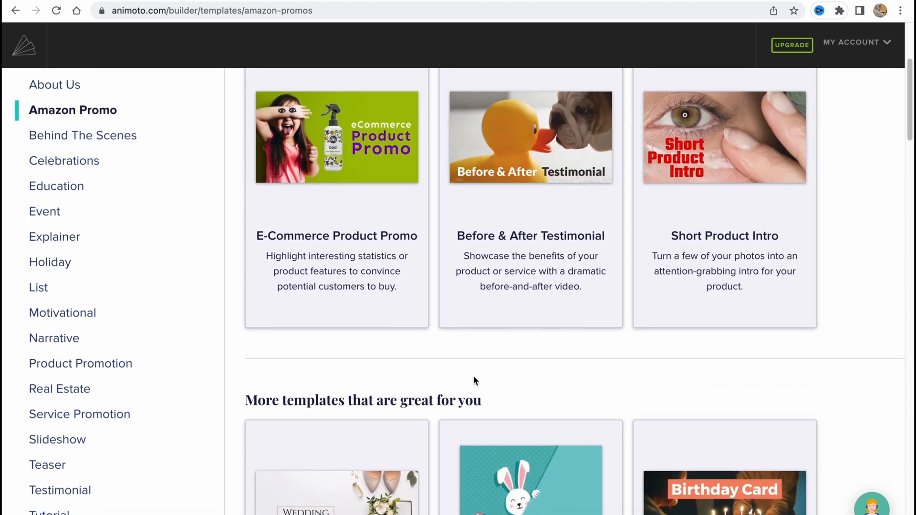
pyautogui.scroll(3)
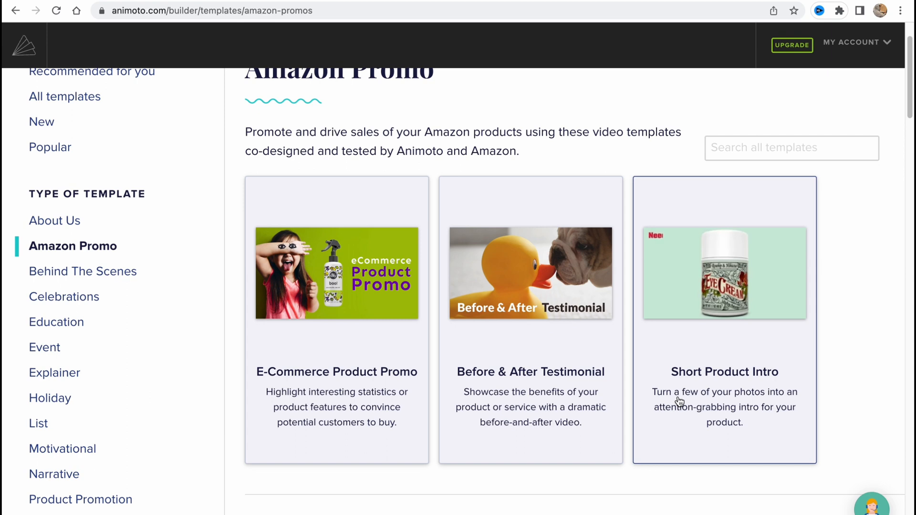
# Browse the Behind The Scenes, Celebrations, Education, Event and Motivational template collections
pyautogui.click(82, 271)
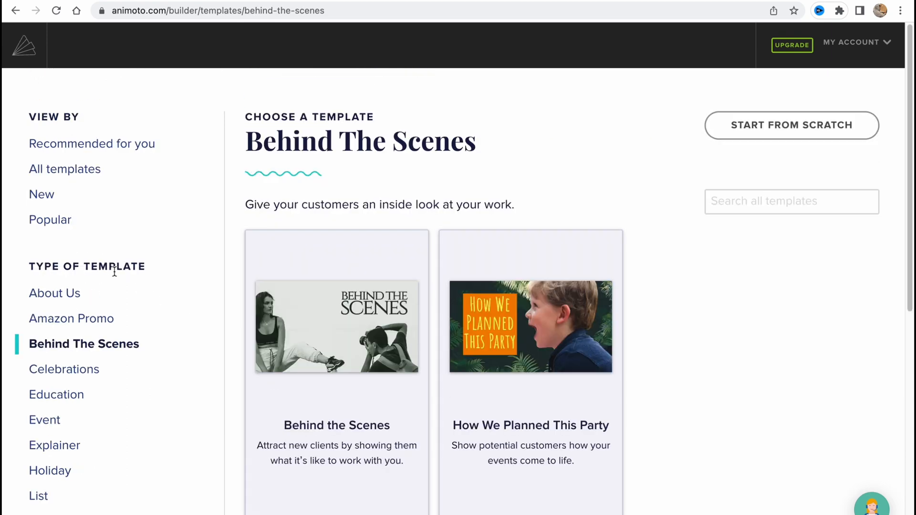
pyautogui.moveTo(58, 369)
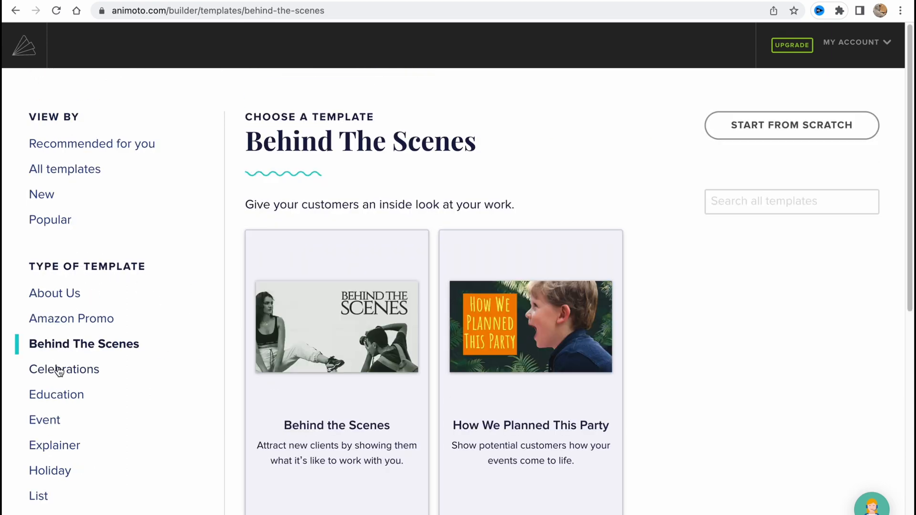
pyautogui.click(64, 369)
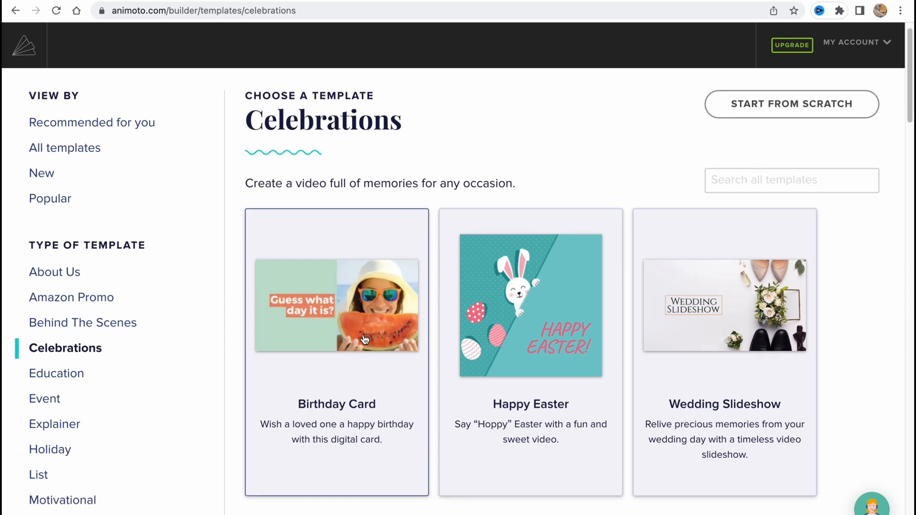
pyautogui.scroll(-3)
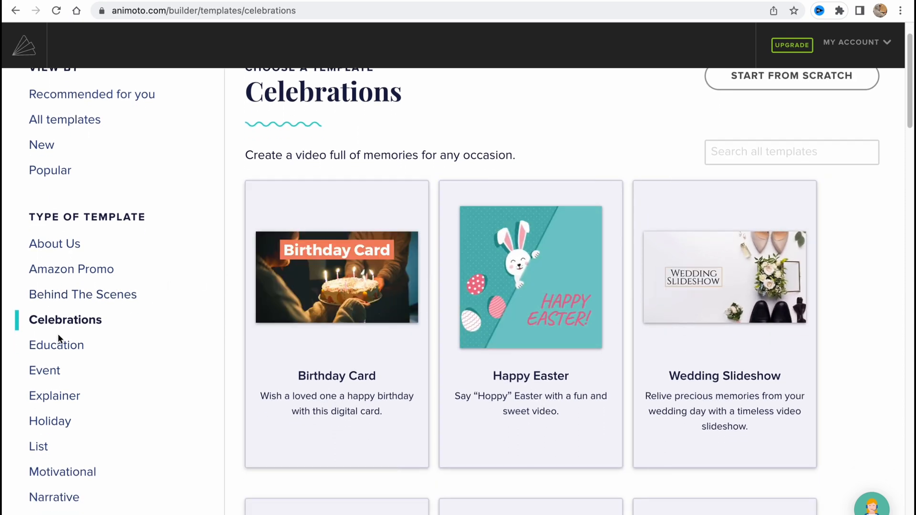
pyautogui.click(57, 345)
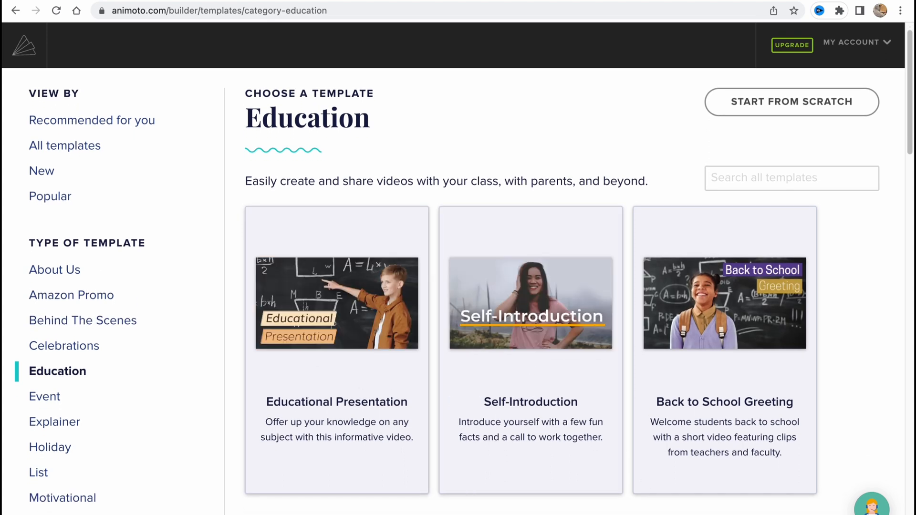
pyautogui.scroll(-3)
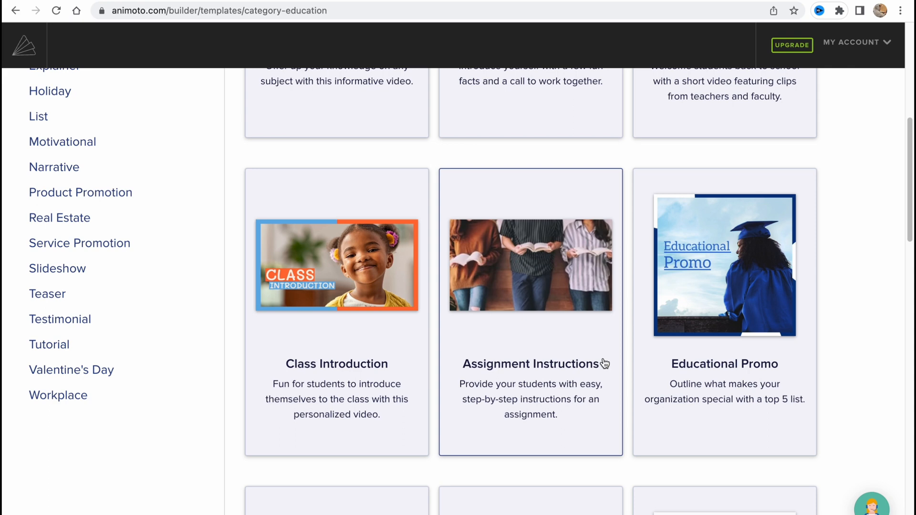
pyautogui.scroll(3)
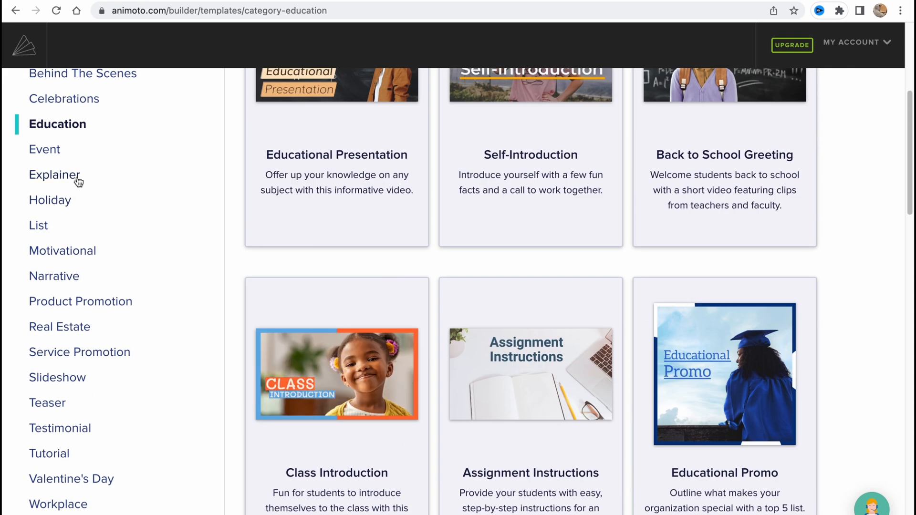
pyautogui.click(45, 150)
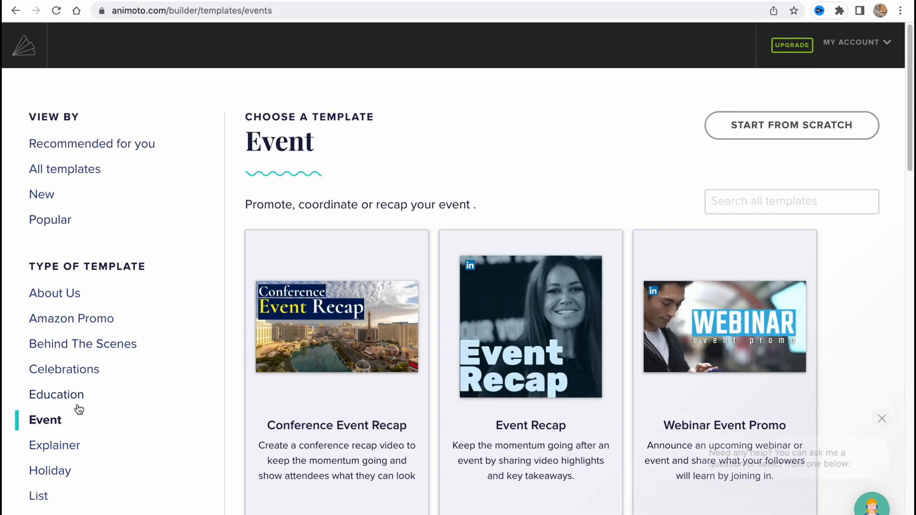
pyautogui.scroll(-3)
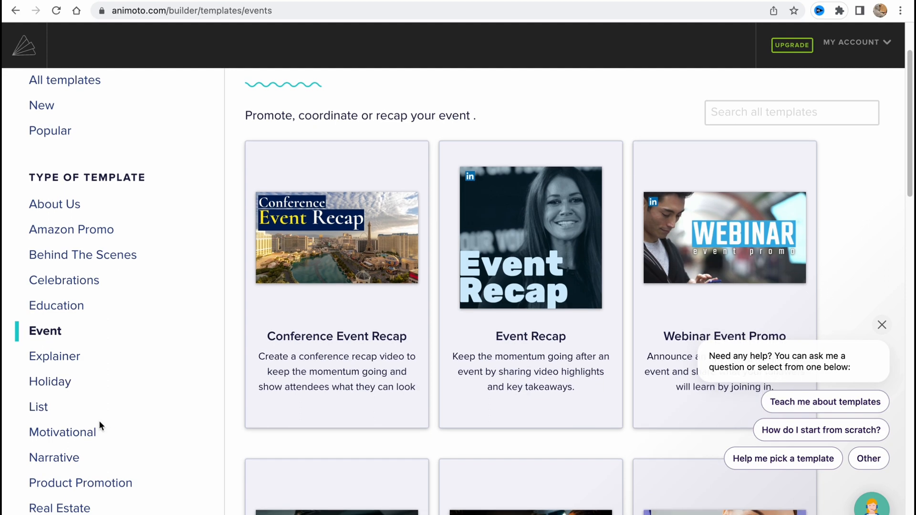
pyautogui.click(63, 431)
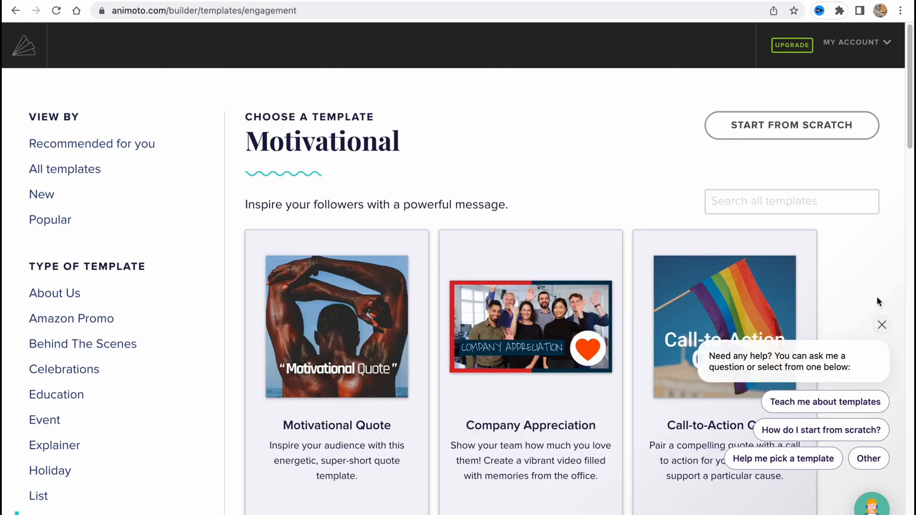
pyautogui.scroll(-3)
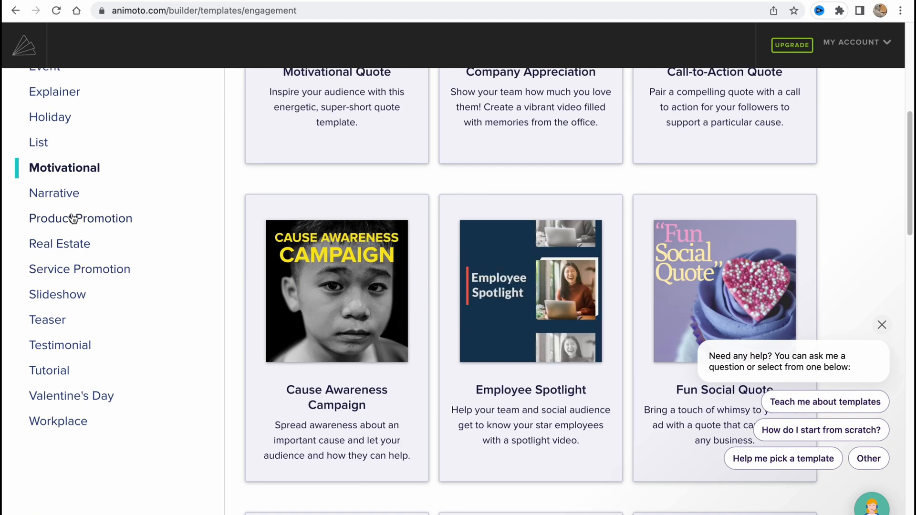
# View the Narrative templates, dismiss the help chat, and return to the Event collection
pyautogui.click(53, 192)
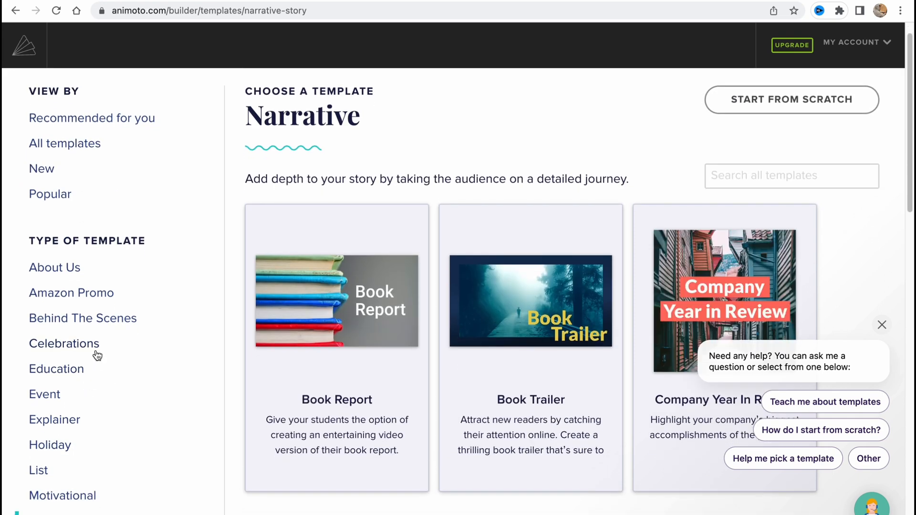
pyautogui.scroll(-3)
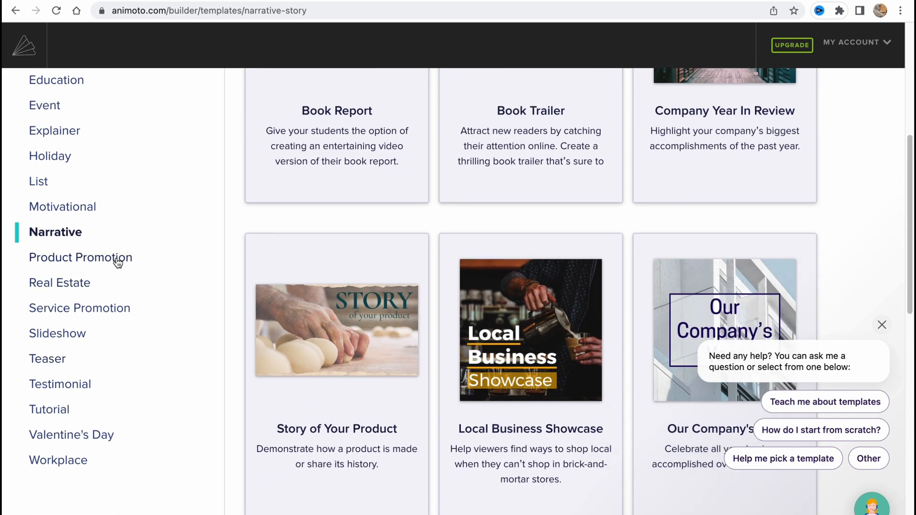
pyautogui.moveTo(128, 300)
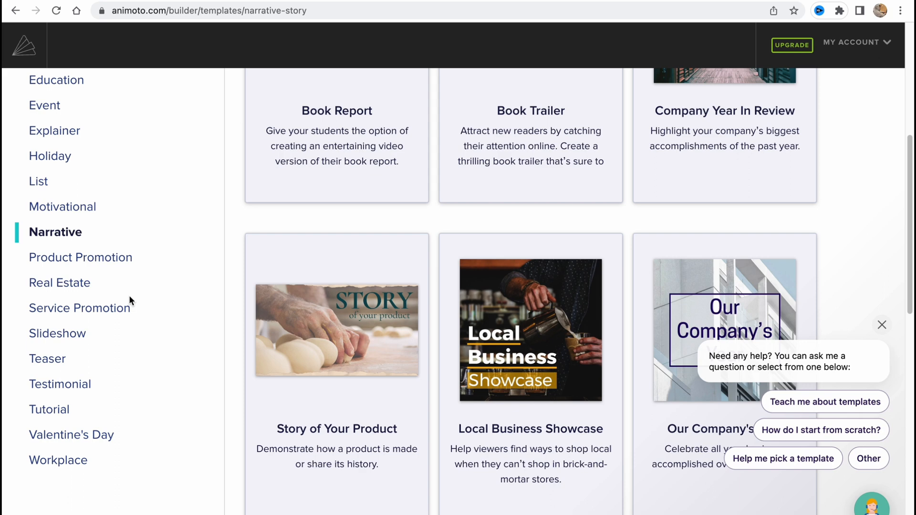
pyautogui.moveTo(57, 334)
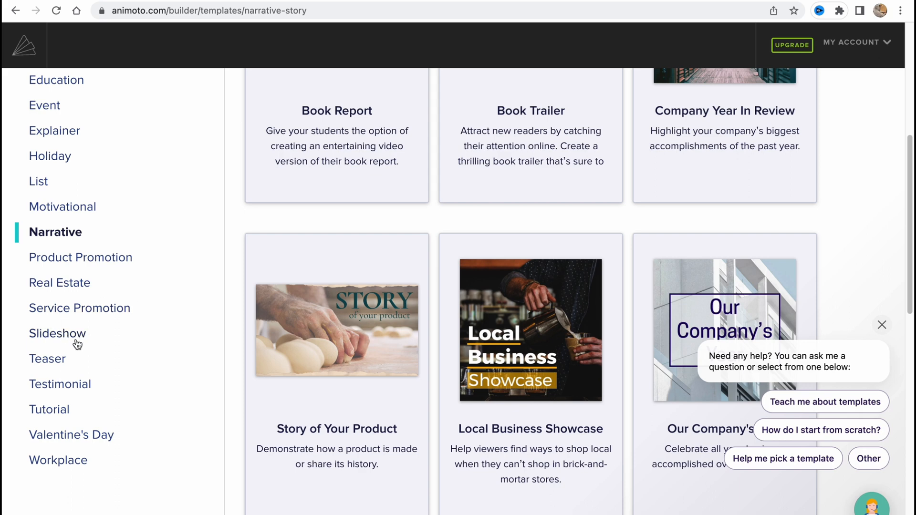
pyautogui.moveTo(79, 391)
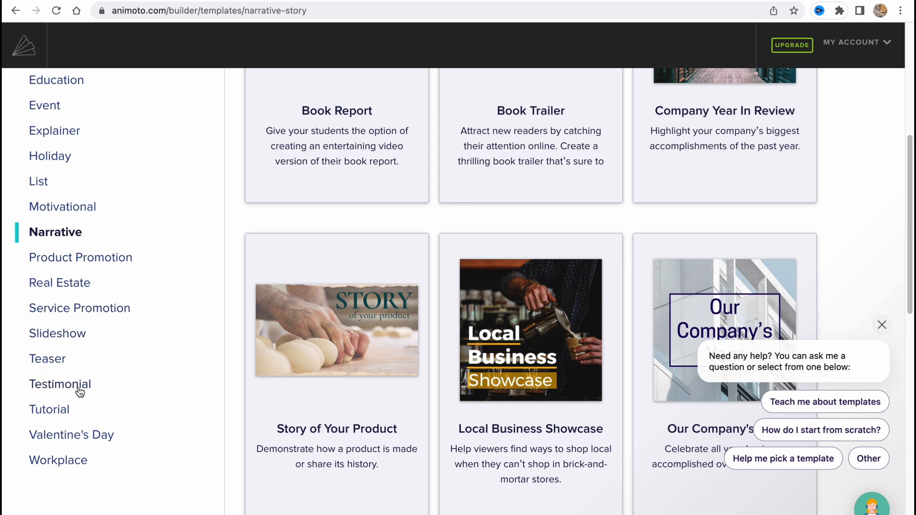
pyautogui.moveTo(58, 459)
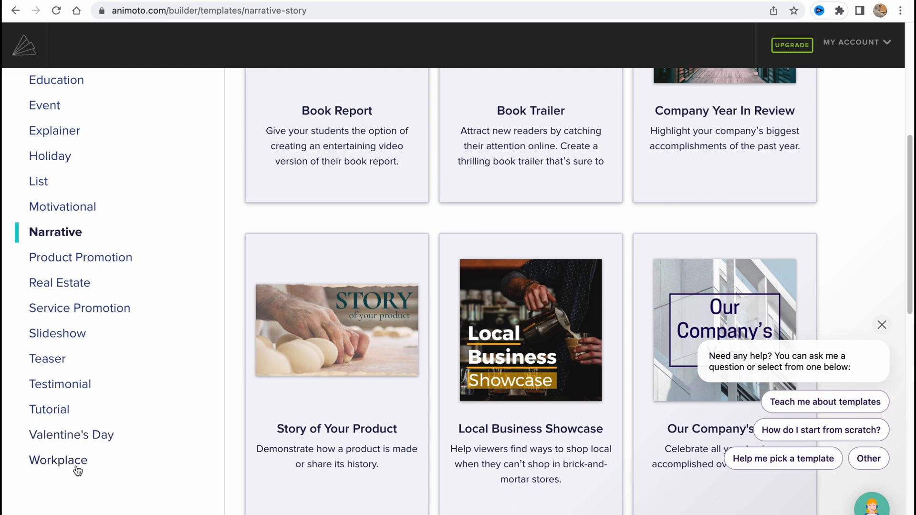
pyautogui.moveTo(530, 266)
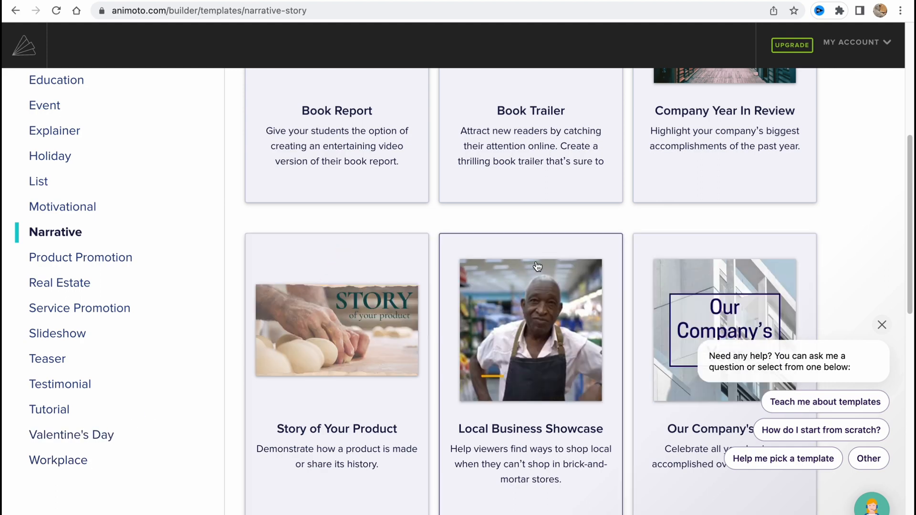
pyautogui.scroll(3)
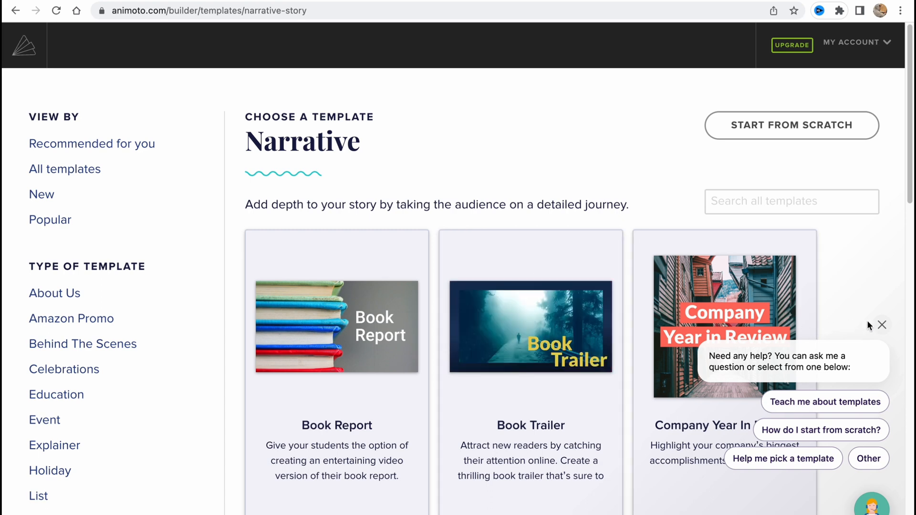
pyautogui.click(881, 324)
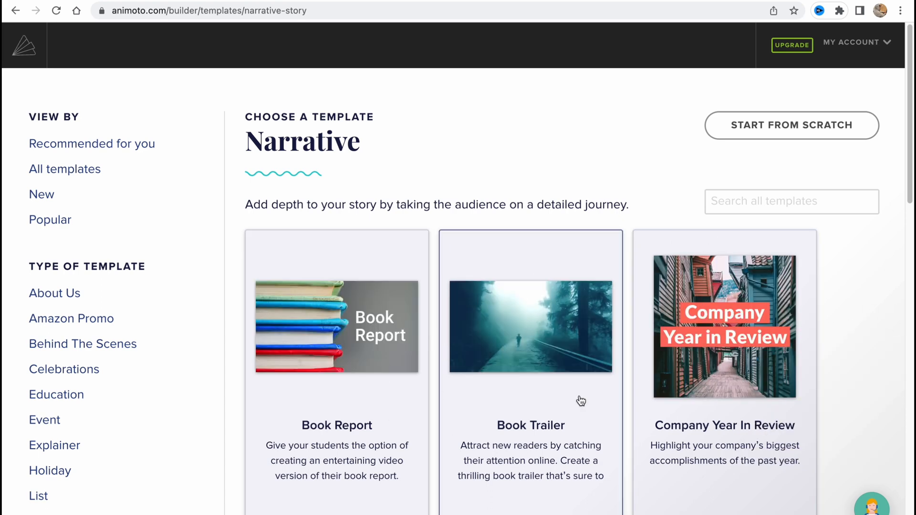
pyautogui.moveTo(469, 313)
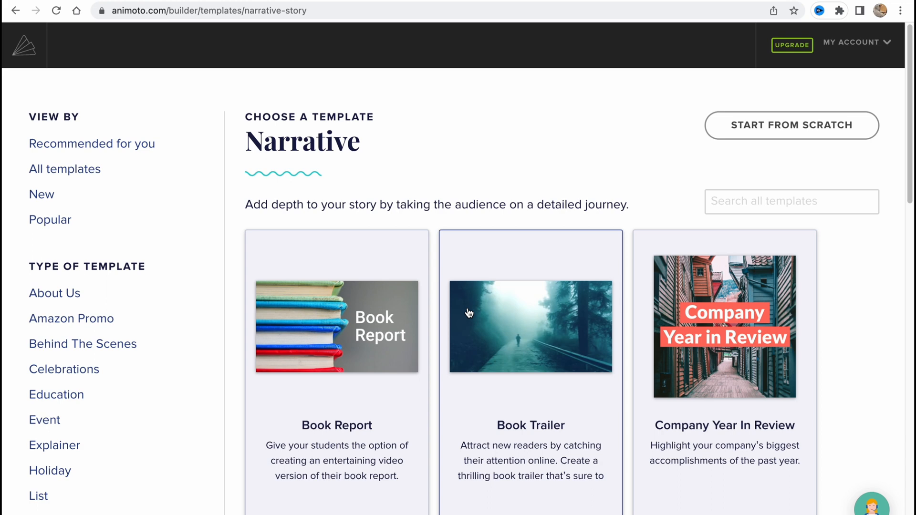
pyautogui.moveTo(84, 358)
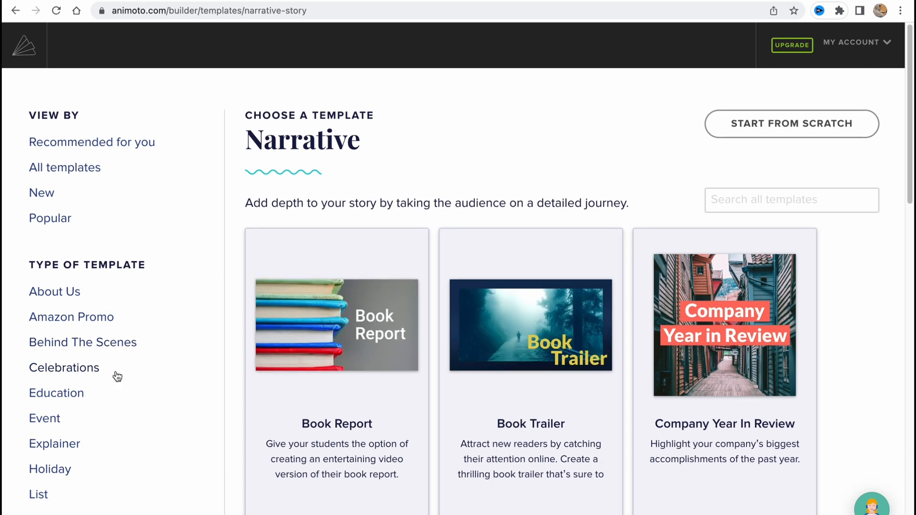
pyautogui.scroll(-3)
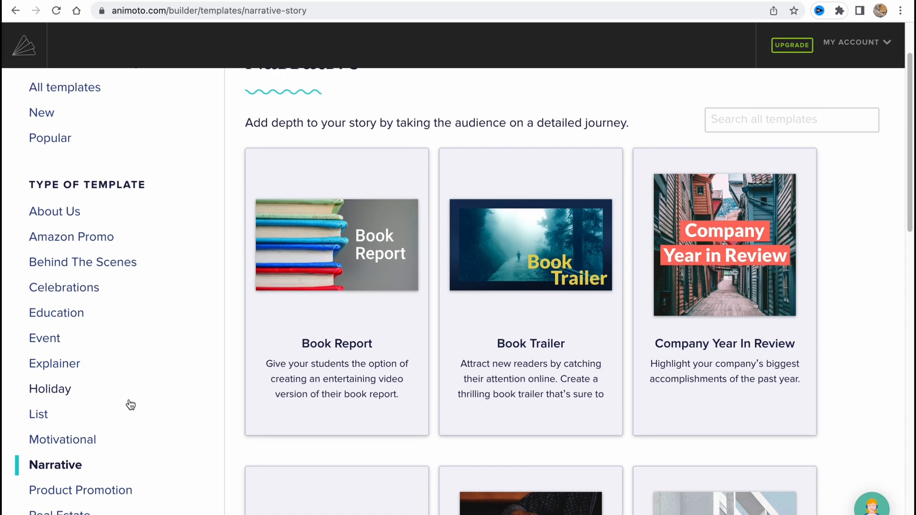
pyautogui.scroll(-3)
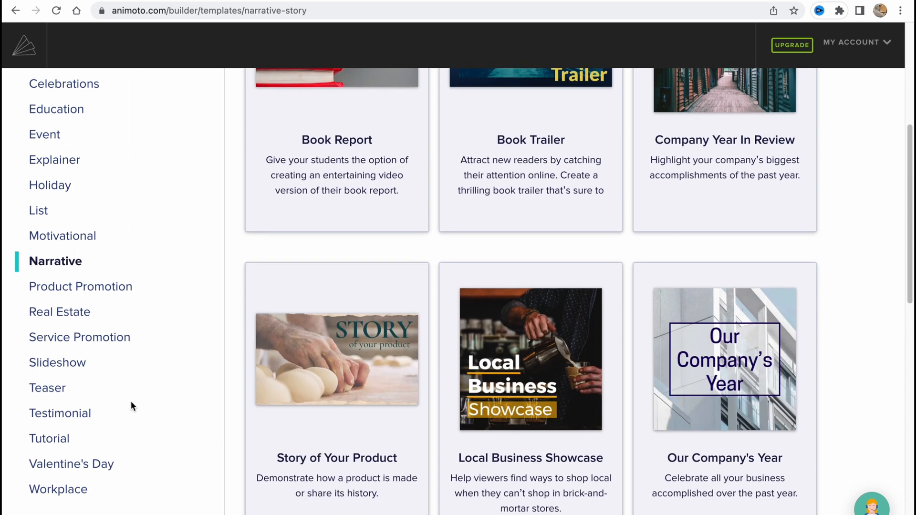
pyautogui.scroll(3)
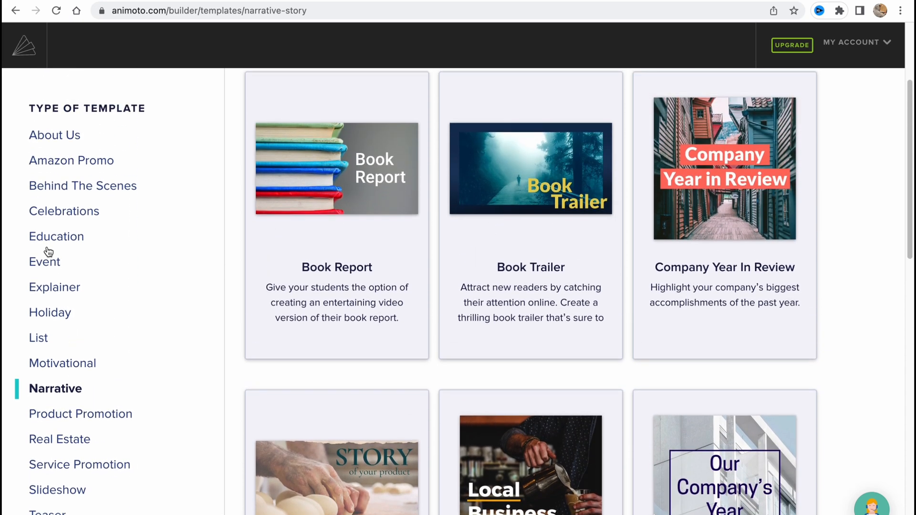
pyautogui.click(45, 262)
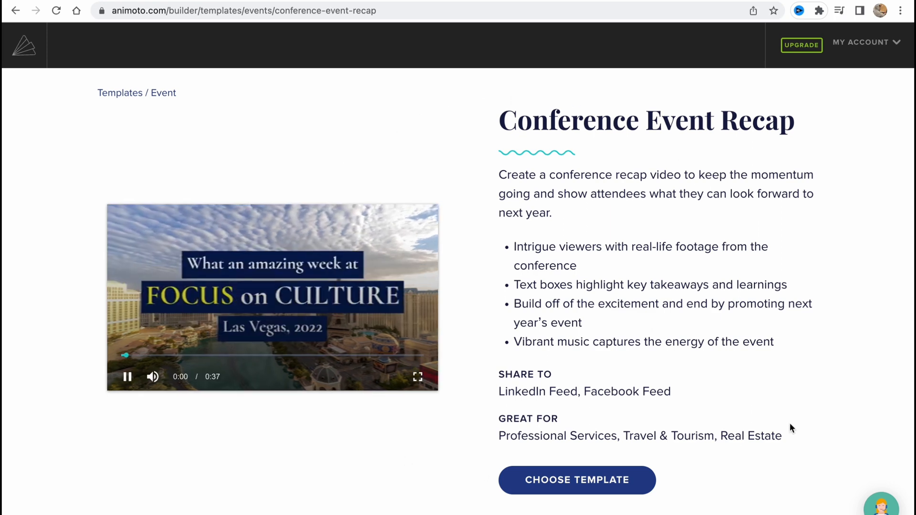
# Pause the Conference Event Recap preview and start a project from that template
pyautogui.click(126, 376)
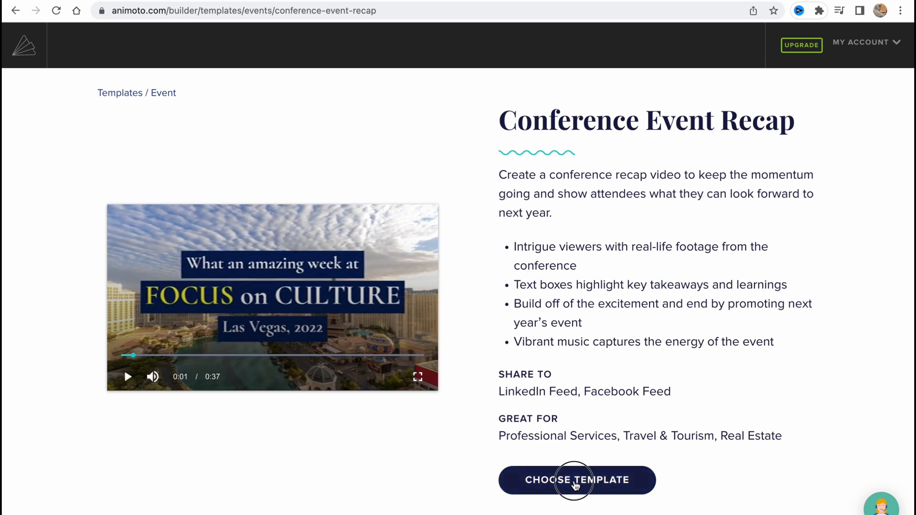
pyautogui.click(576, 479)
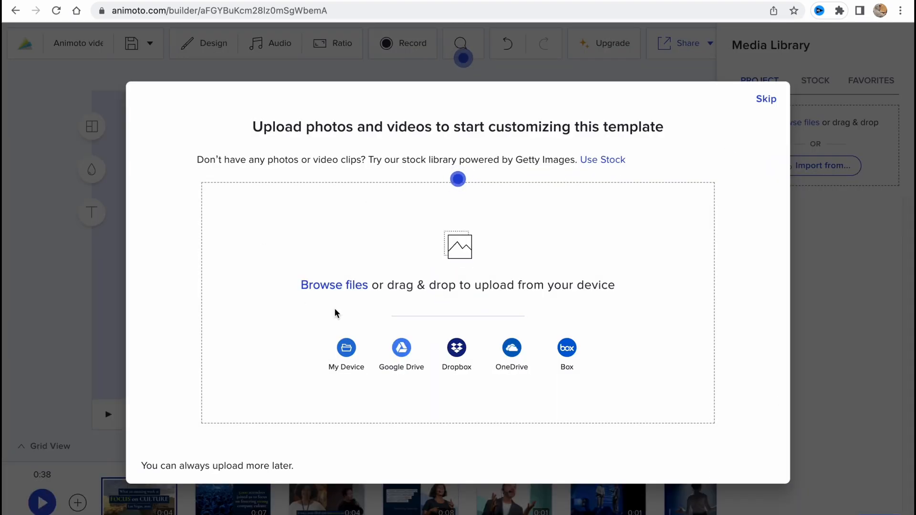
pyautogui.moveTo(260, 134)
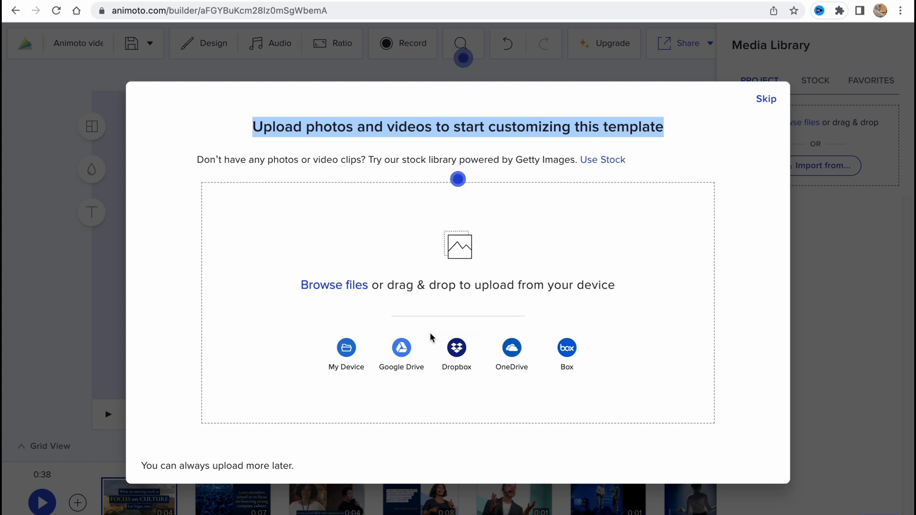
pyautogui.moveTo(573, 348)
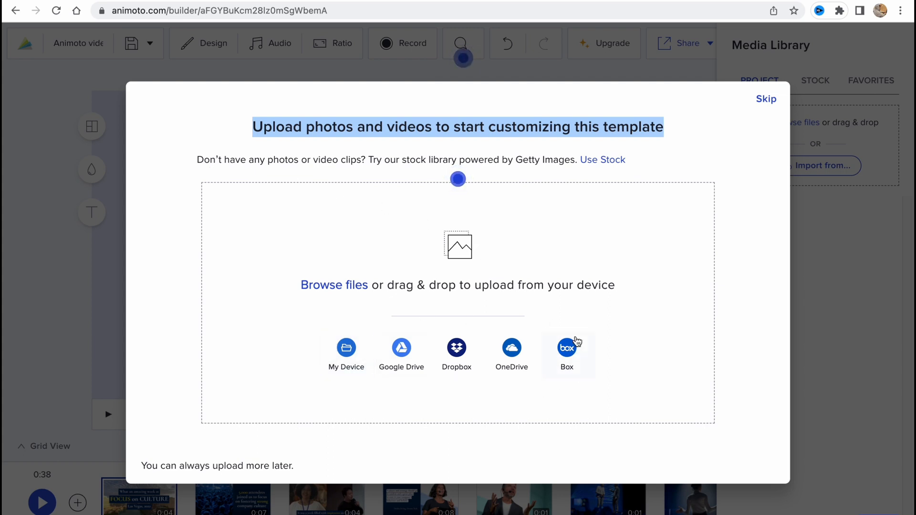
pyautogui.moveTo(456, 354)
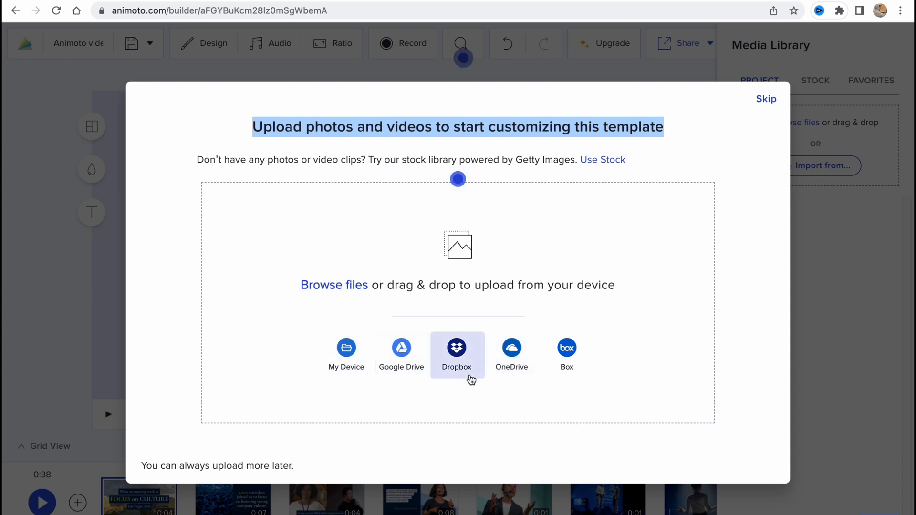
pyautogui.moveTo(346, 354)
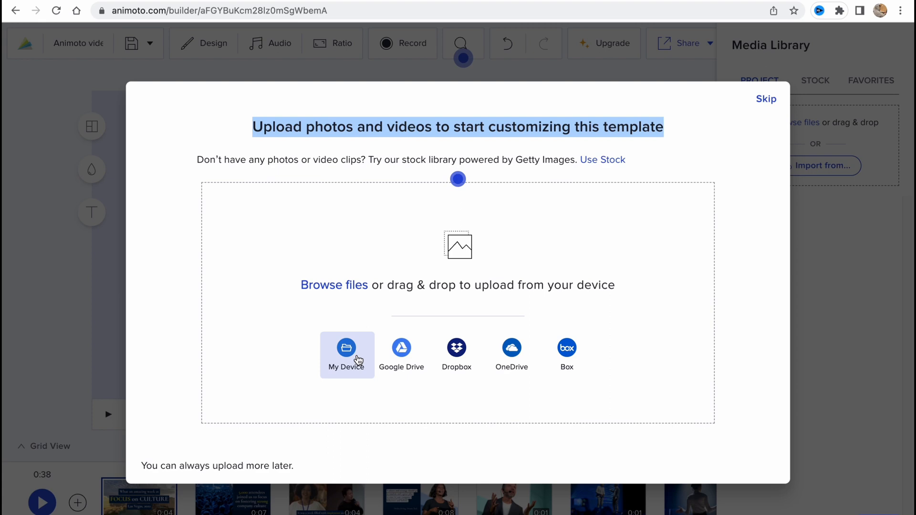
# Upload the two mp4 clips from My Device into the project's media library
pyautogui.click(346, 348)
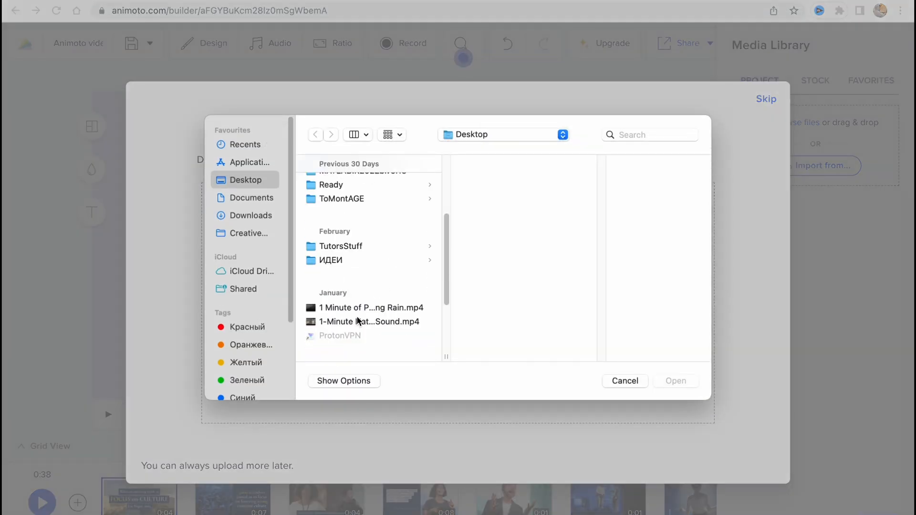
pyautogui.click(675, 381)
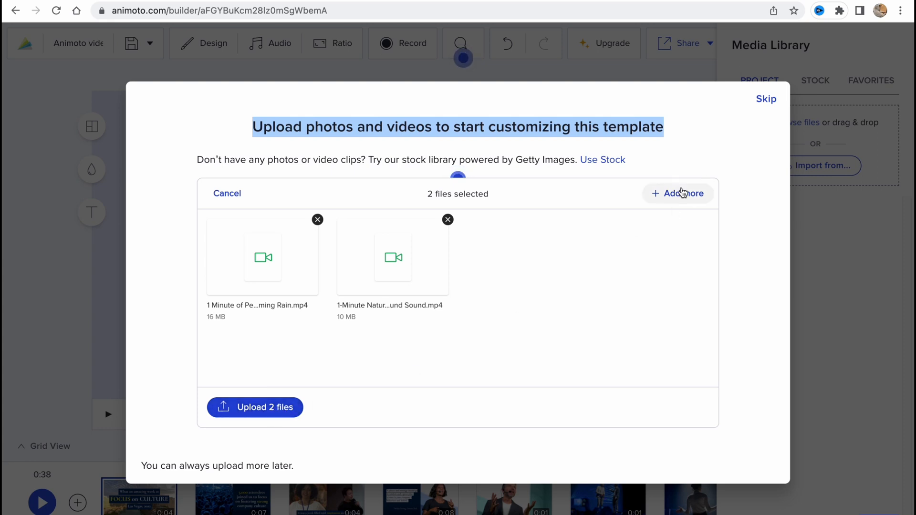
pyautogui.moveTo(701, 194)
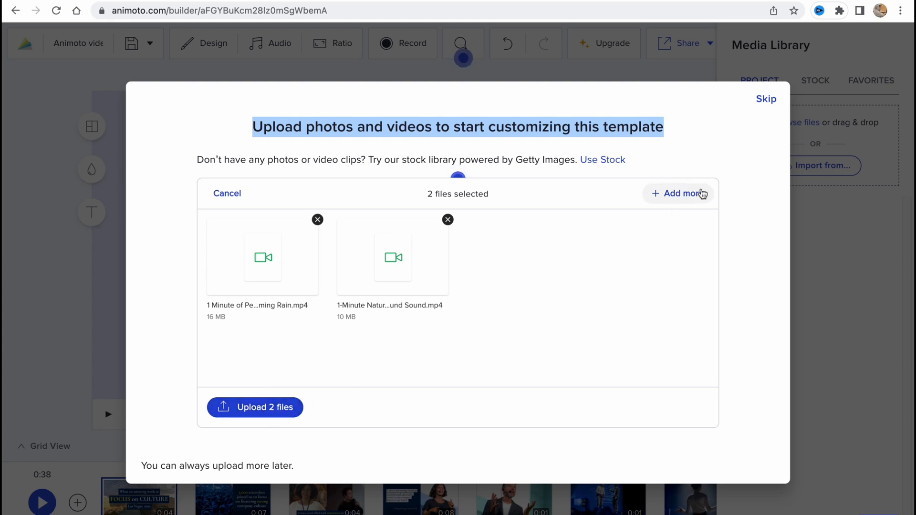
pyautogui.moveTo(387, 285)
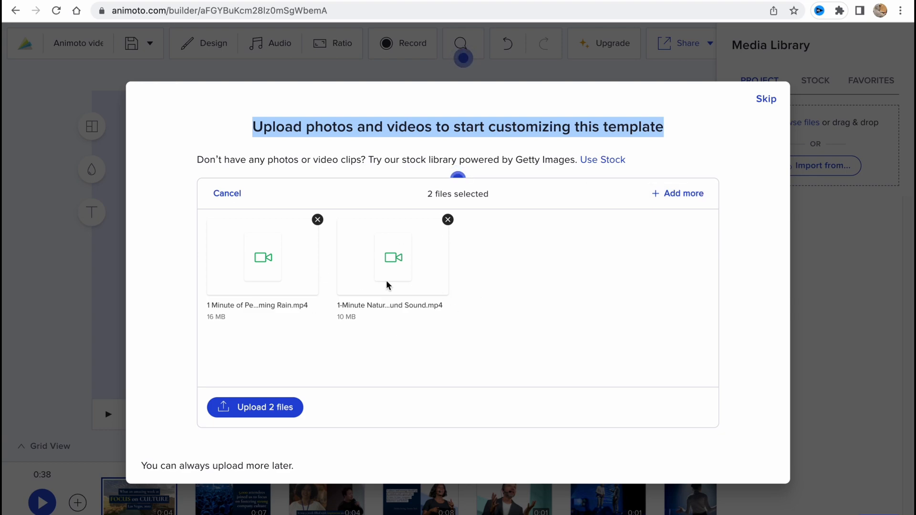
pyautogui.moveTo(412, 285)
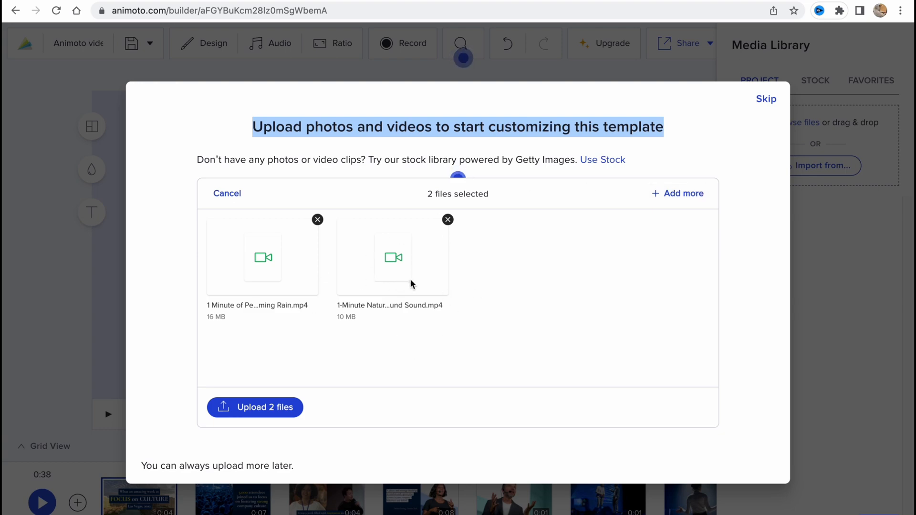
pyautogui.click(254, 407)
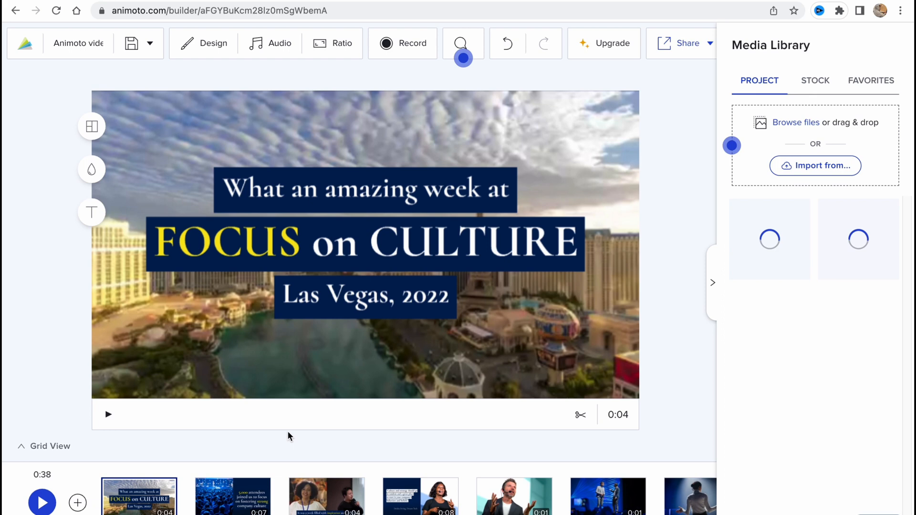
pyautogui.moveTo(831, 430)
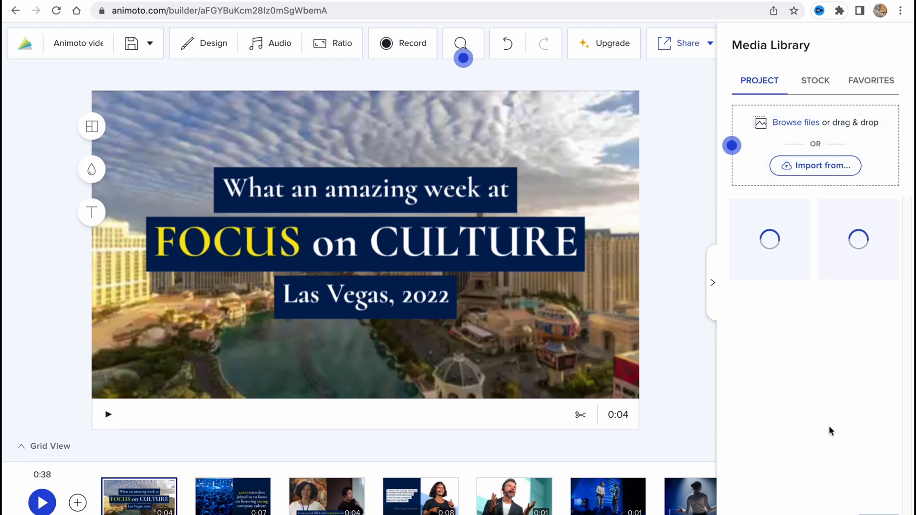
pyautogui.moveTo(770, 48)
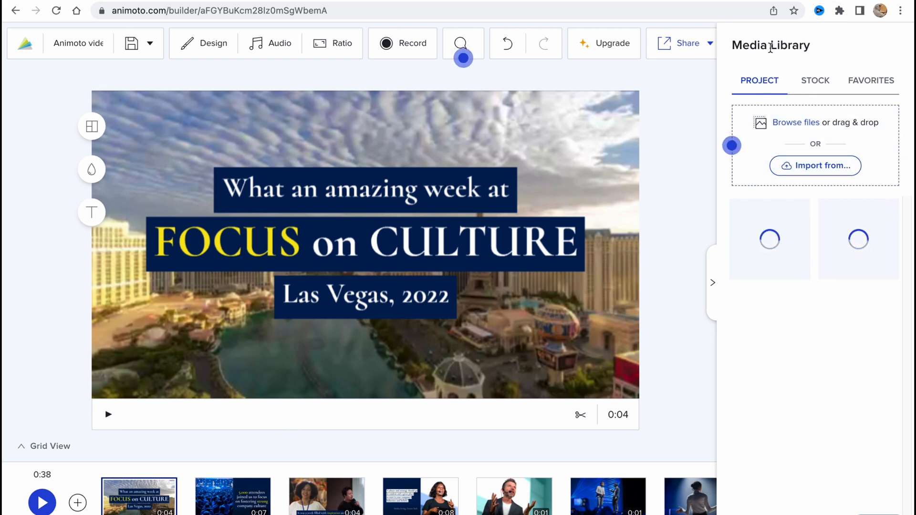
pyautogui.moveTo(814, 165)
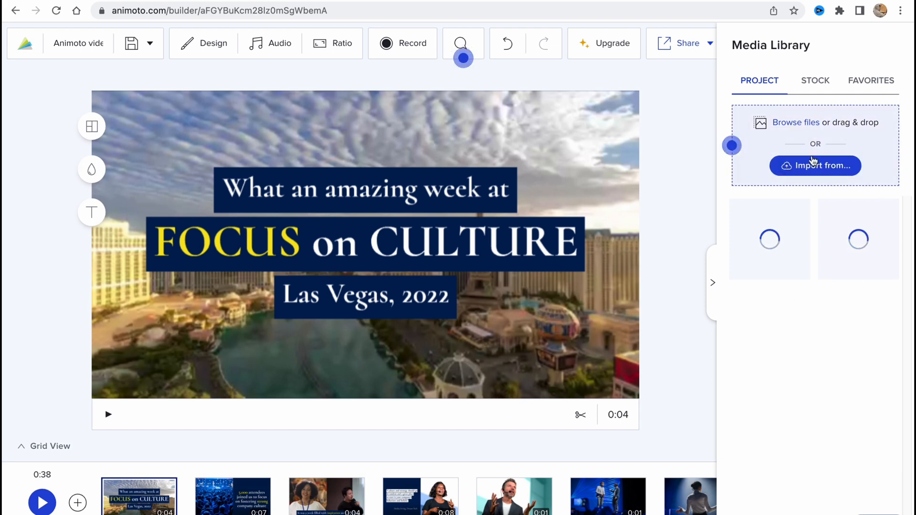
# Check the empty Favorites tab and settle on the free Stock media collection
pyautogui.click(814, 81)
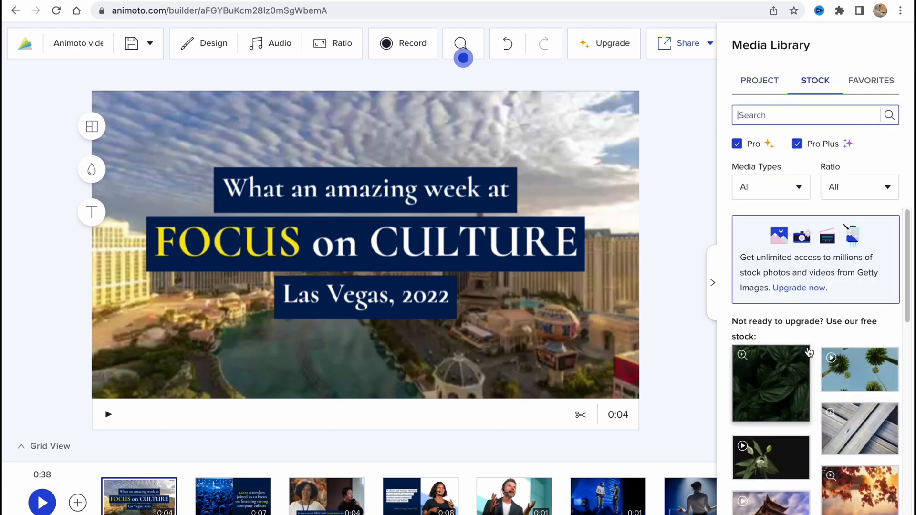
pyautogui.click(870, 80)
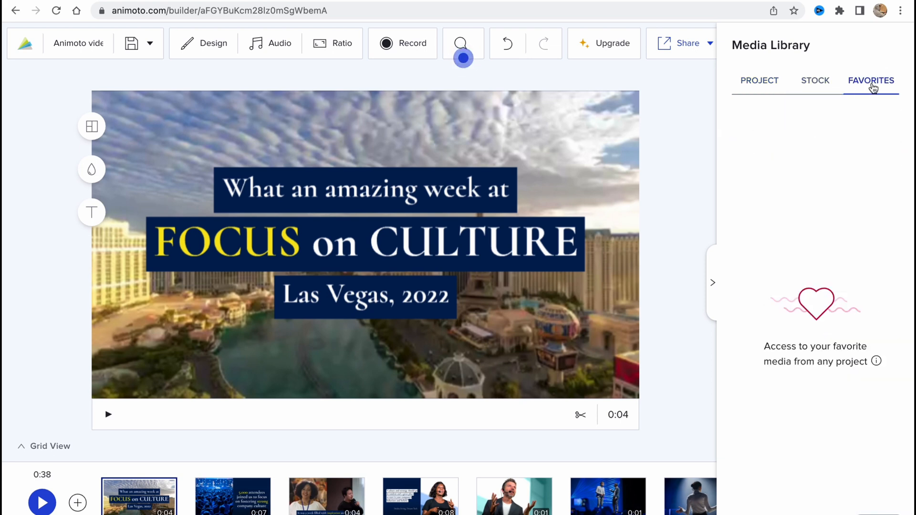
pyautogui.click(814, 80)
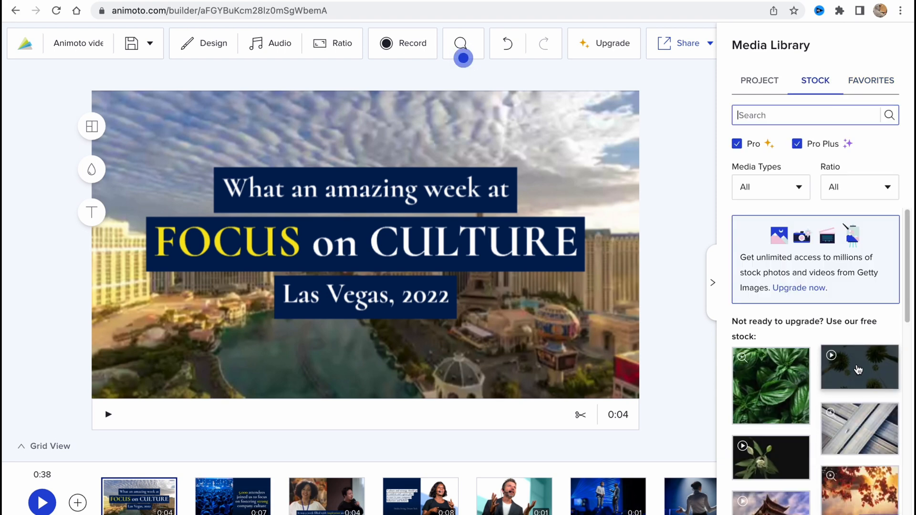
pyautogui.click(421, 373)
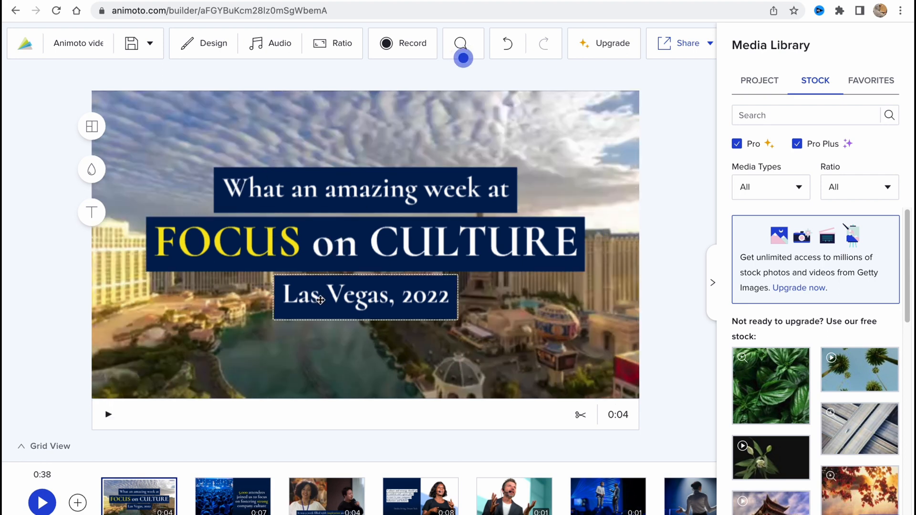
# Swap the opening scene's Las Vegas footage for the green basil leaves stock photo
pyautogui.click(138, 496)
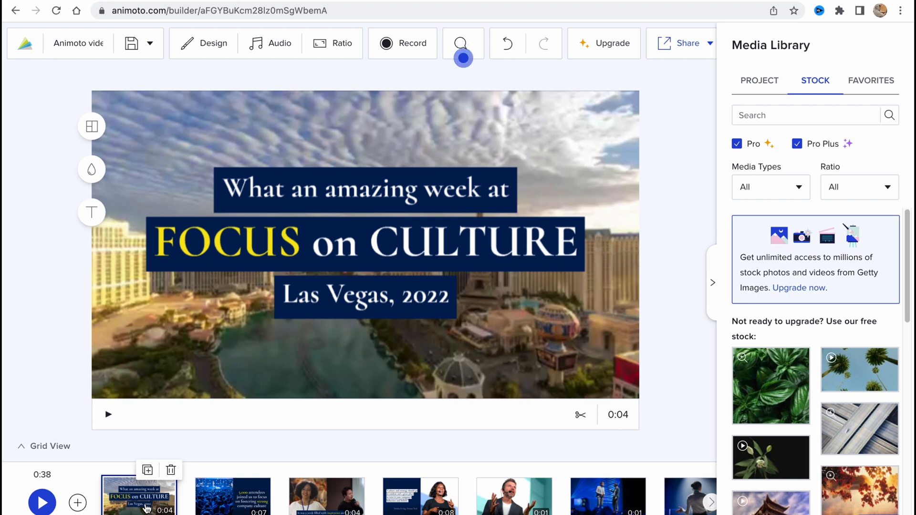
pyautogui.click(366, 245)
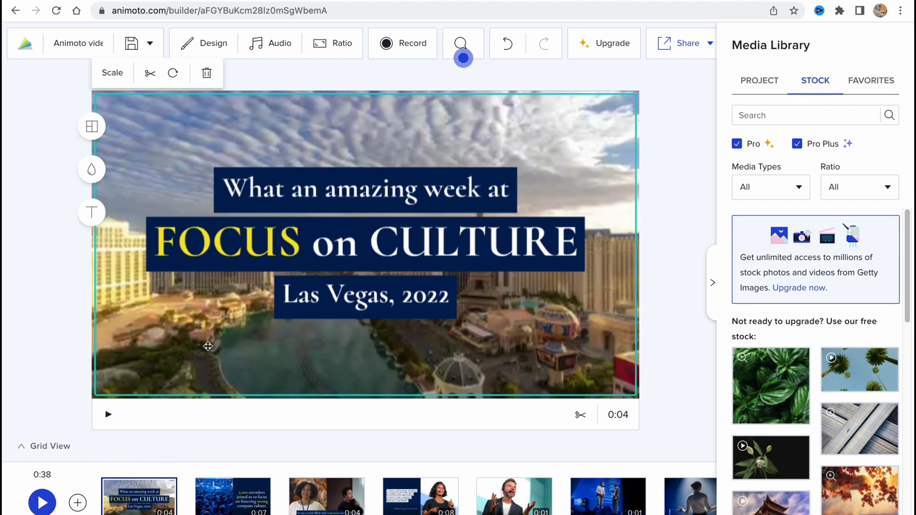
pyautogui.moveTo(173, 73)
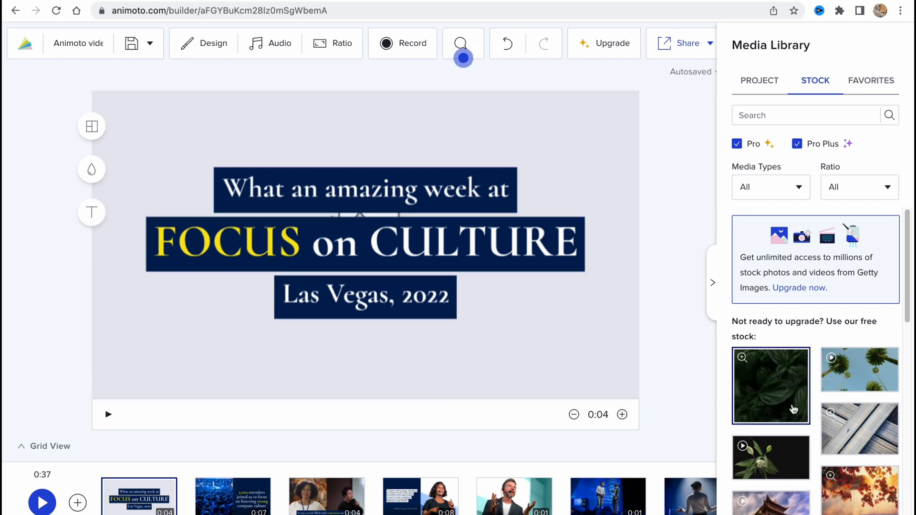
pyautogui.click(771, 386)
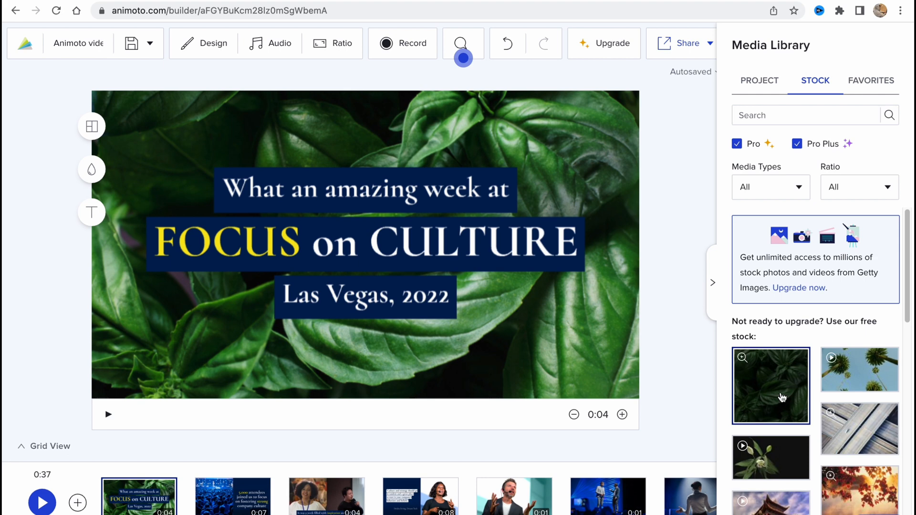
pyautogui.click(364, 296)
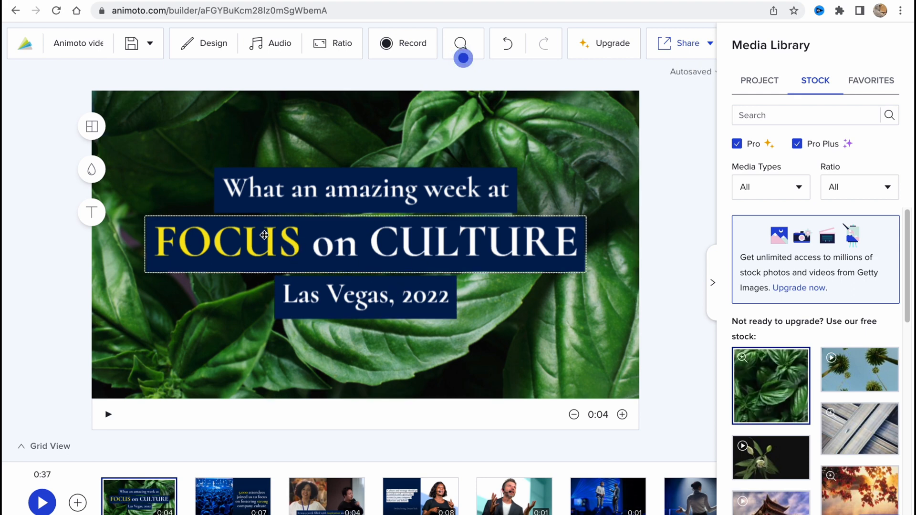
# Colour the top title line red and give it a pale mint highlight
pyautogui.click(364, 189)
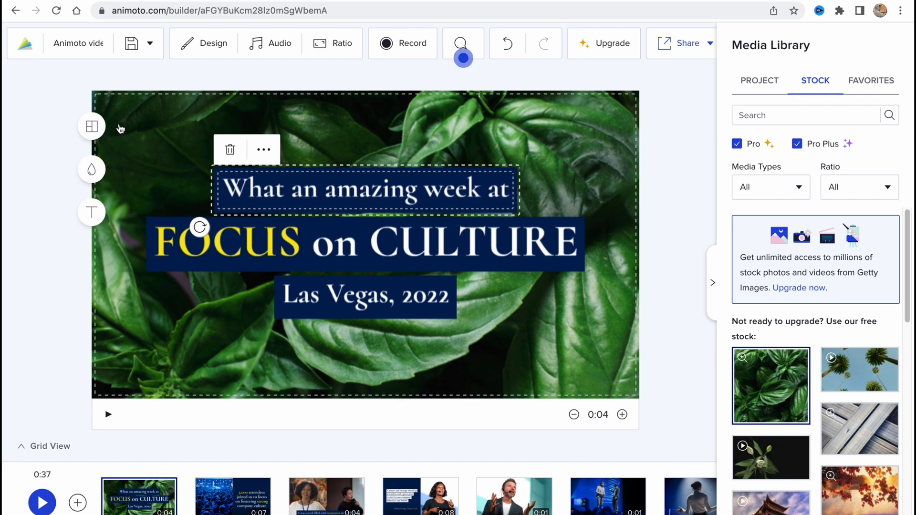
pyautogui.click(264, 150)
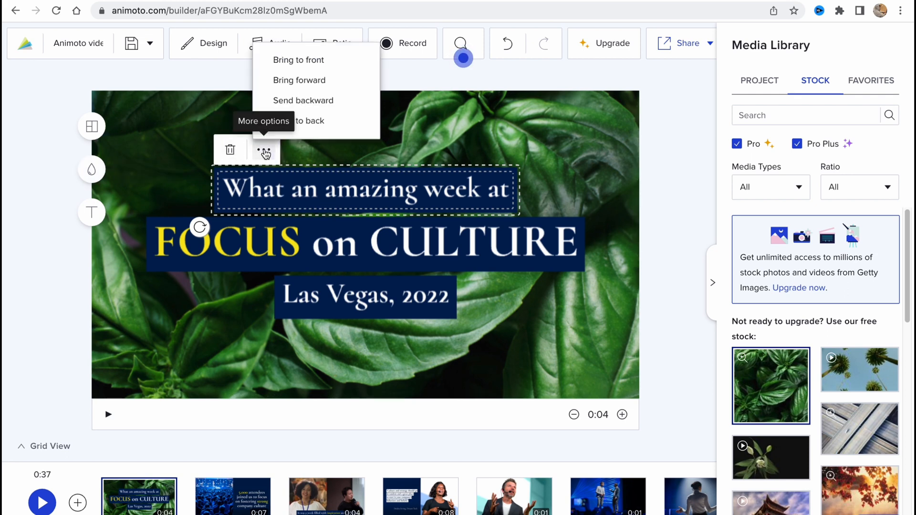
pyautogui.moveTo(308, 199)
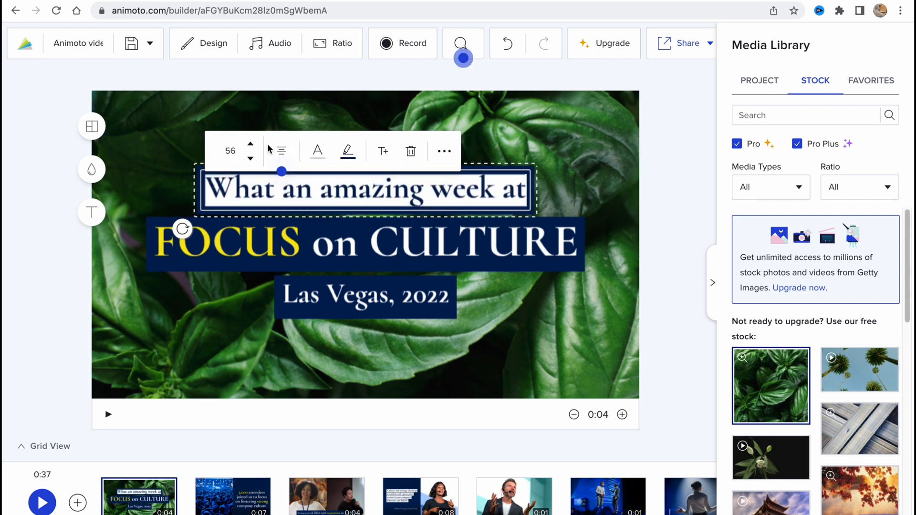
pyautogui.click(281, 150)
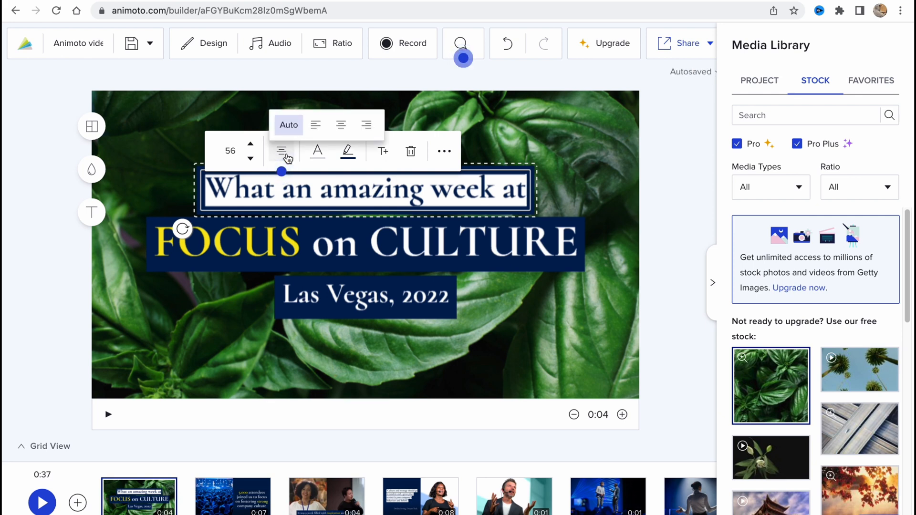
pyautogui.click(317, 152)
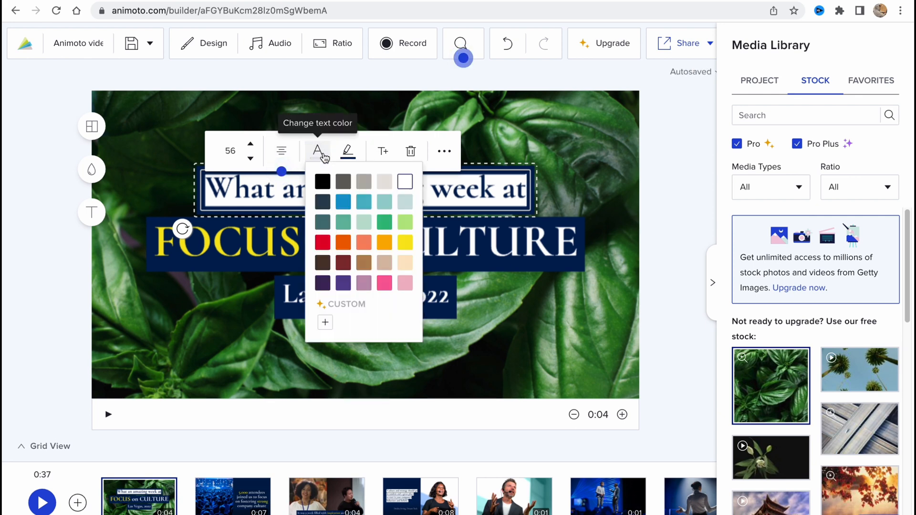
pyautogui.click(342, 241)
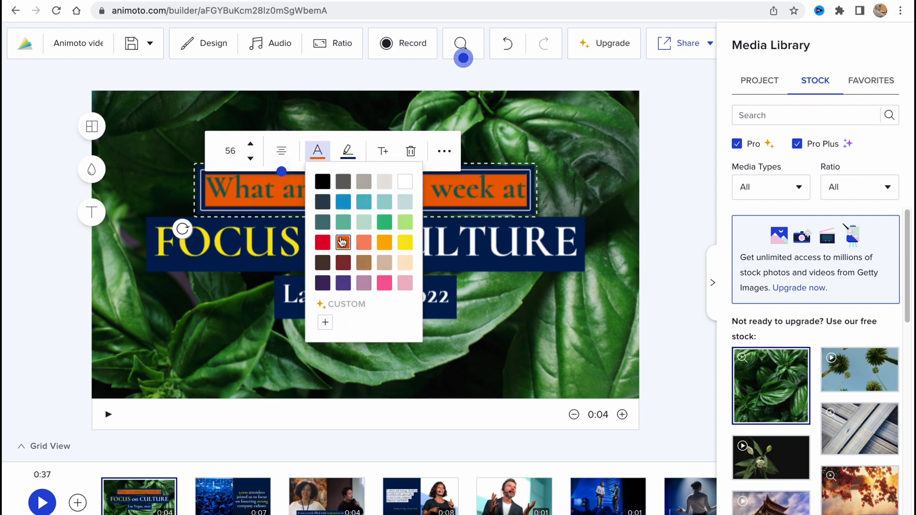
pyautogui.click(322, 241)
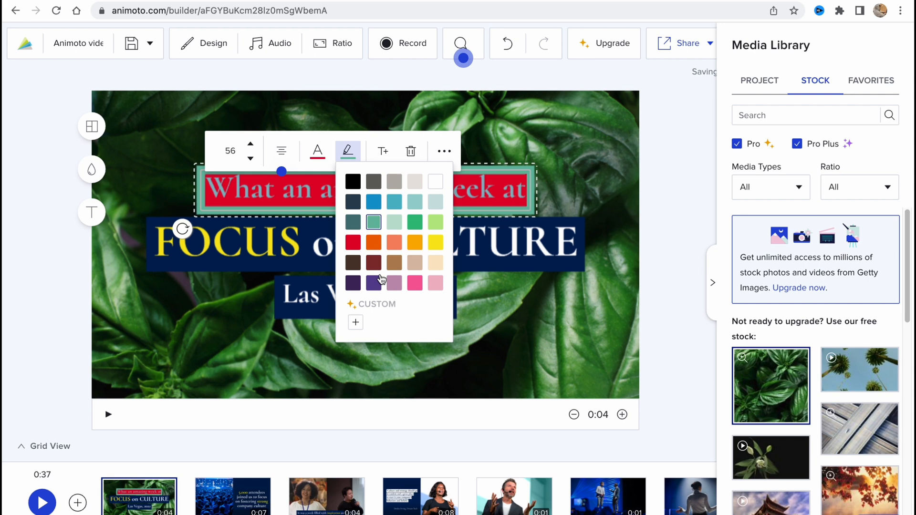
pyautogui.click(415, 263)
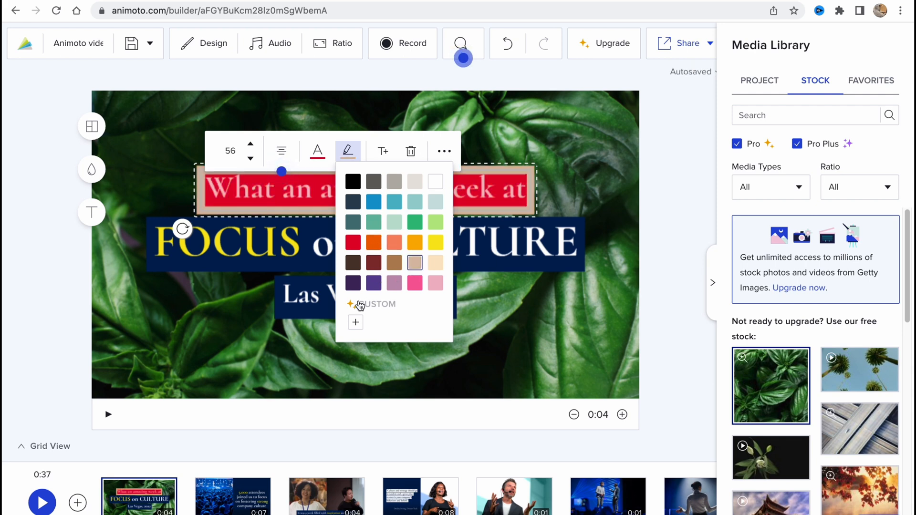
pyautogui.moveTo(394, 221)
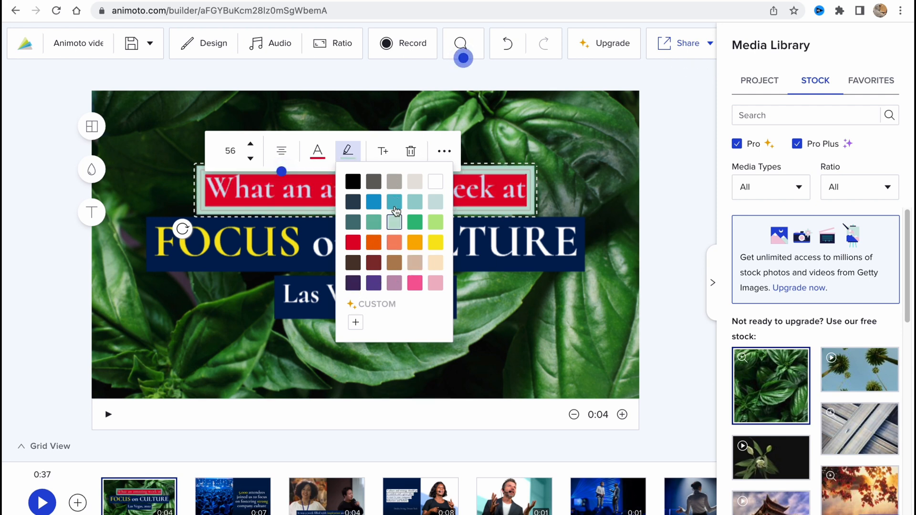
pyautogui.moveTo(382, 151)
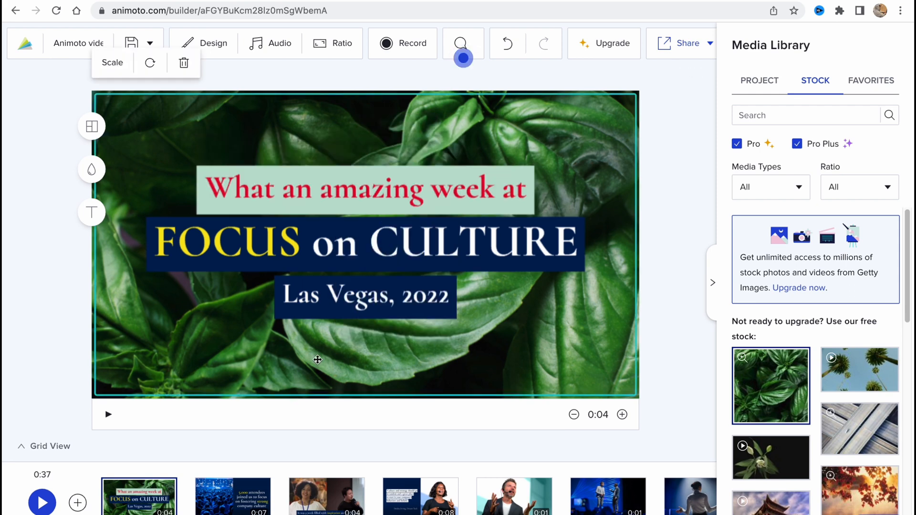
# Undo the highlight colour change on the title, then redo it
pyautogui.click(363, 295)
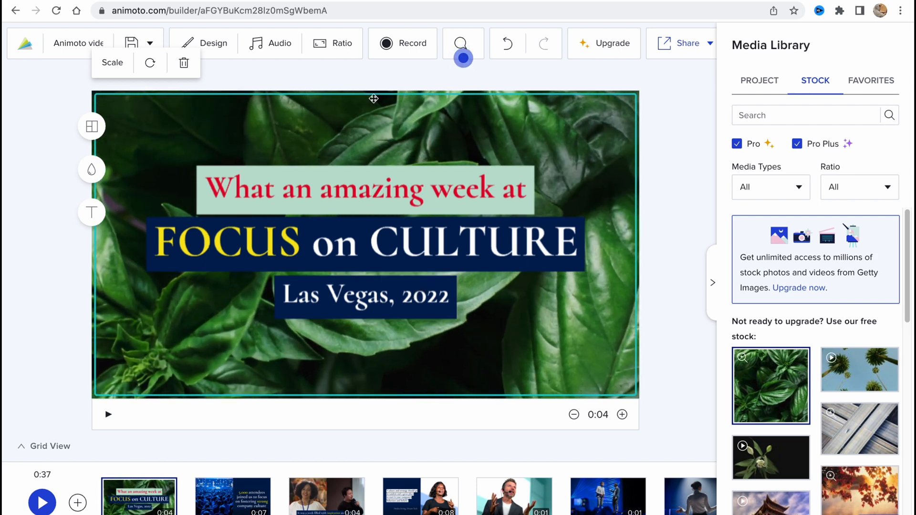
pyautogui.moveTo(139, 43)
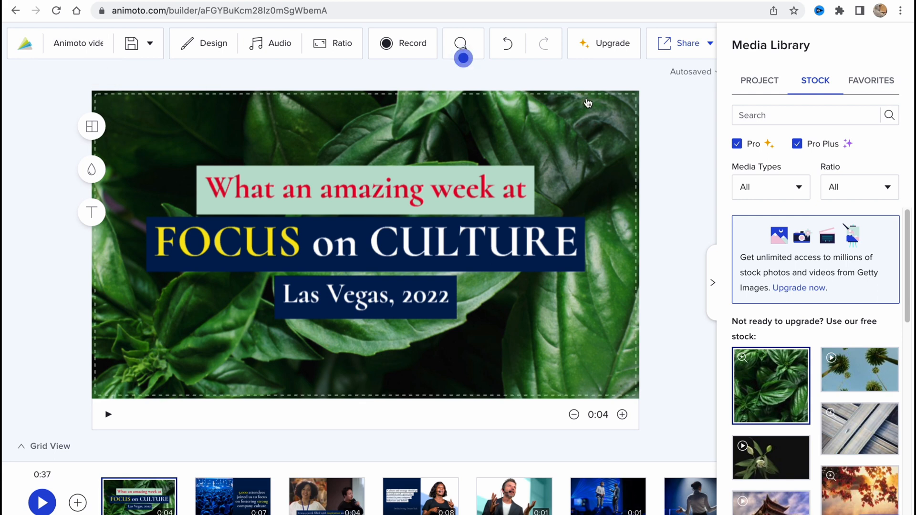
pyautogui.moveTo(149, 47)
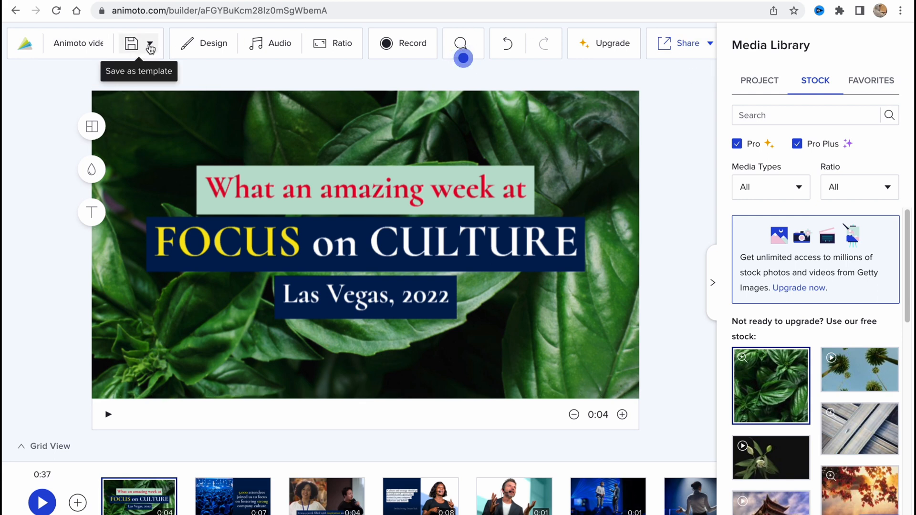
pyautogui.moveTo(150, 66)
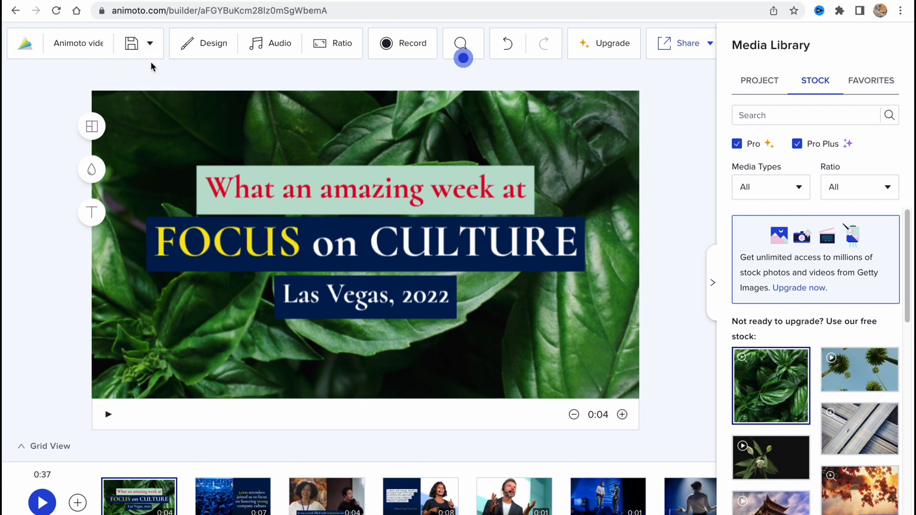
pyautogui.moveTo(279, 43)
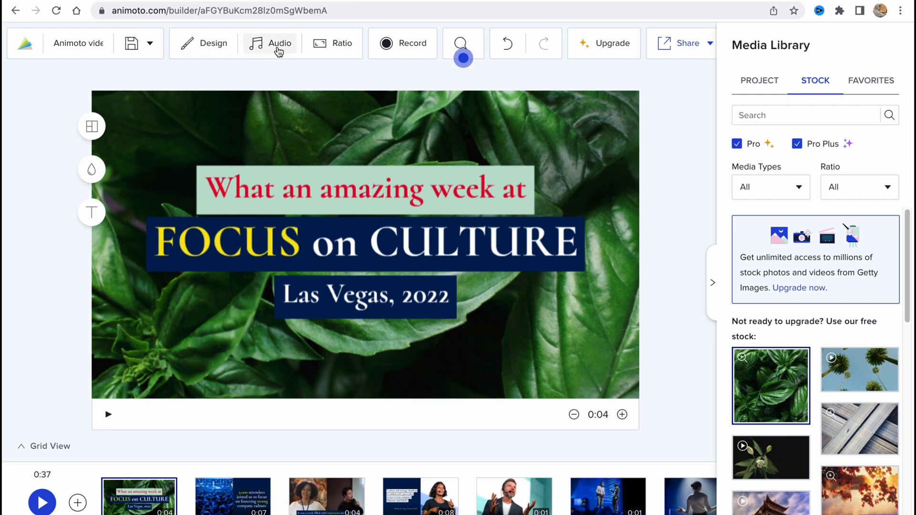
pyautogui.moveTo(394, 47)
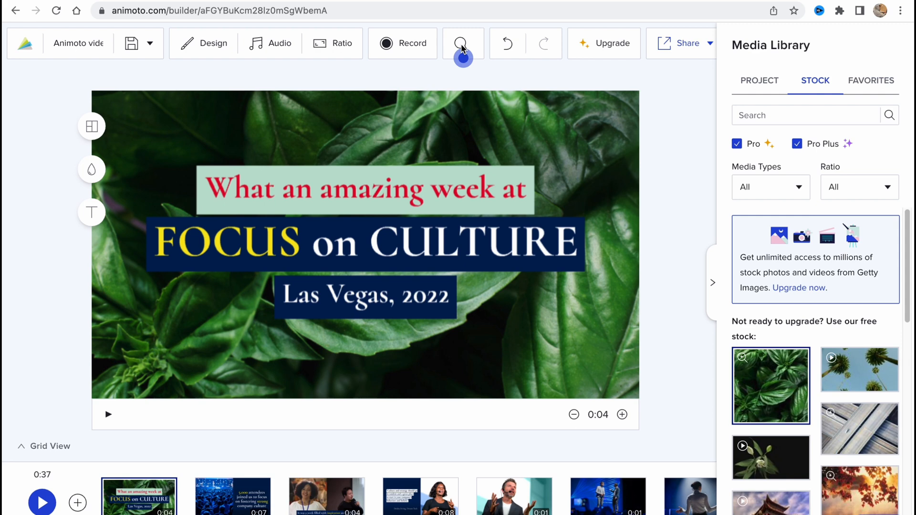
pyautogui.moveTo(506, 43)
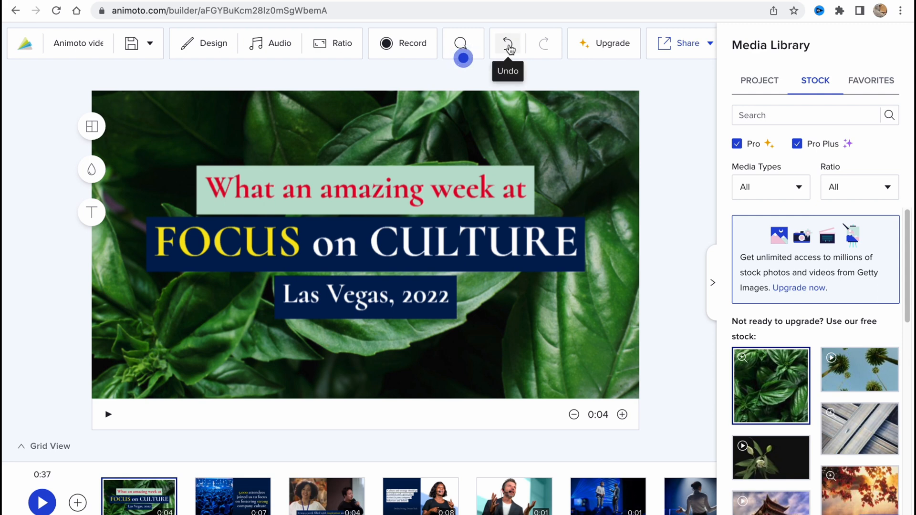
pyautogui.click(507, 42)
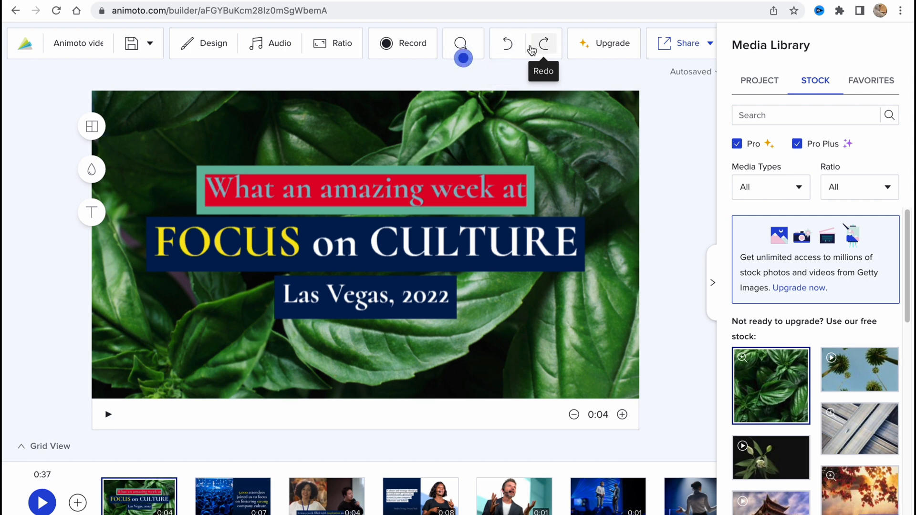
pyautogui.moveTo(543, 43)
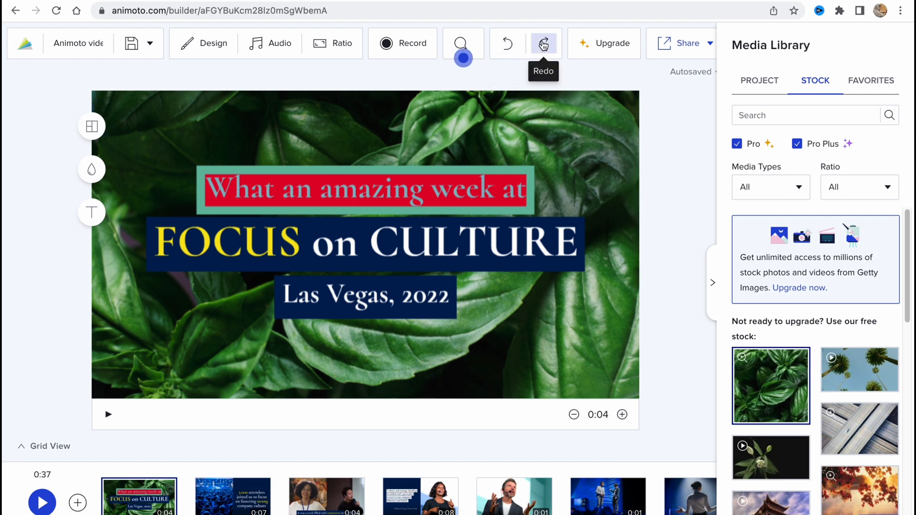
pyautogui.click(543, 43)
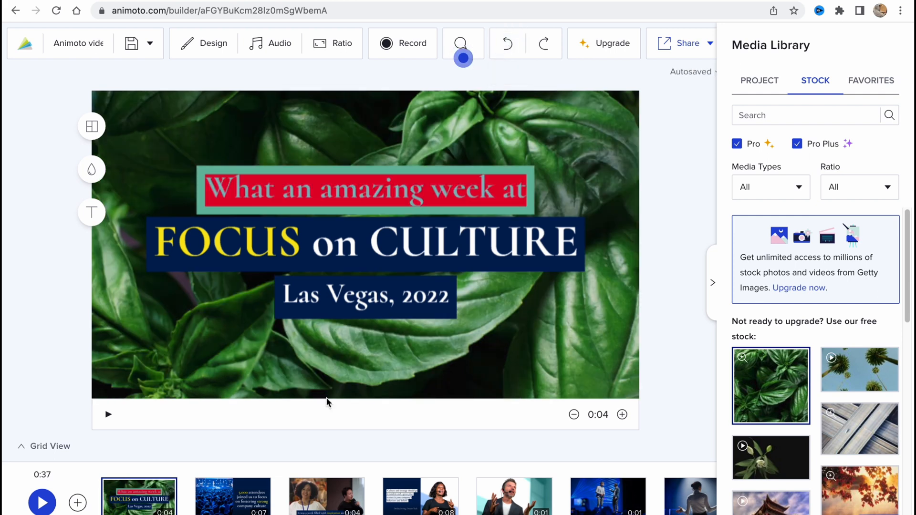
pyautogui.click(364, 295)
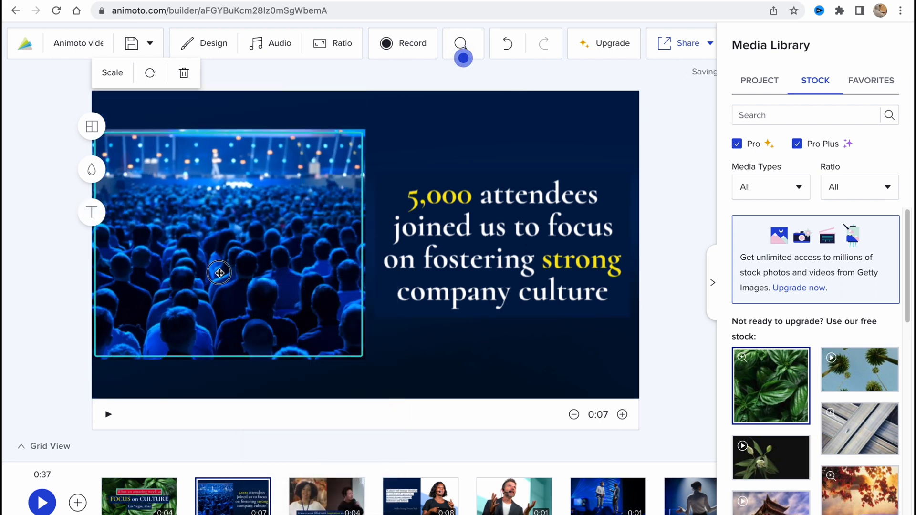
# Delete the crowd photo, fill the slot with a stock forest clip, and move to the quote slide
pyautogui.click(183, 72)
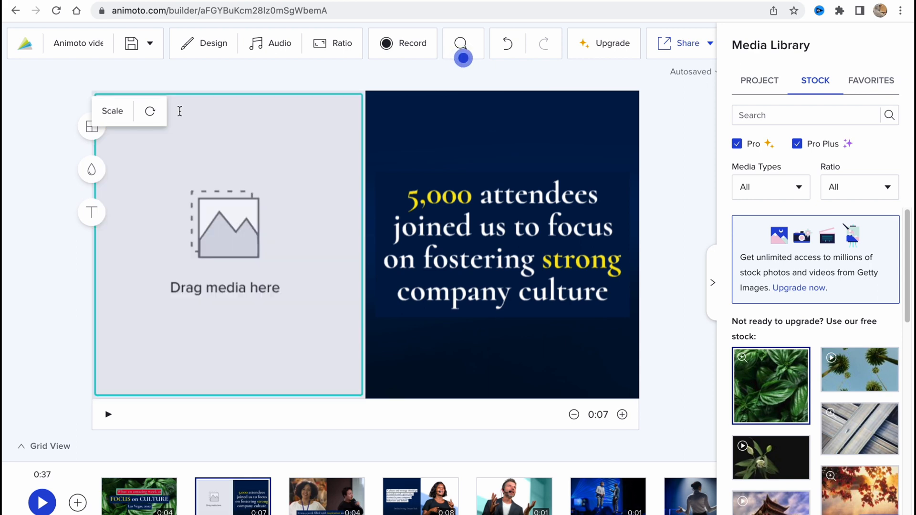
pyautogui.scroll(-3)
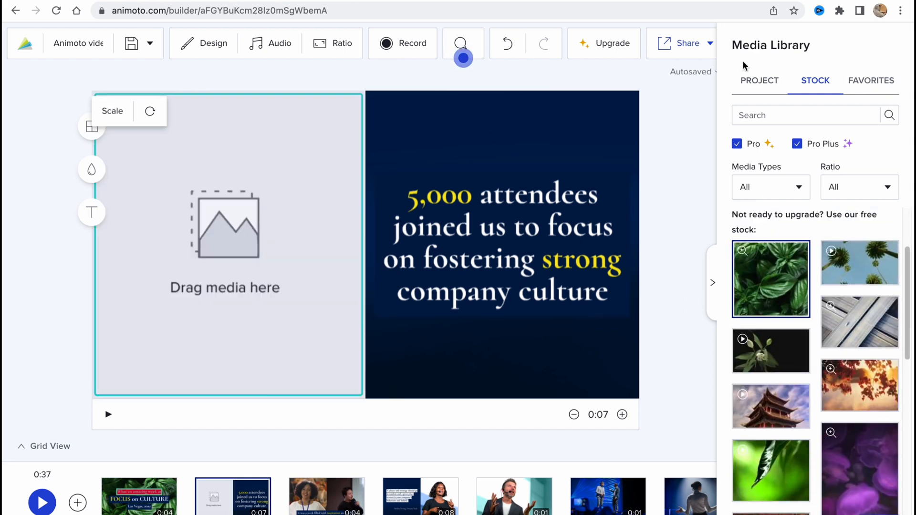
pyautogui.click(760, 80)
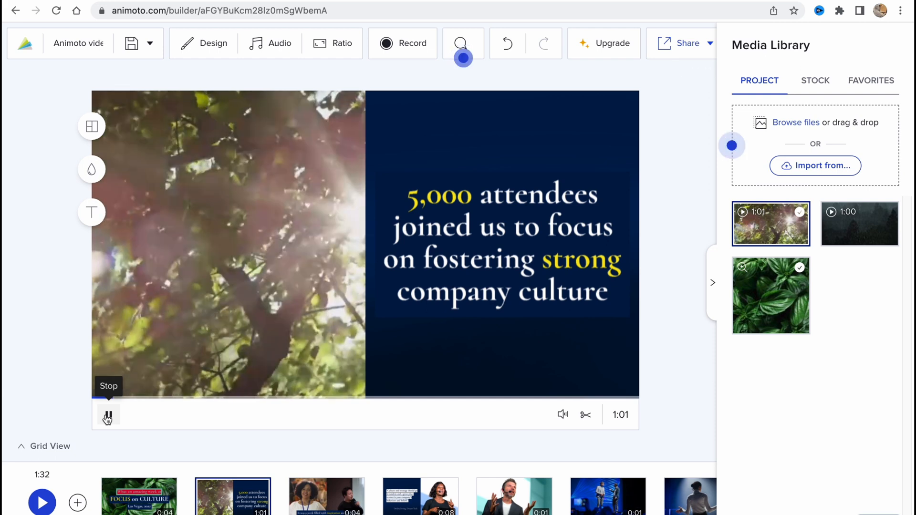
pyautogui.click(107, 415)
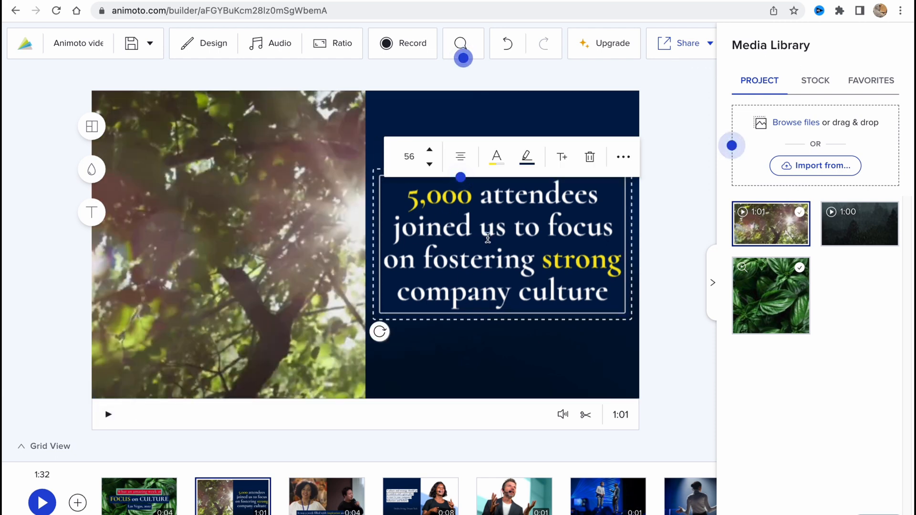
pyautogui.click(420, 496)
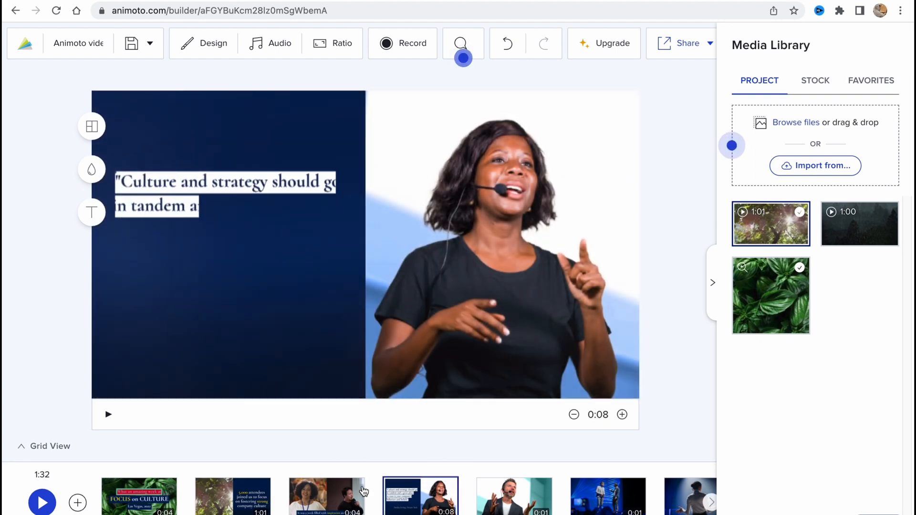
# Switch to the speaker slide, dismiss the save dropdown, and bring up the Share options
pyautogui.click(108, 414)
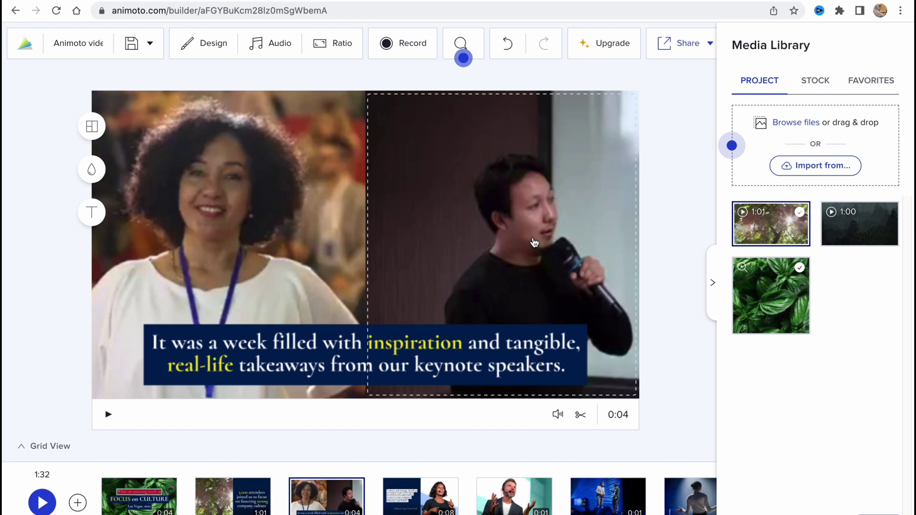
pyautogui.moveTo(498, 243)
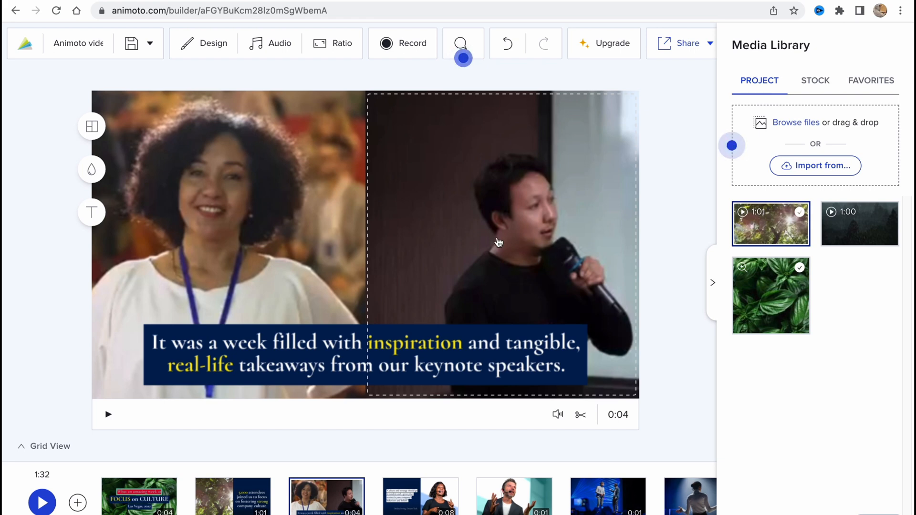
pyautogui.moveTo(566, 263)
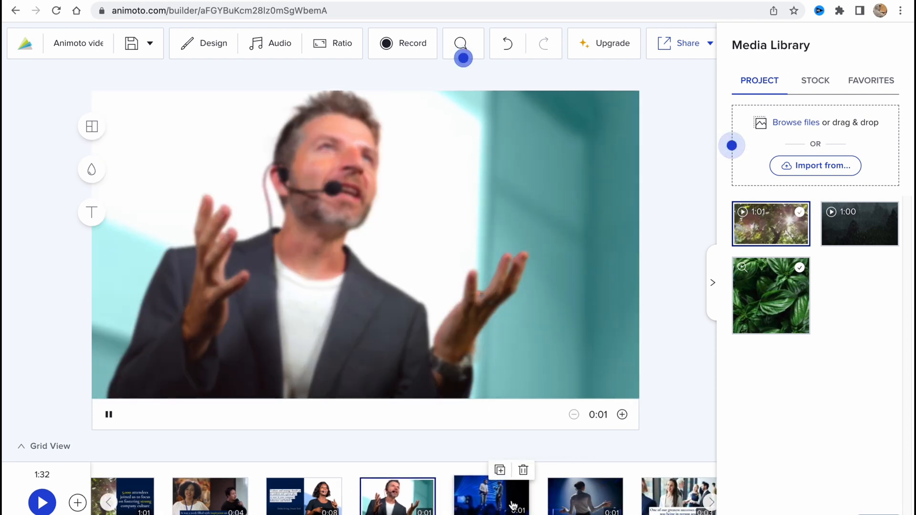
pyautogui.moveTo(131, 43)
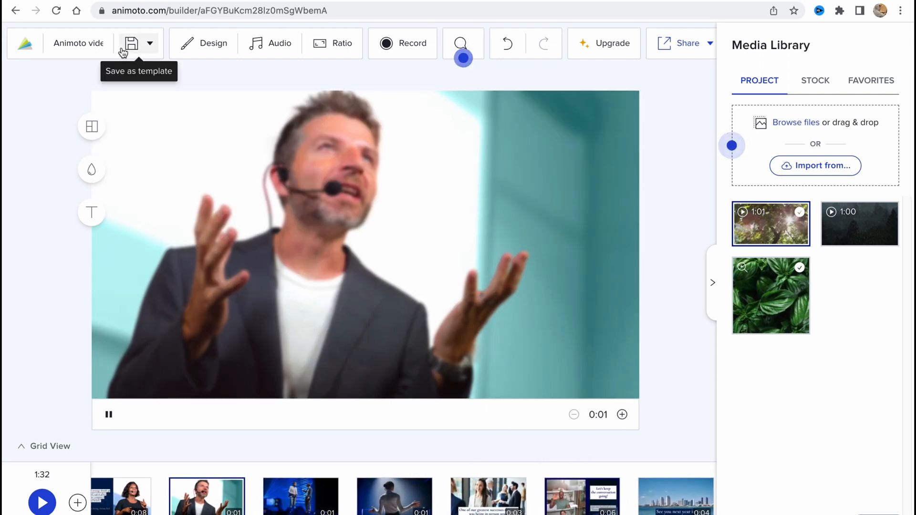
pyautogui.click(149, 43)
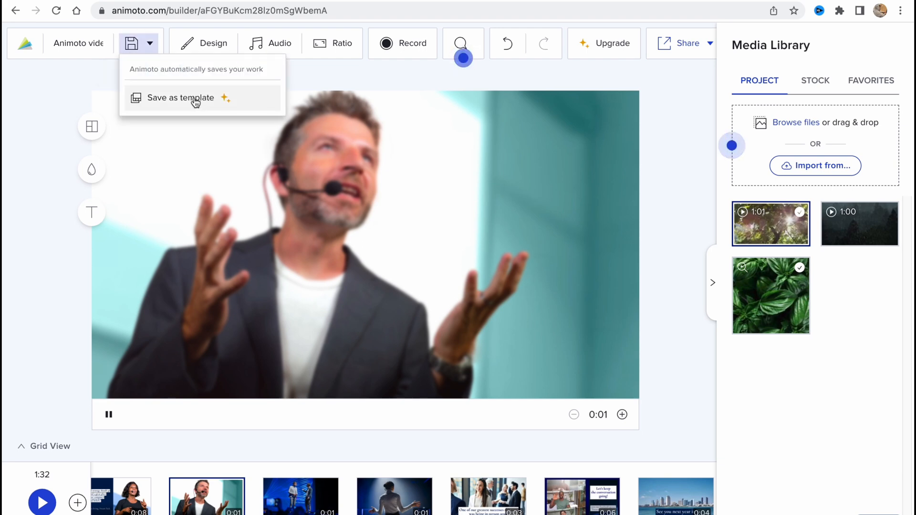
pyautogui.moveTo(173, 102)
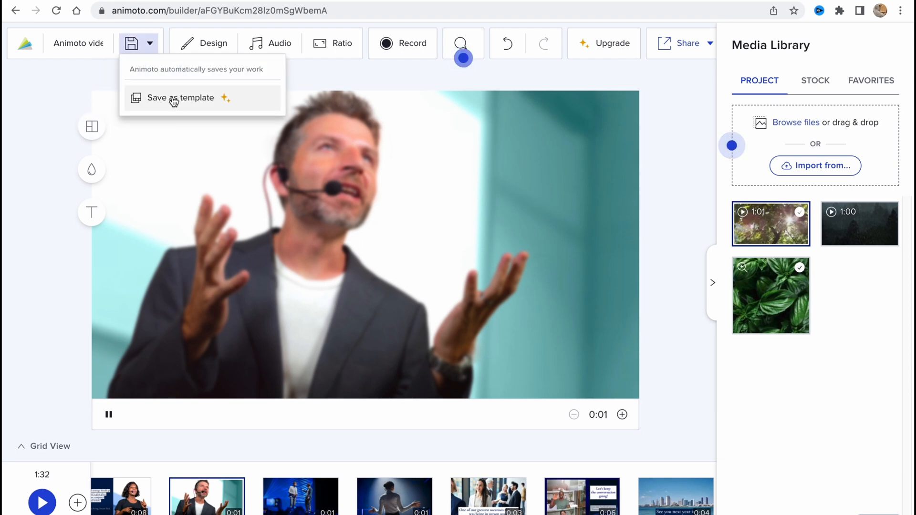
pyautogui.moveTo(63, 85)
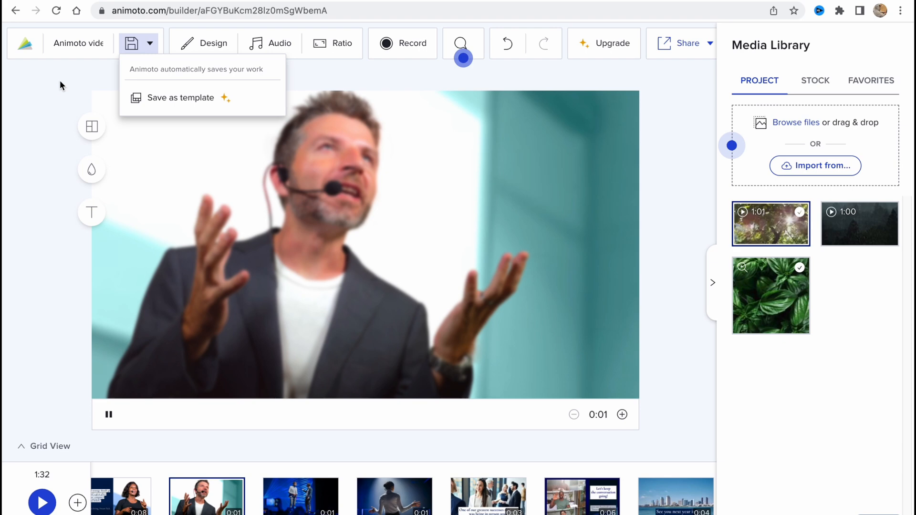
pyautogui.click(510, 362)
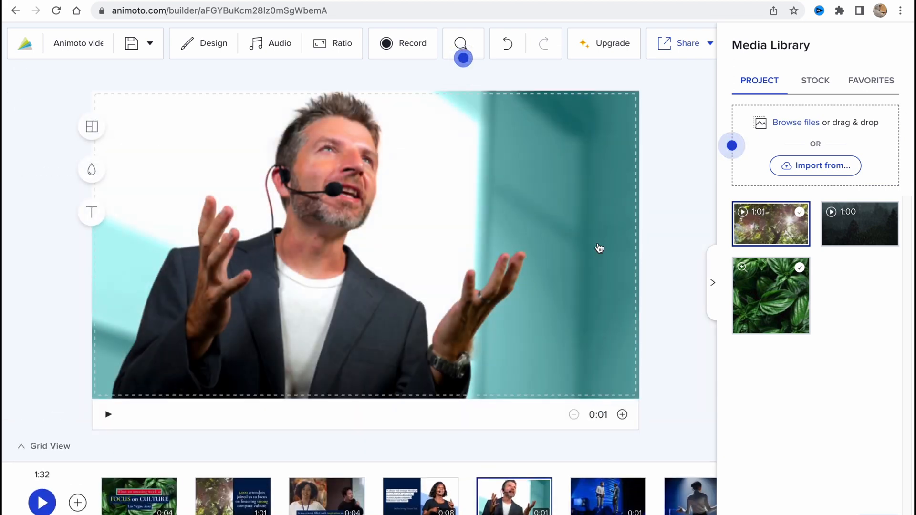
pyautogui.click(686, 43)
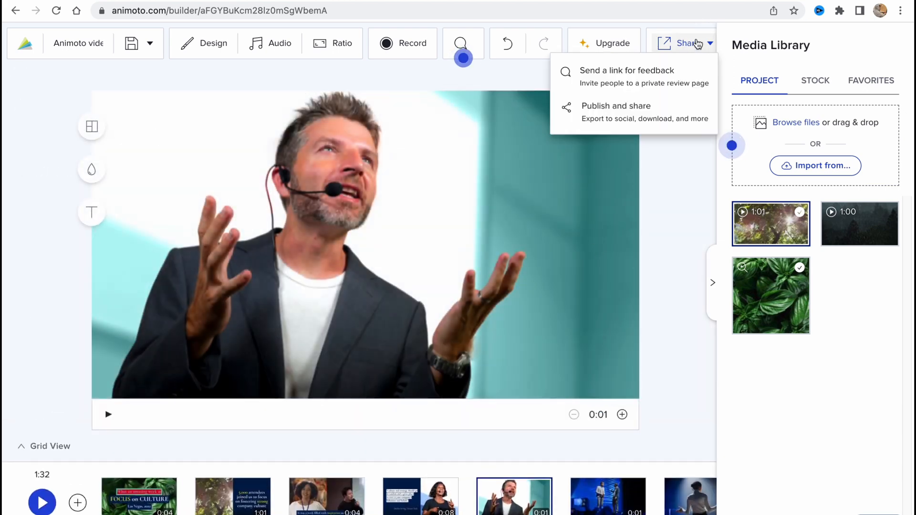
pyautogui.moveTo(621, 83)
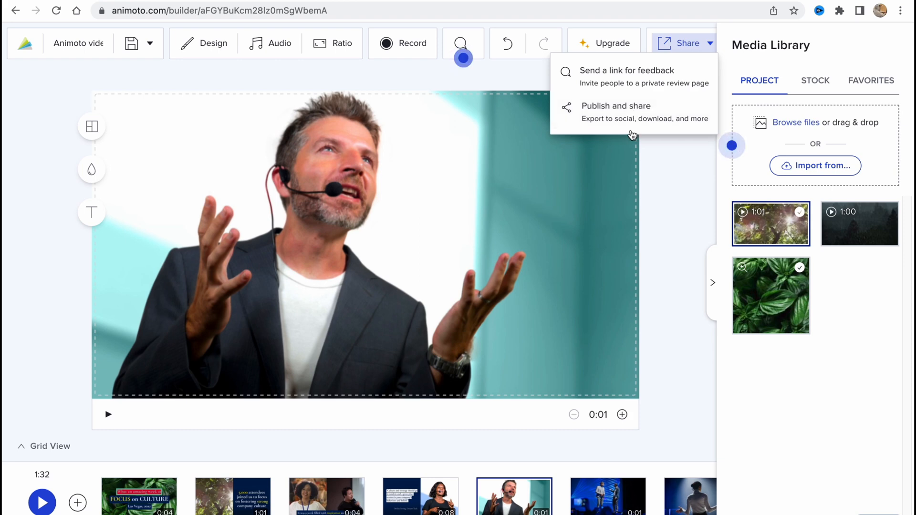
pyautogui.moveTo(635, 126)
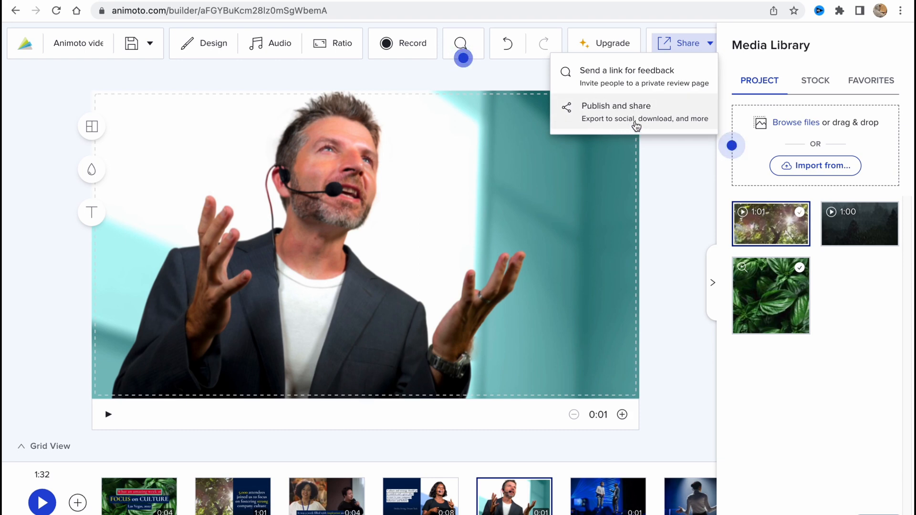
# Review the Publish and share choices, close them, and go to the Upgrade plans page
pyautogui.click(615, 110)
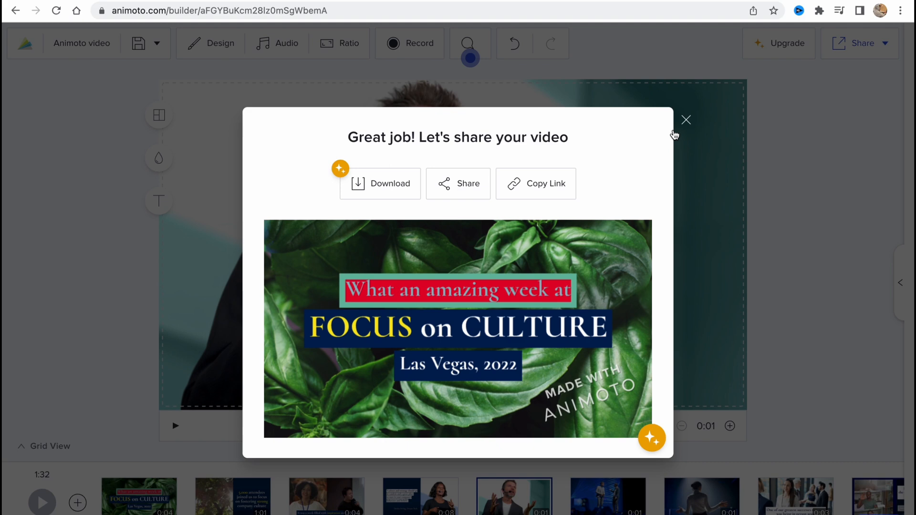
pyautogui.click(686, 120)
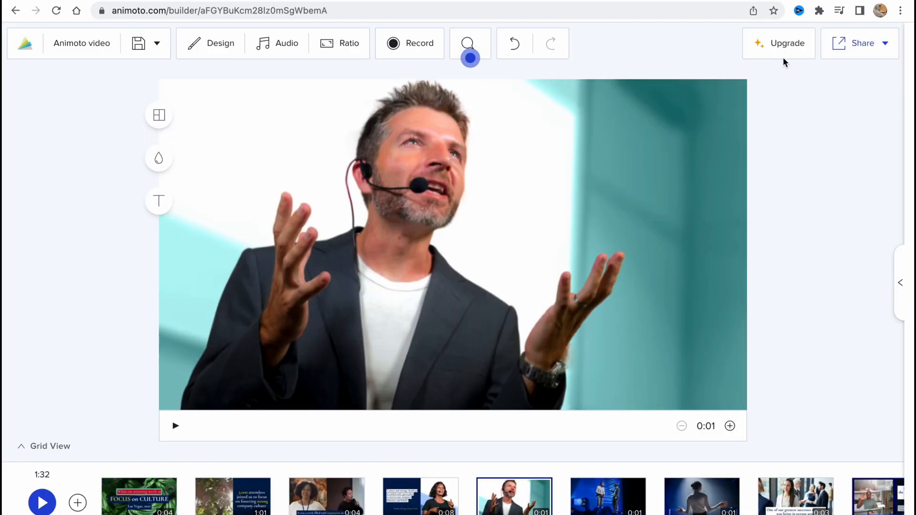
pyautogui.moveTo(861, 43)
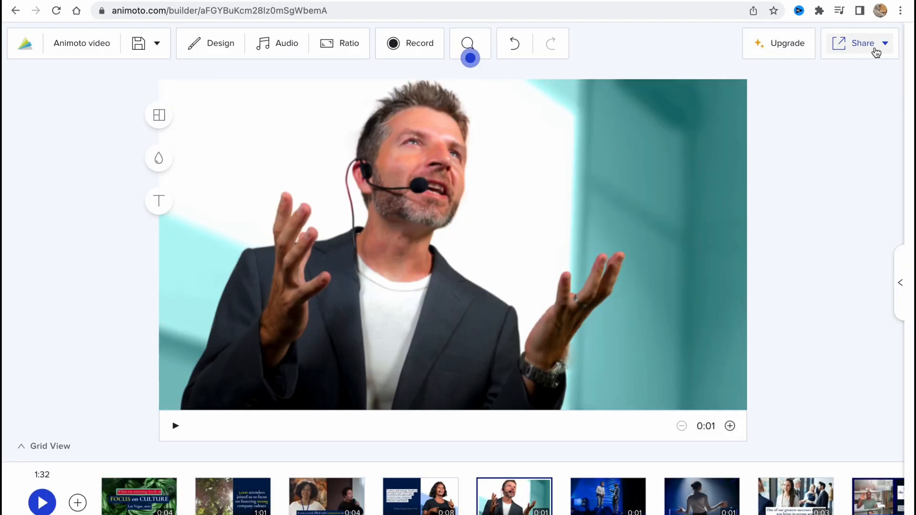
pyautogui.moveTo(786, 48)
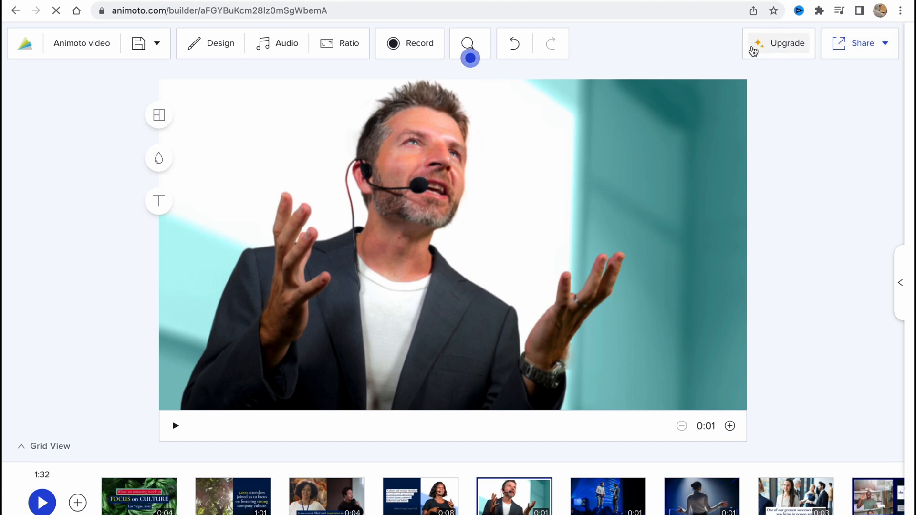
pyautogui.click(786, 43)
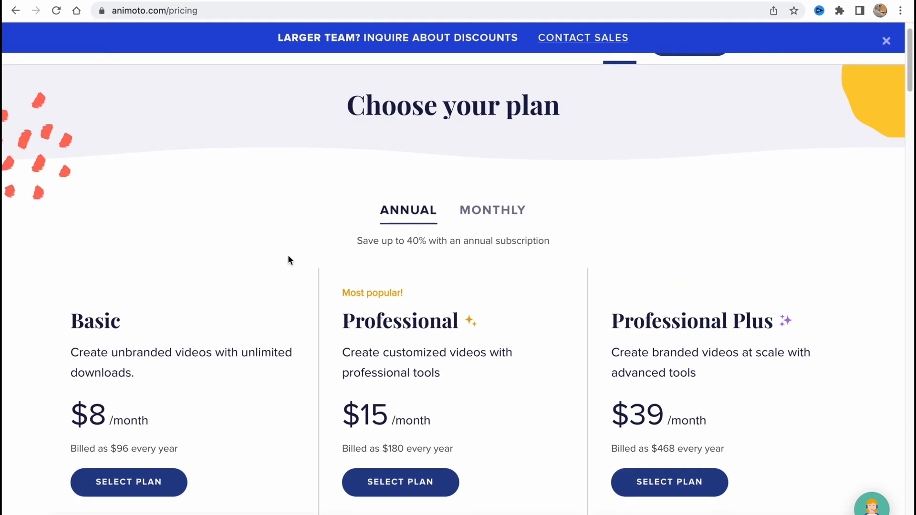
# Scroll through the pricing page to compare the Basic, Professional and Professional Plus feature lists
pyautogui.scroll(-3)
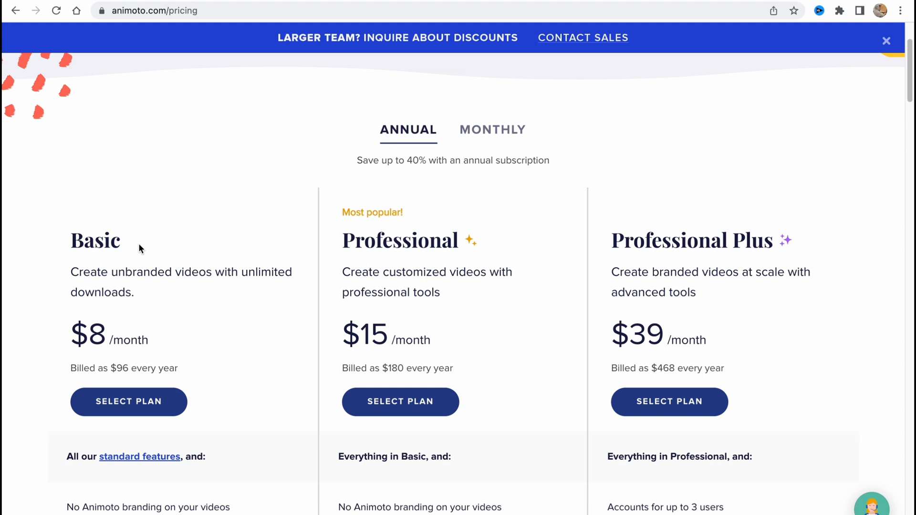
pyautogui.moveTo(6, 382)
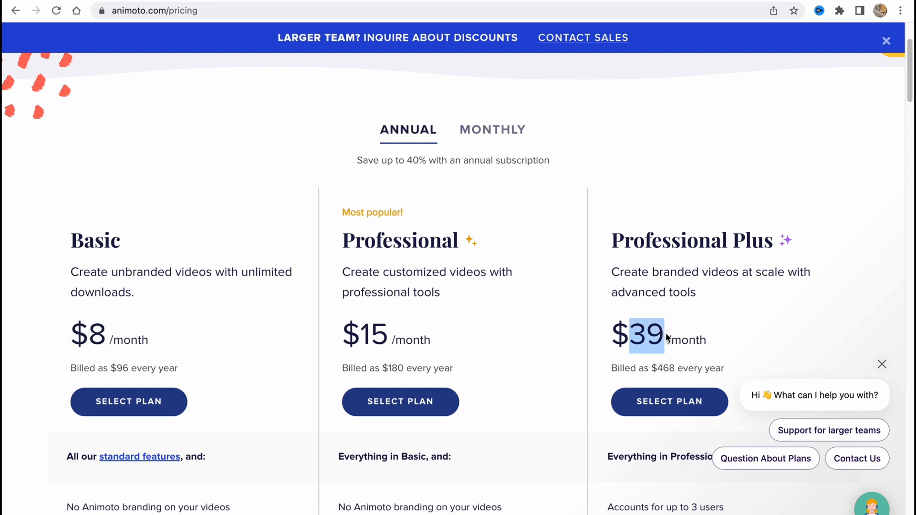
pyautogui.moveTo(512, 321)
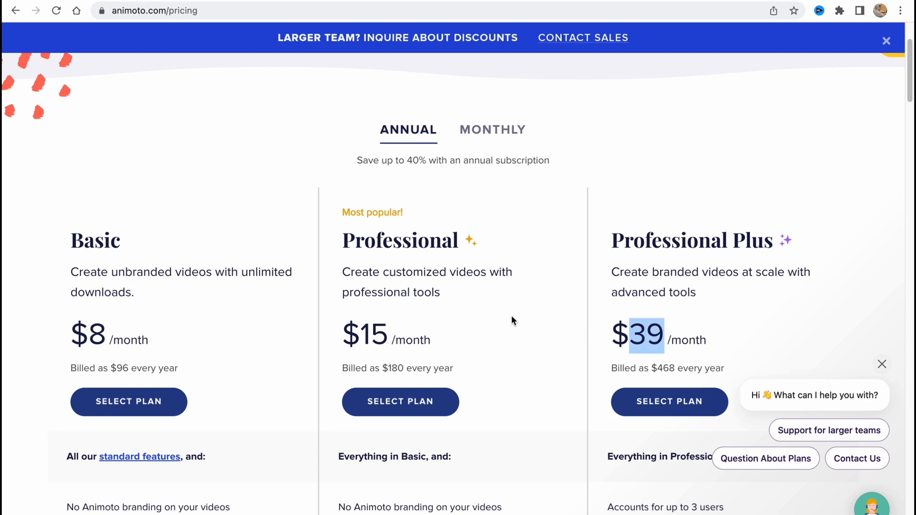
pyautogui.scroll(-3)
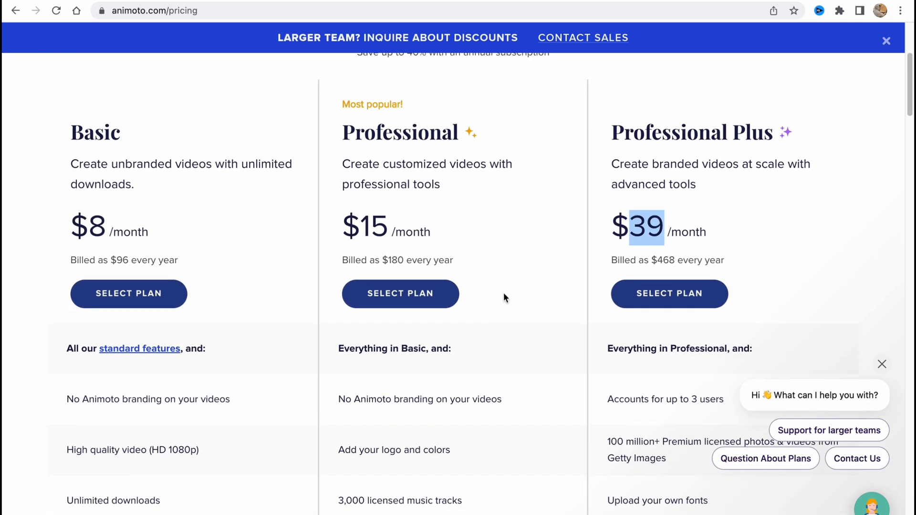
pyautogui.moveTo(286, 248)
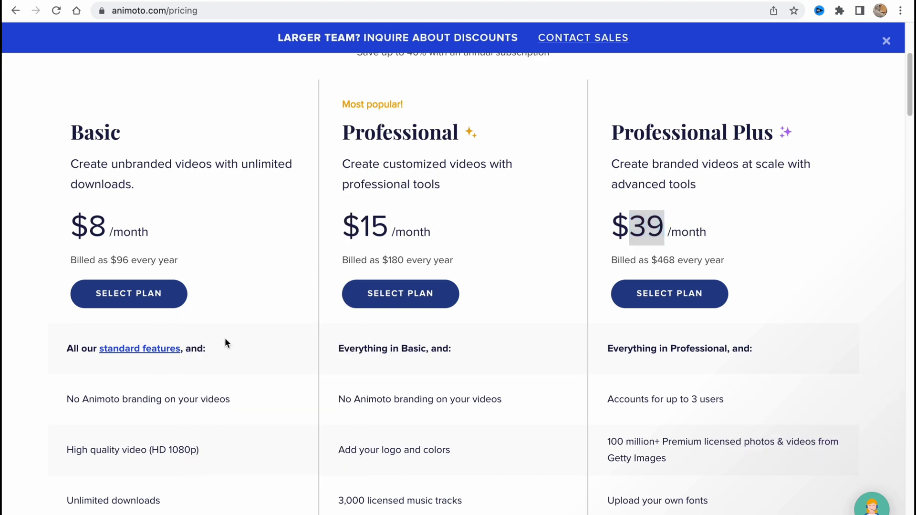
pyautogui.scroll(-3)
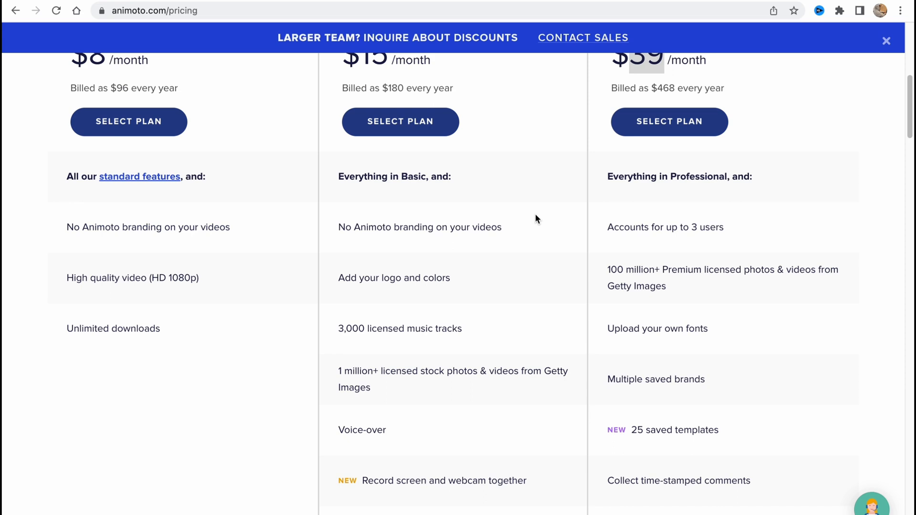
pyautogui.scroll(3)
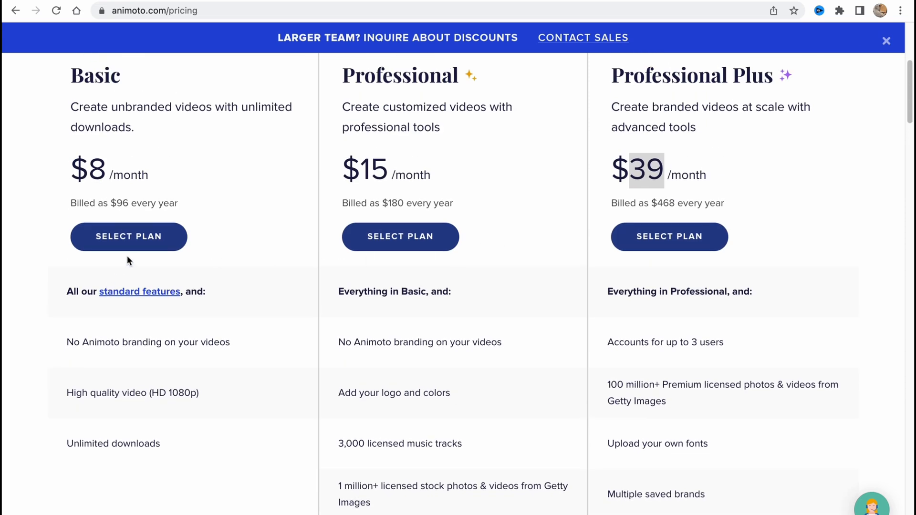
pyautogui.moveTo(66, 304)
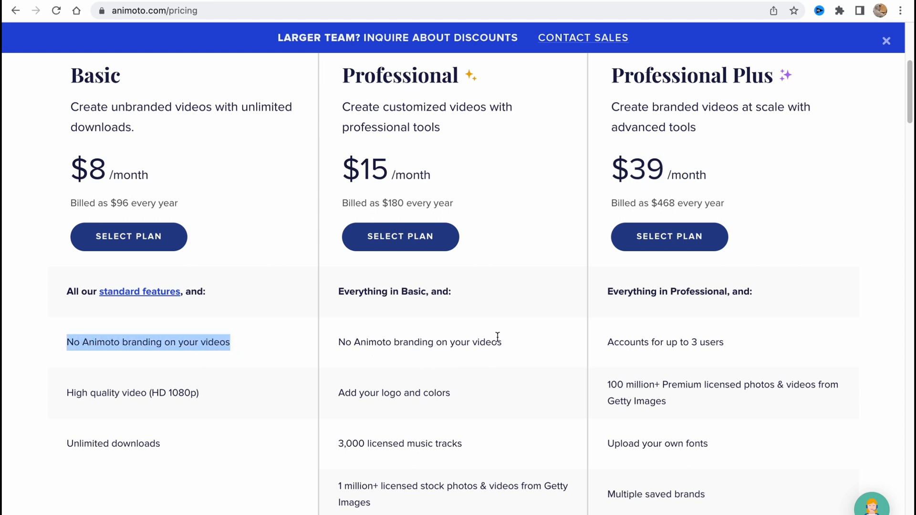
pyautogui.moveTo(571, 317)
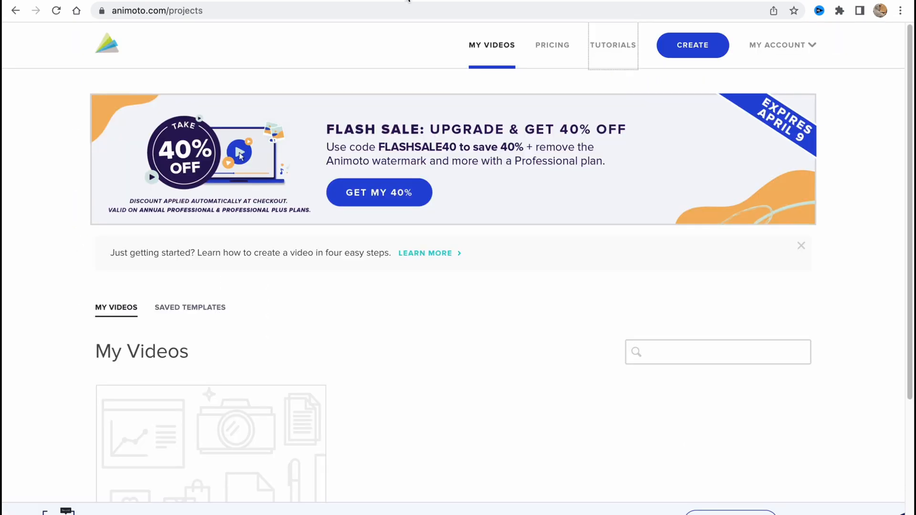
pyautogui.moveTo(108, 46)
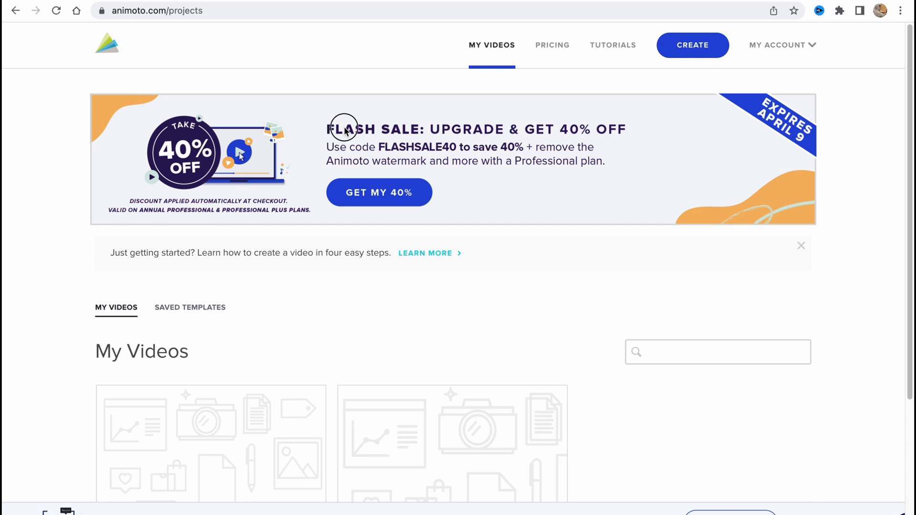
pyautogui.moveTo(385, 112)
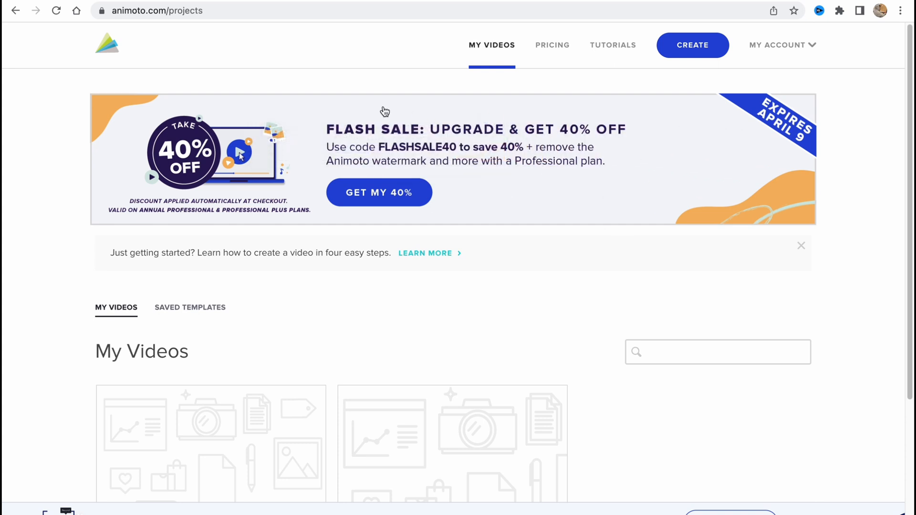
pyautogui.moveTo(171, 157)
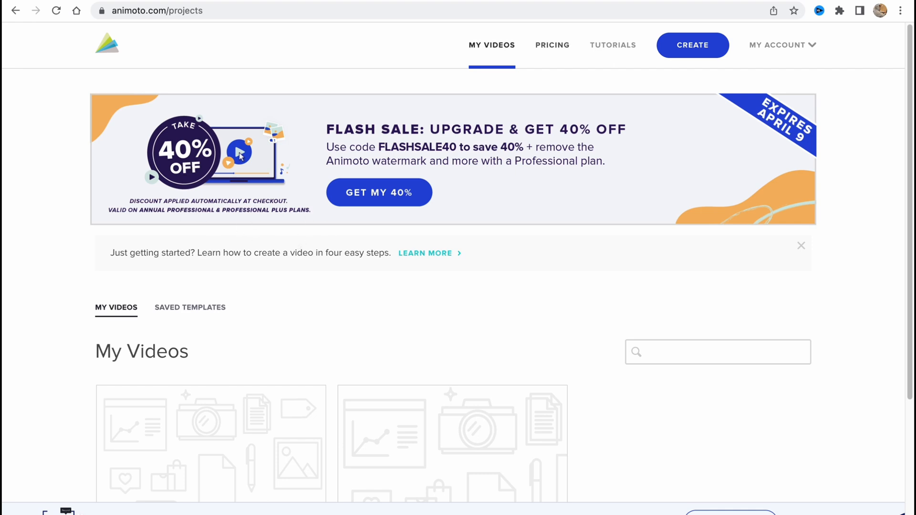
# Reopen the Pricing page from the My Videos navigation bar
pyautogui.click(550, 45)
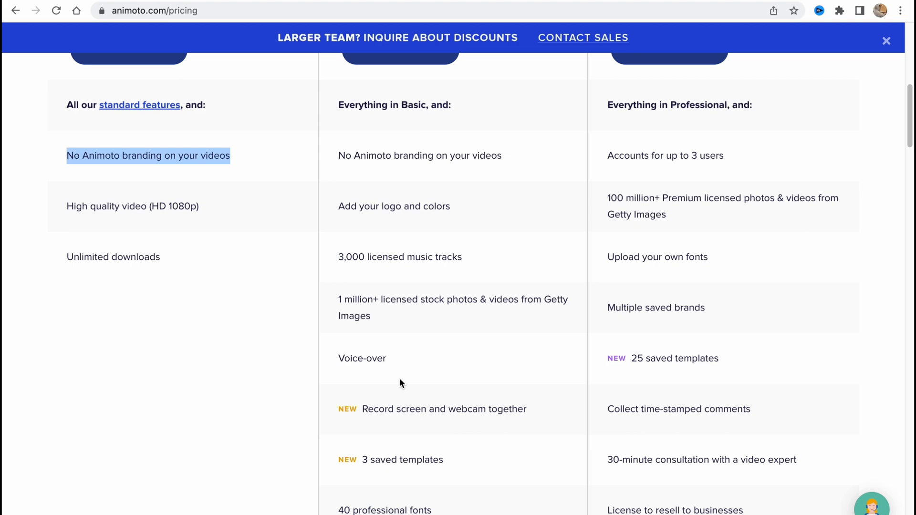
pyautogui.scroll(3)
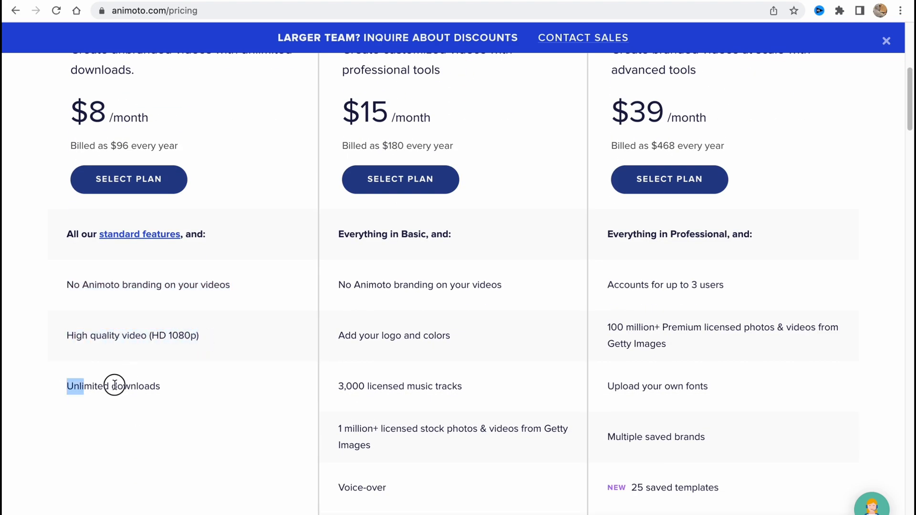
pyautogui.scroll(3)
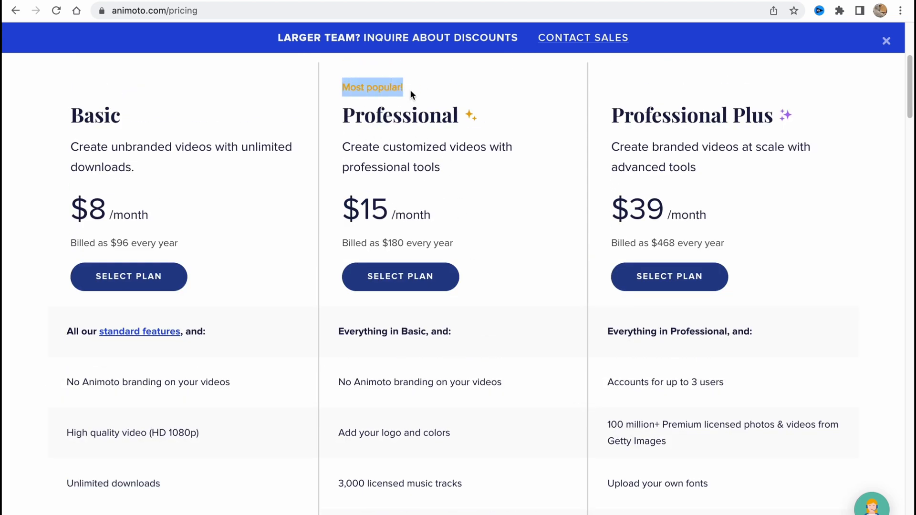
pyautogui.scroll(-3)
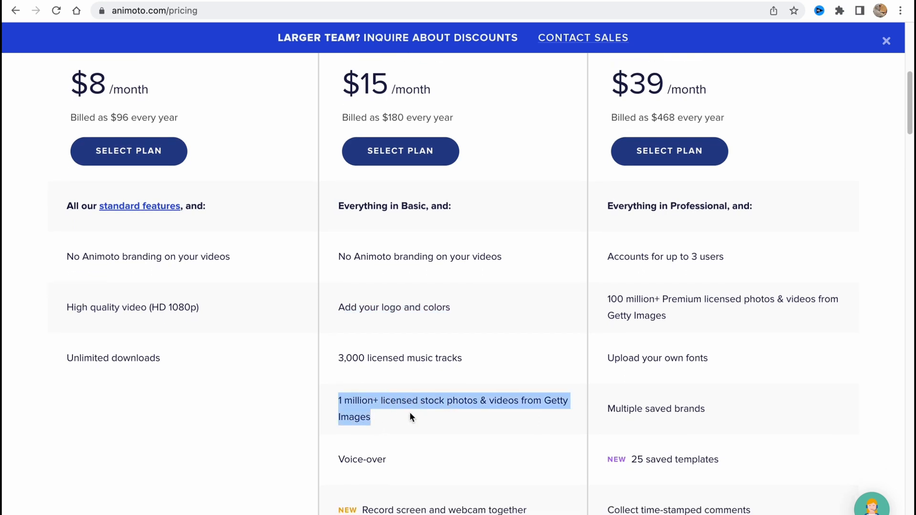
pyautogui.scroll(-3)
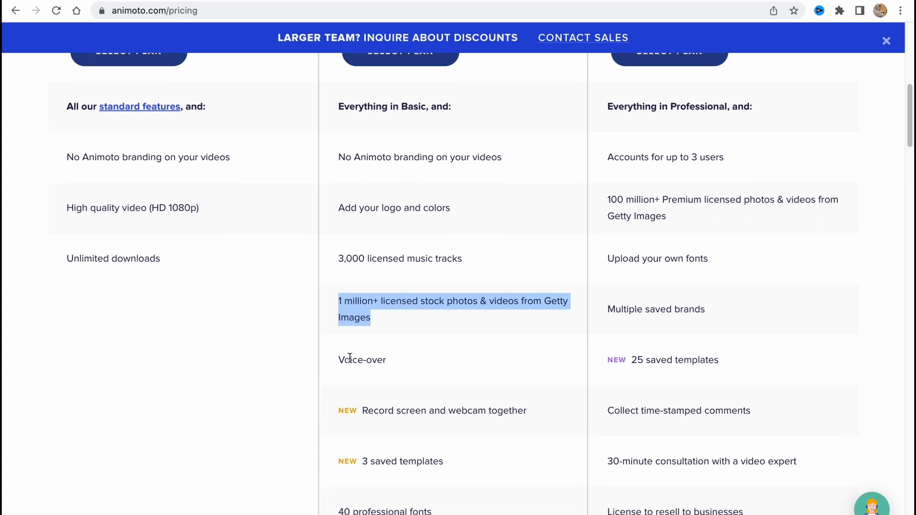
pyautogui.scroll(-3)
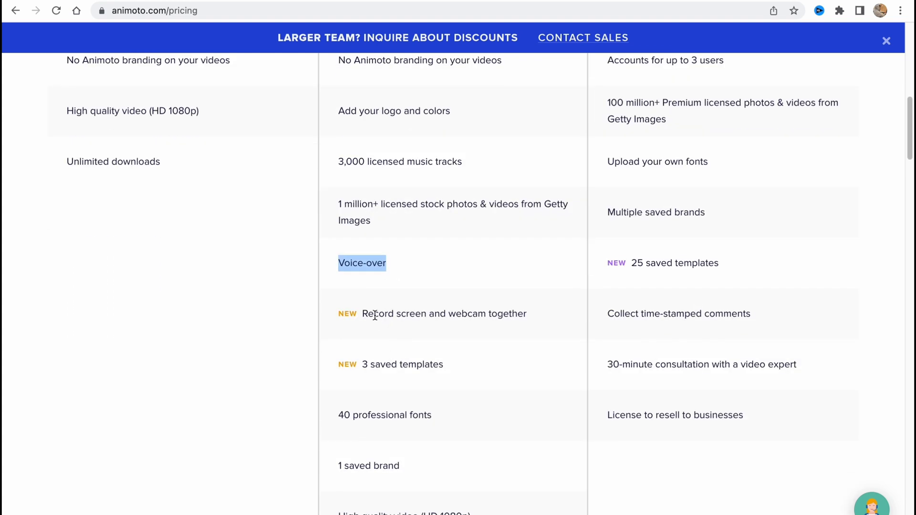
pyautogui.moveTo(498, 312)
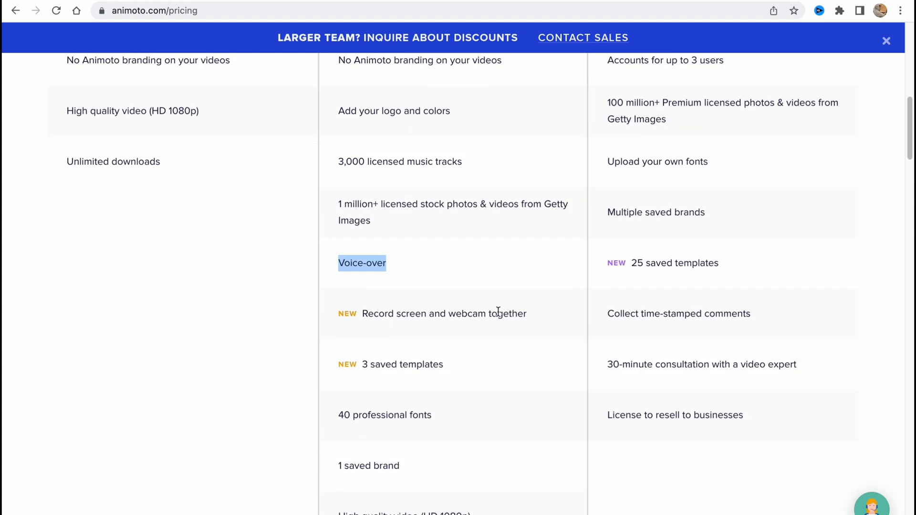
pyautogui.moveTo(466, 369)
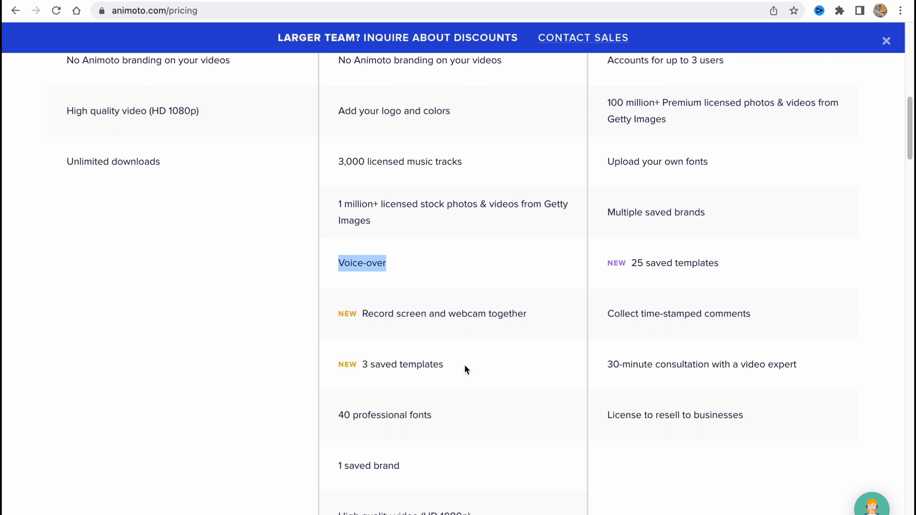
pyautogui.scroll(-3)
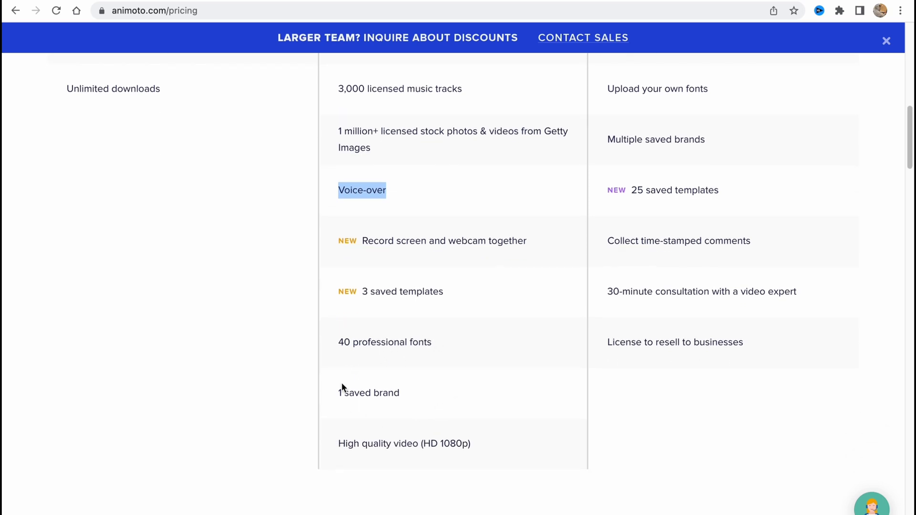
pyautogui.moveTo(483, 446)
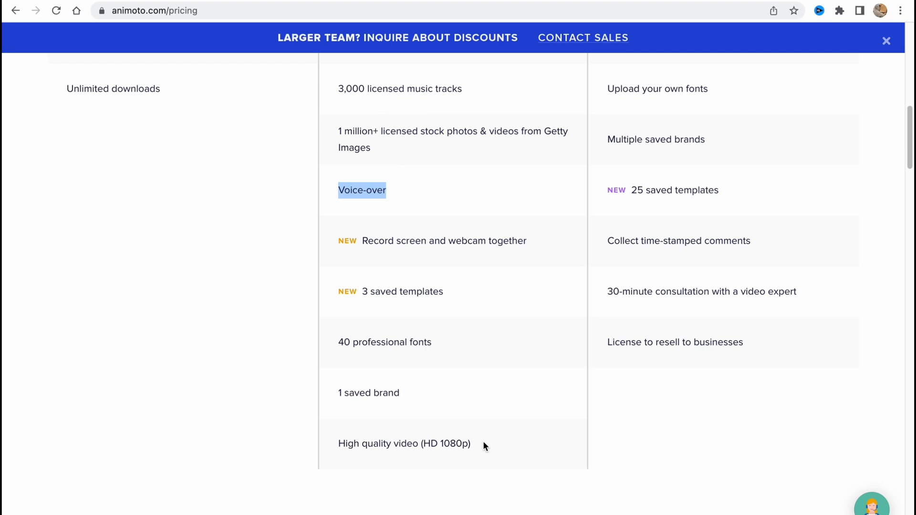
pyautogui.scroll(3)
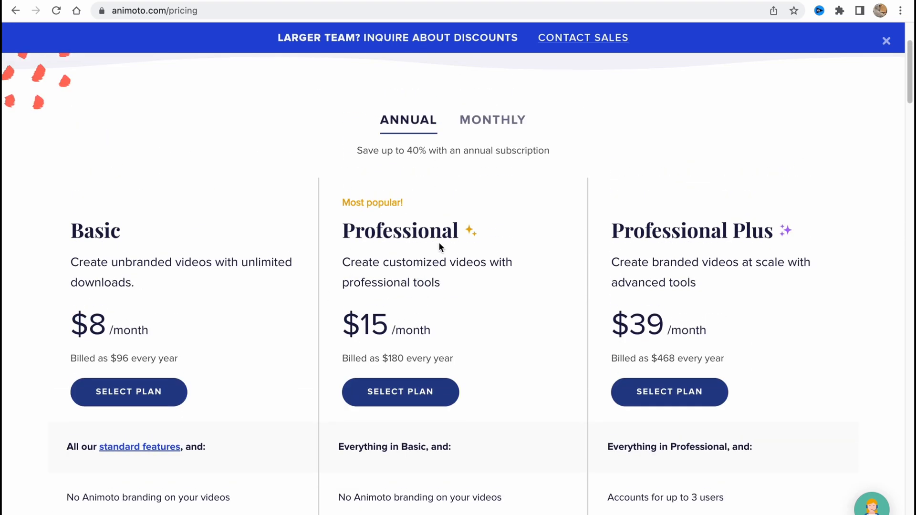
pyautogui.moveTo(388, 205)
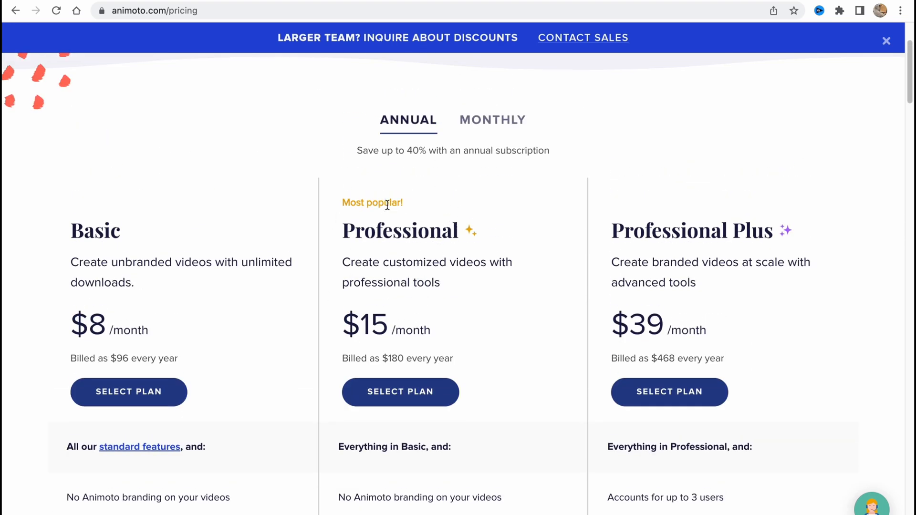
pyautogui.moveTo(492, 121)
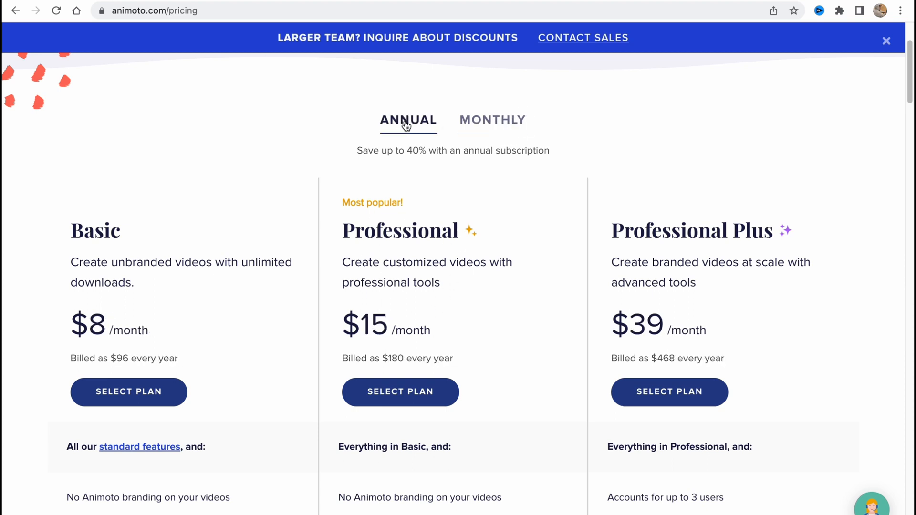
pyautogui.moveTo(309, 331)
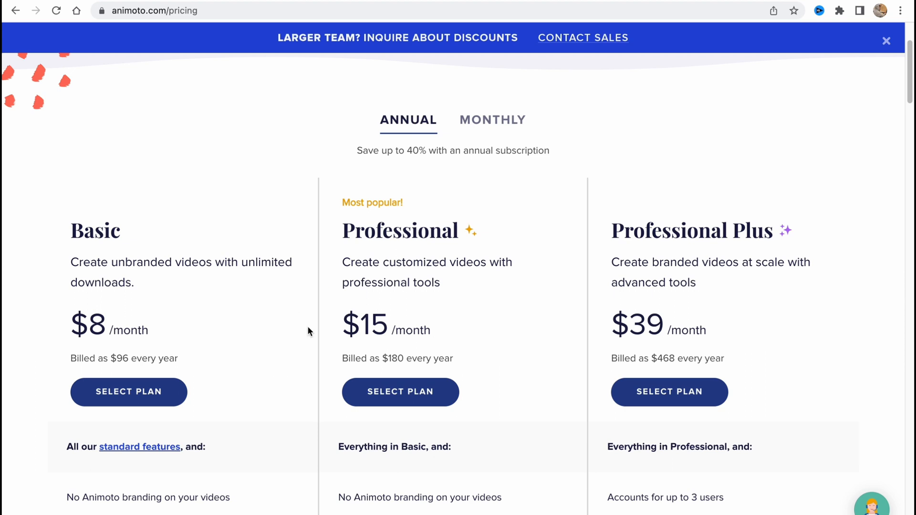
pyautogui.click(492, 120)
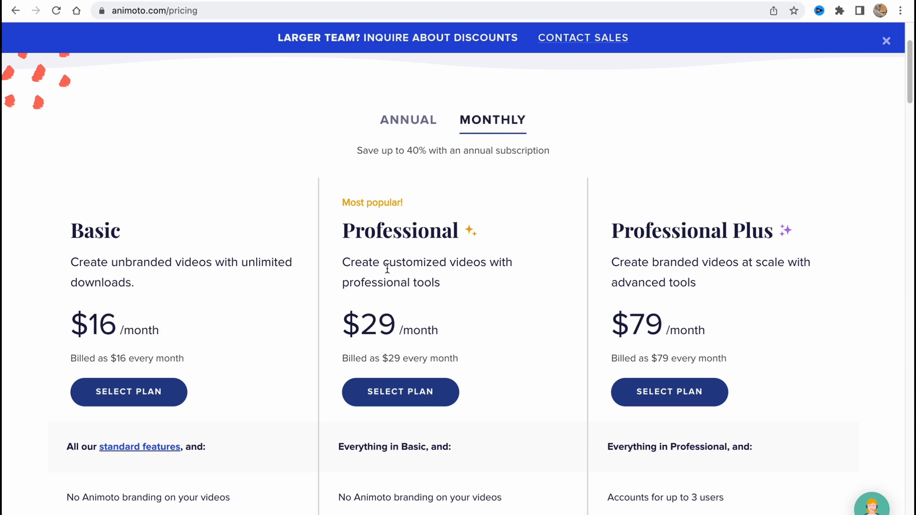
pyautogui.moveTo(212, 280)
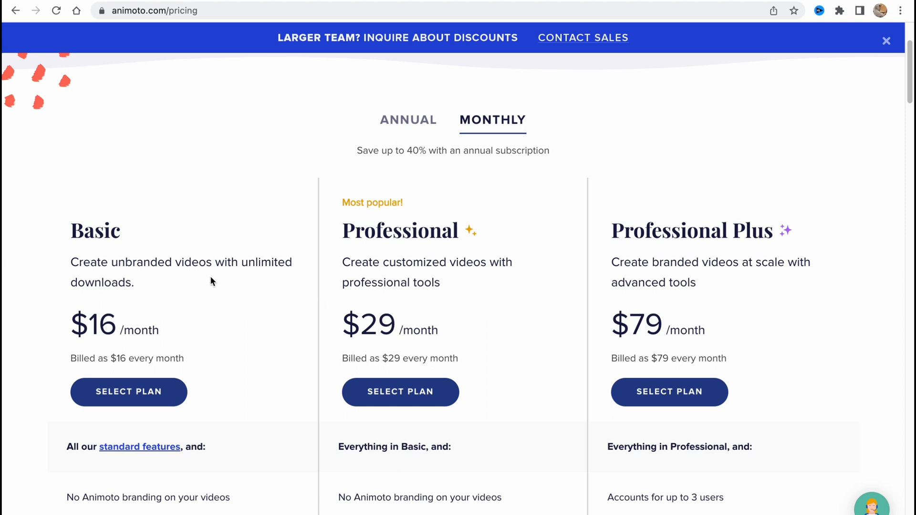
pyautogui.click(407, 120)
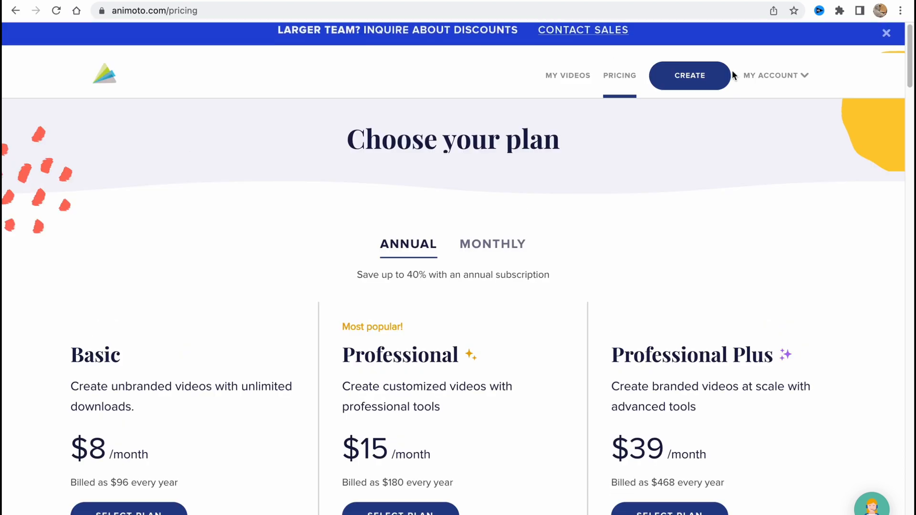
pyautogui.moveTo(599, 92)
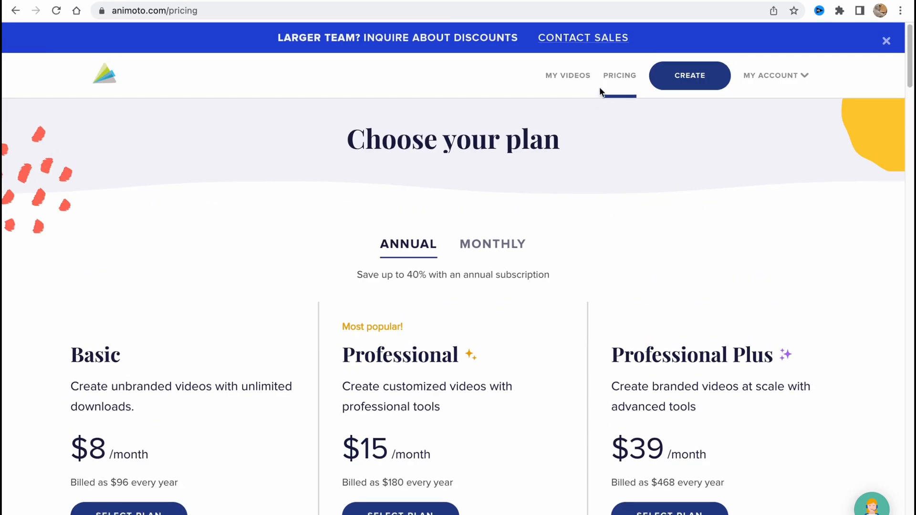
pyautogui.moveTo(566, 75)
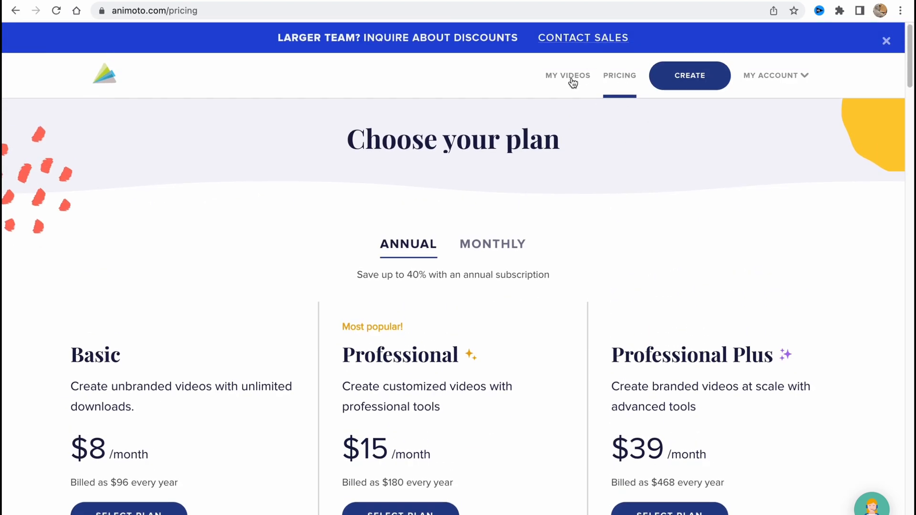
pyautogui.moveTo(567, 76)
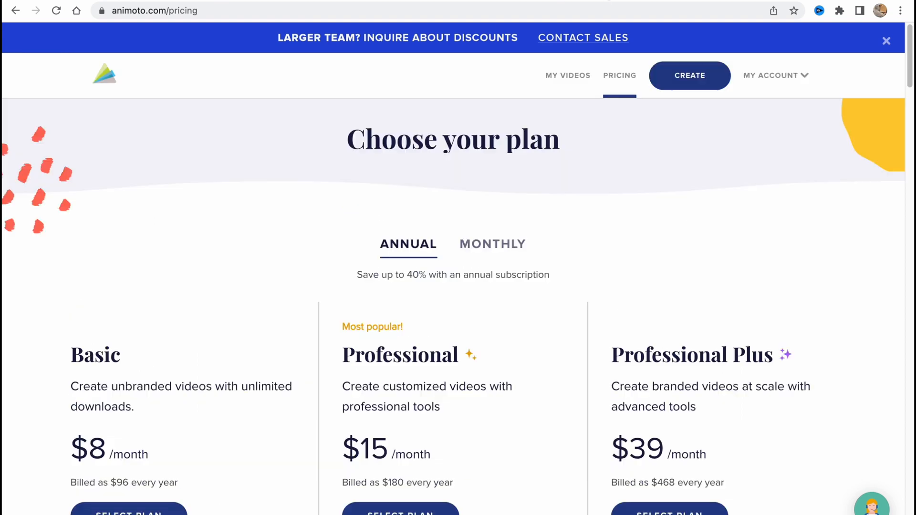
pyautogui.click(688, 76)
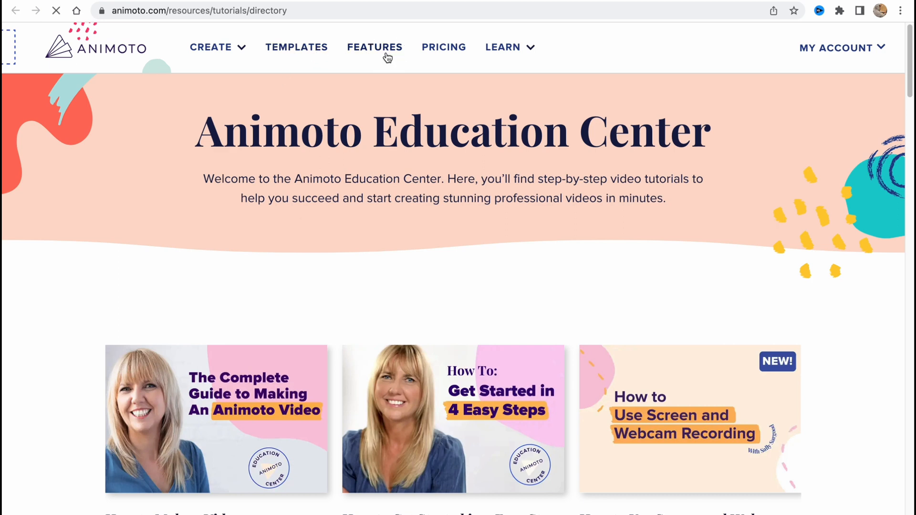
pyautogui.click(374, 47)
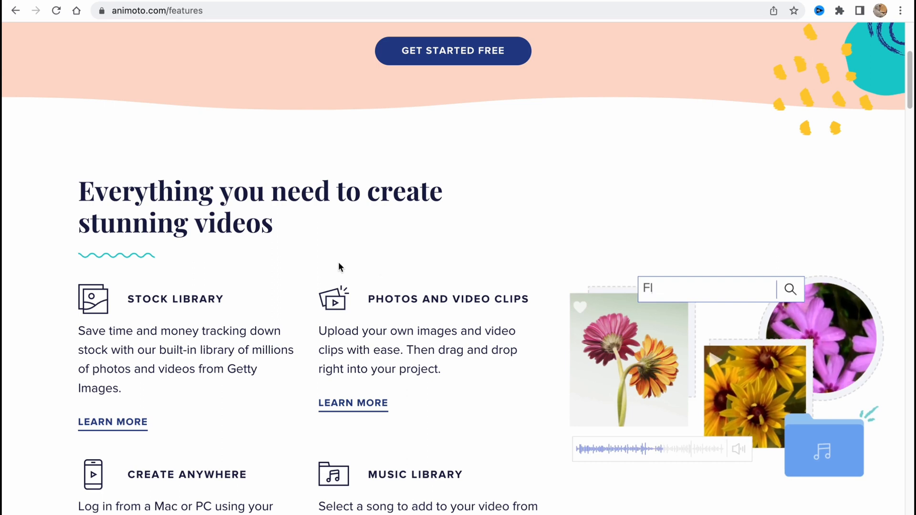
pyautogui.write('Coffe')
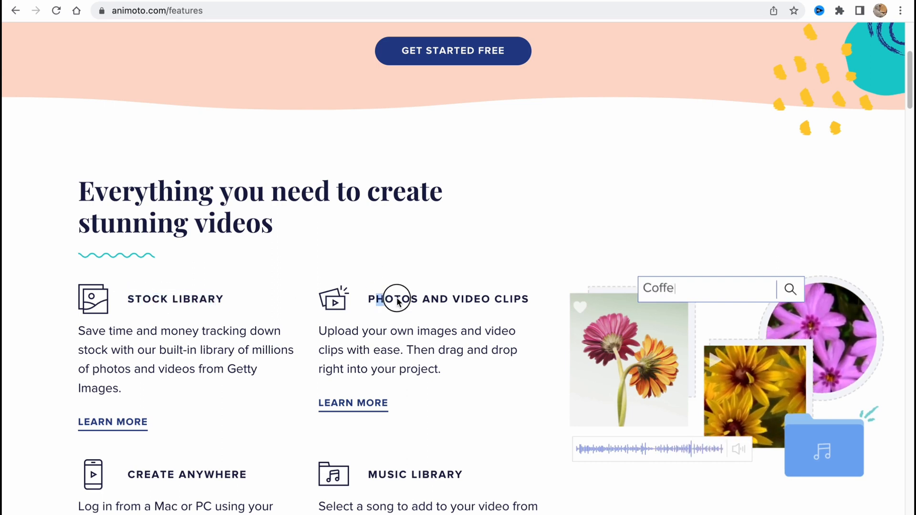
pyautogui.scroll(-3)
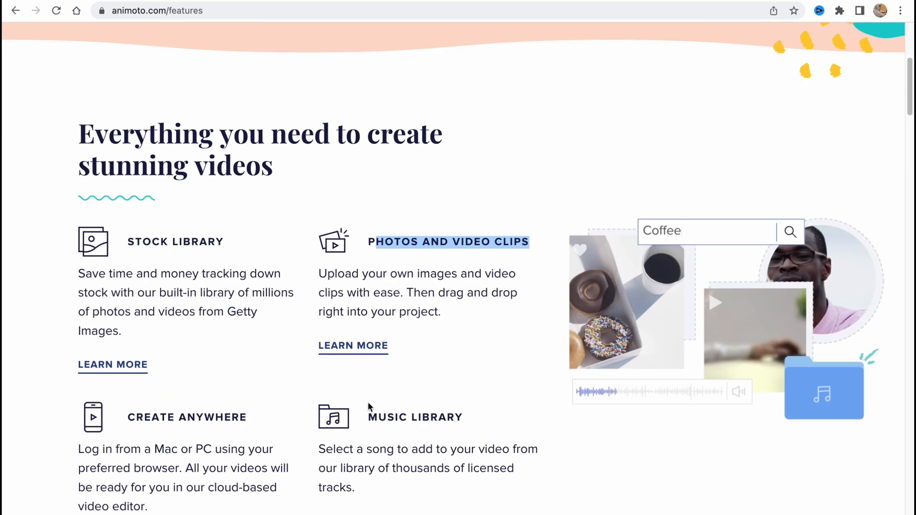
pyautogui.scroll(-3)
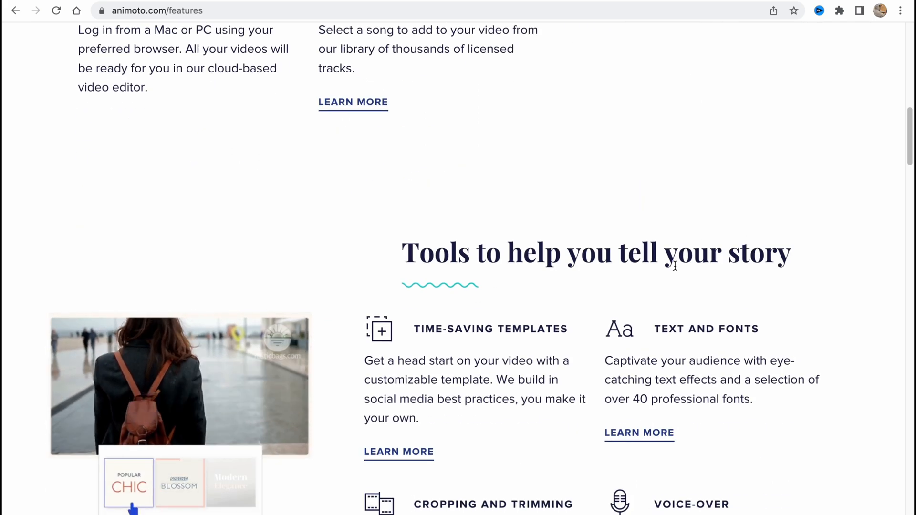
pyautogui.scroll(-3)
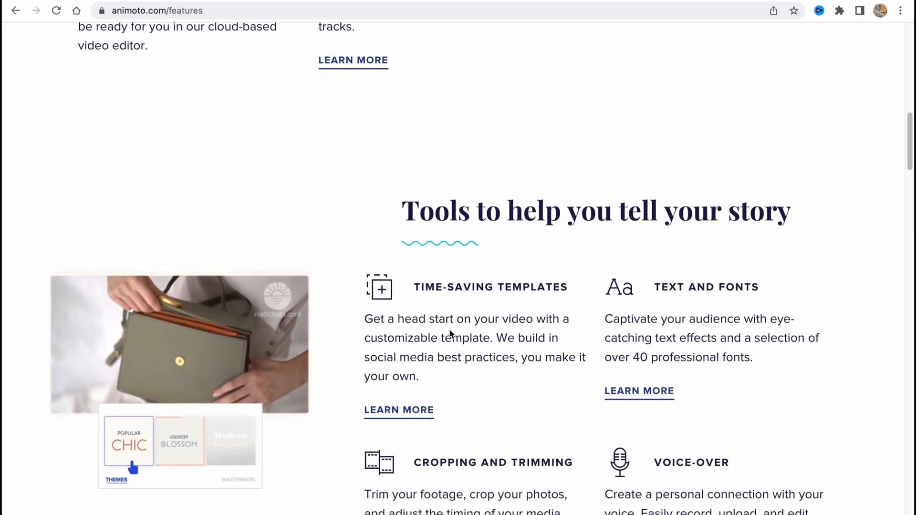
pyautogui.scroll(-3)
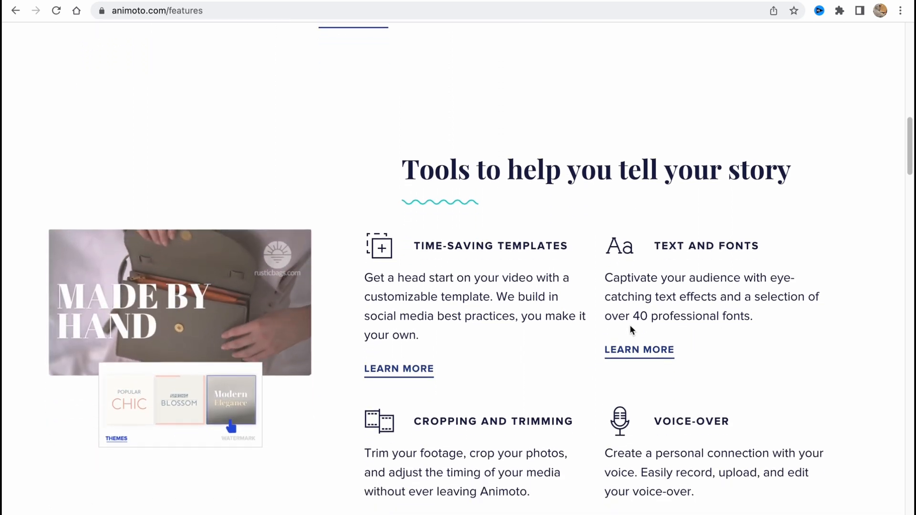
pyautogui.scroll(-3)
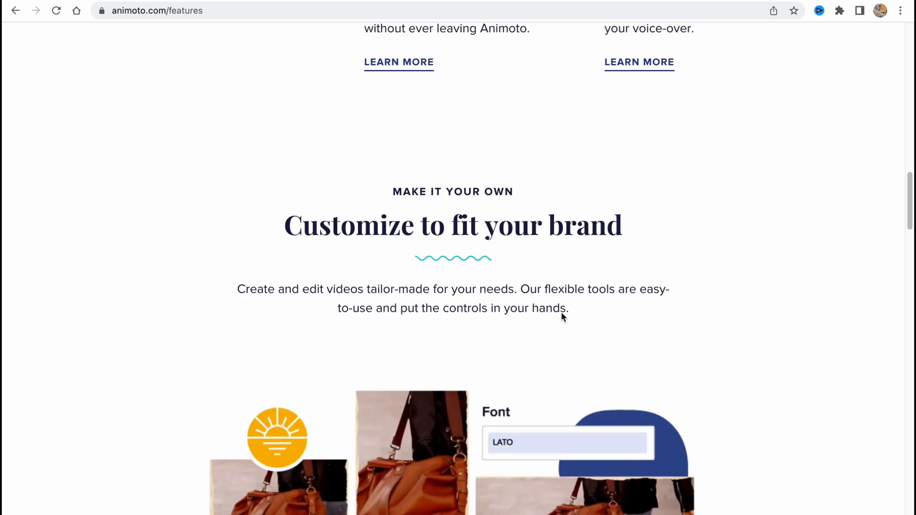
pyautogui.moveTo(324, 231)
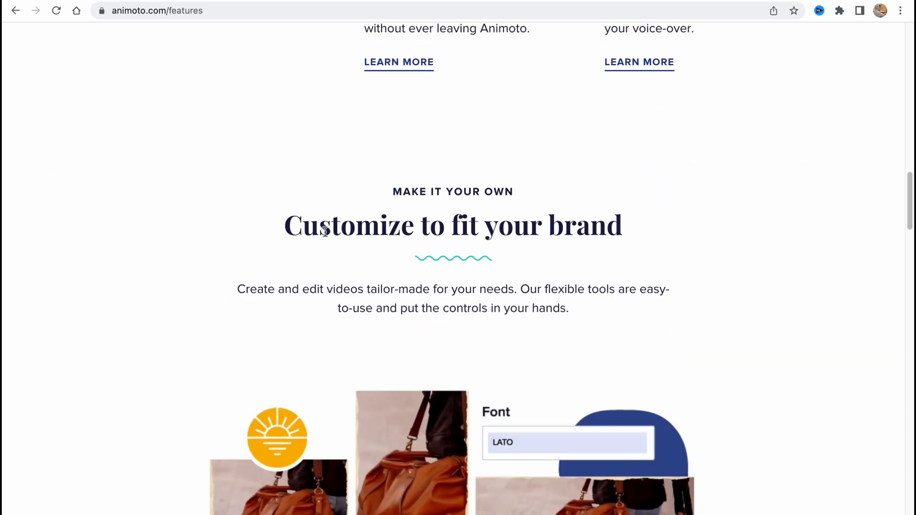
pyautogui.scroll(-3)
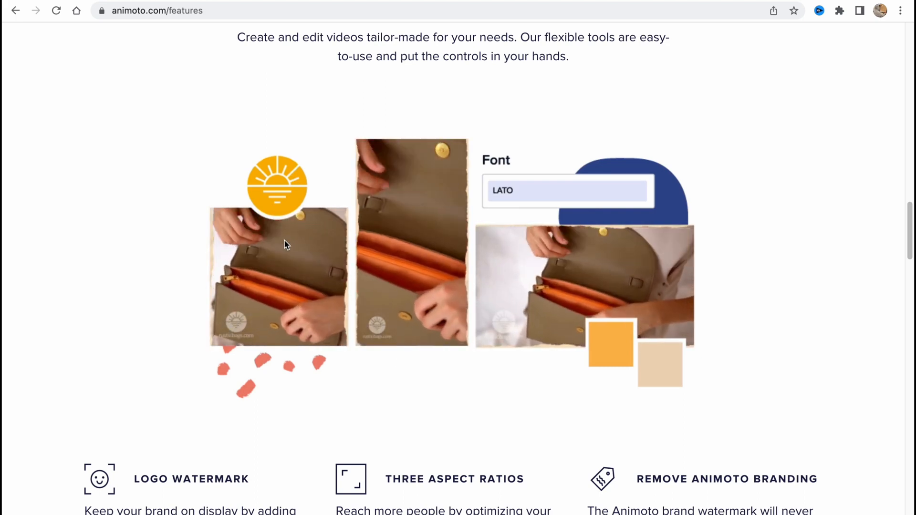
pyautogui.scroll(-3)
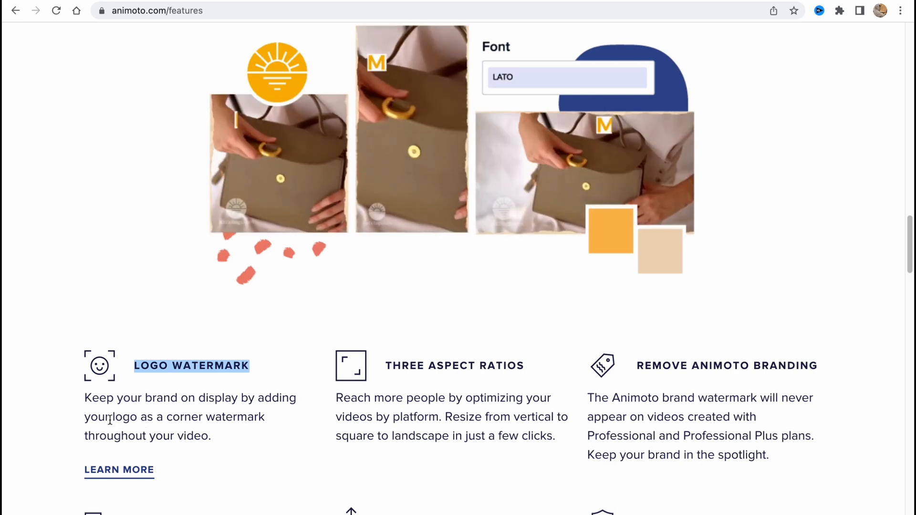
pyautogui.scroll(-3)
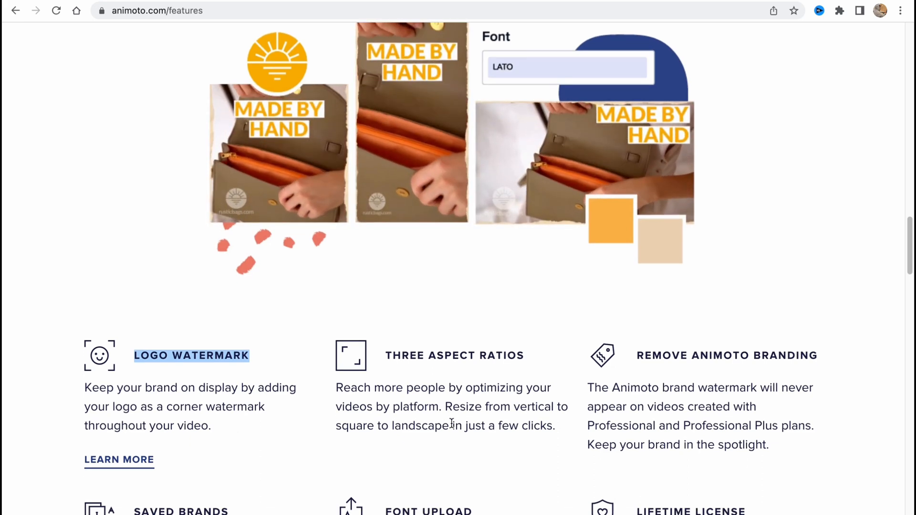
pyautogui.scroll(-3)
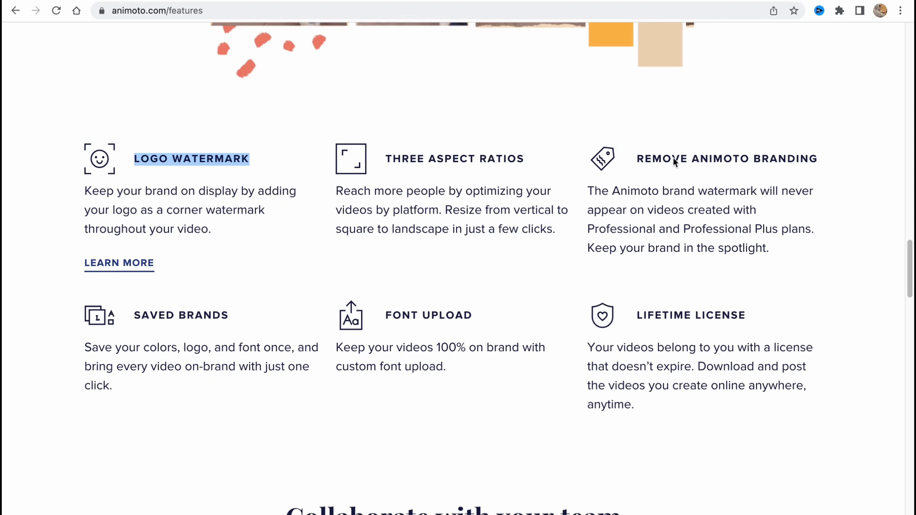
pyautogui.moveTo(651, 245)
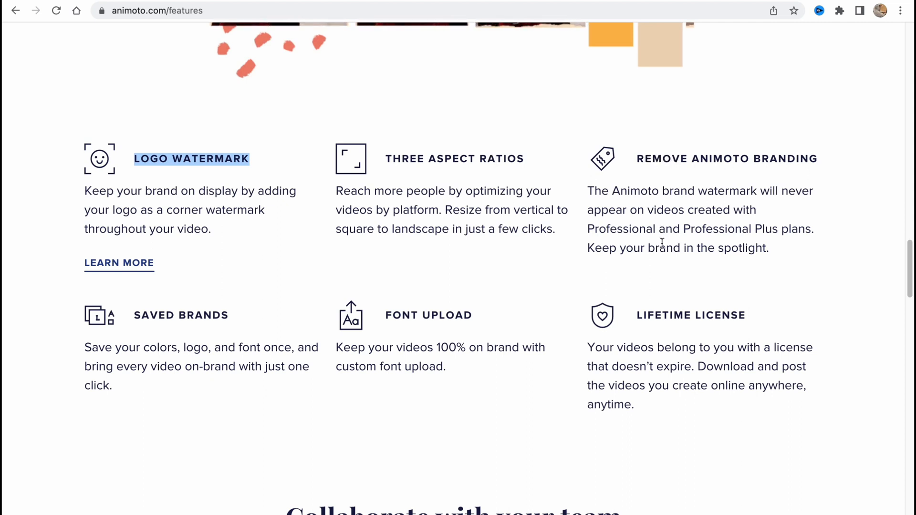
pyautogui.scroll(-3)
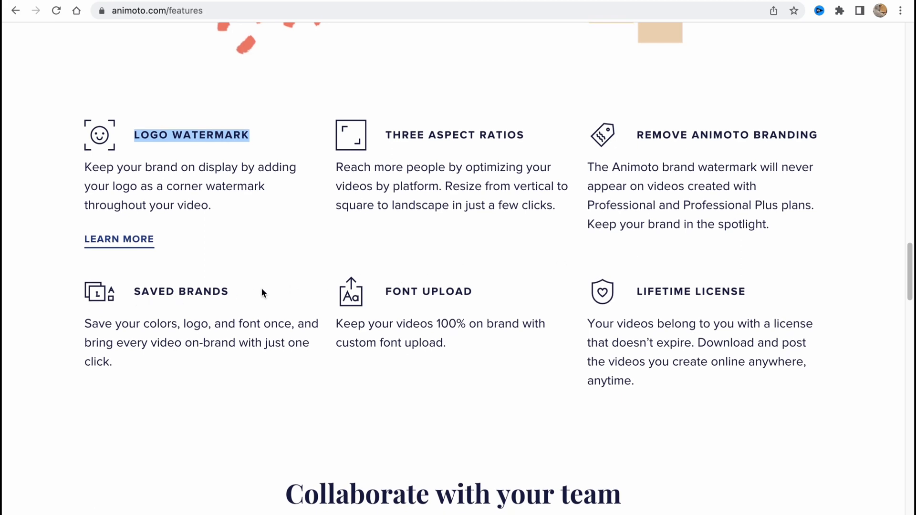
pyautogui.scroll(-3)
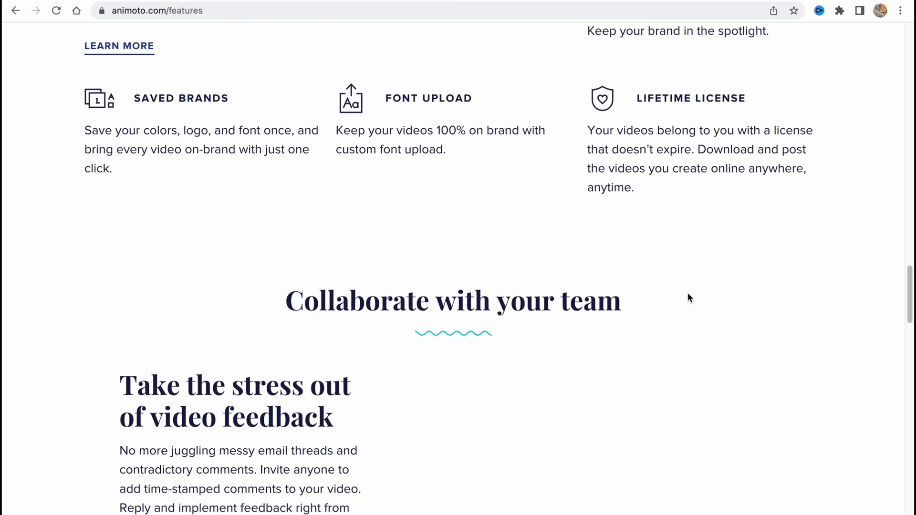
pyautogui.scroll(3)
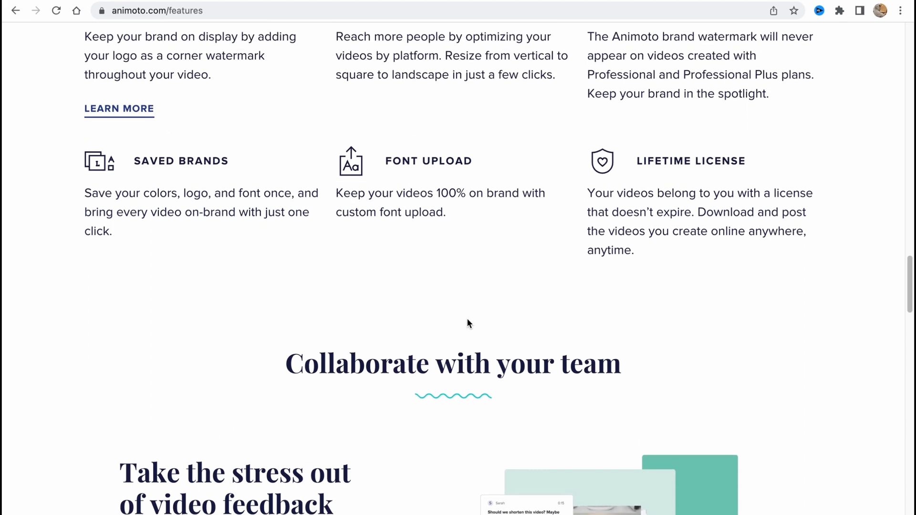
pyautogui.scroll(-3)
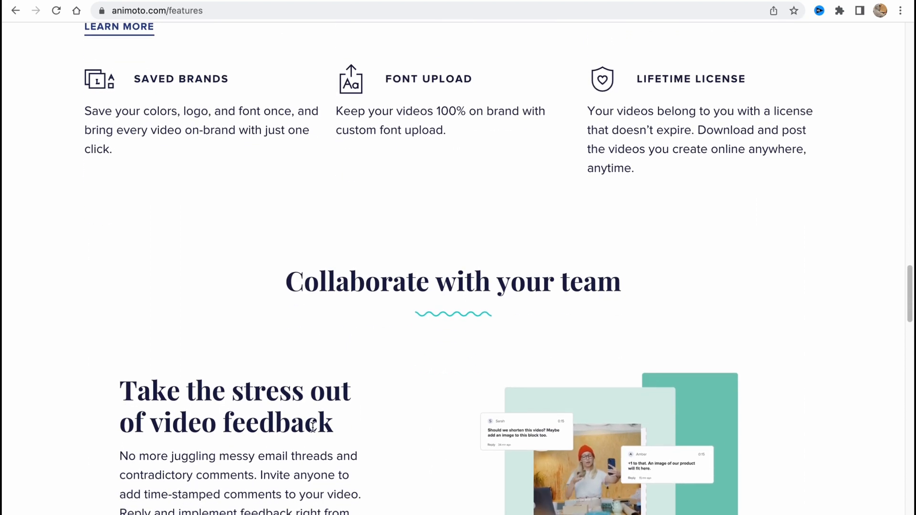
pyautogui.scroll(-3)
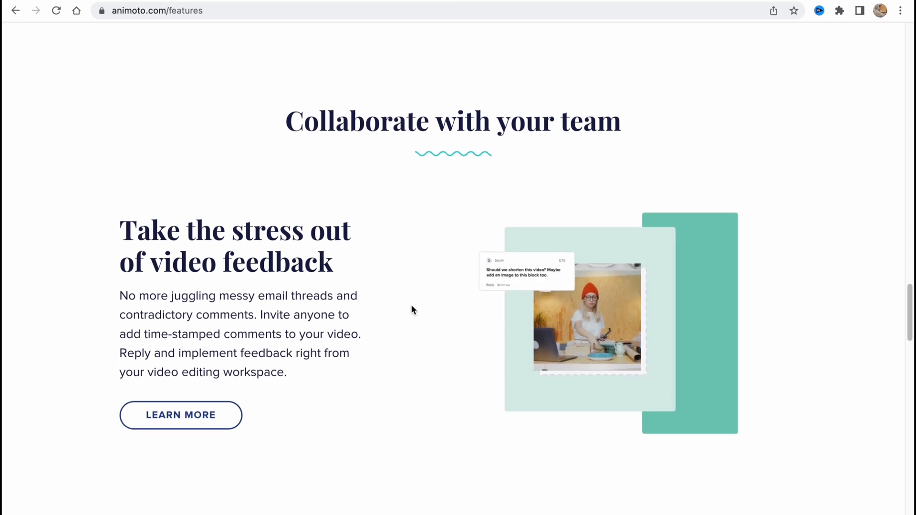
pyautogui.scroll(-3)
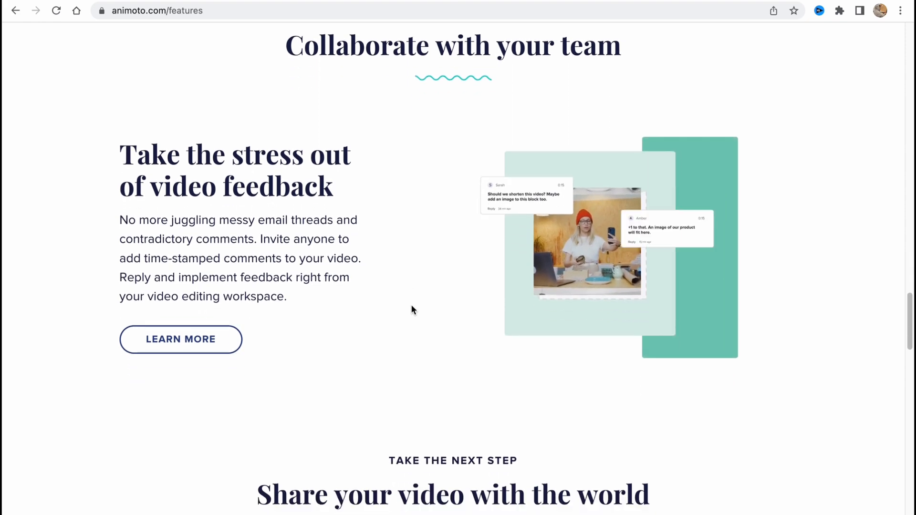
pyautogui.scroll(-3)
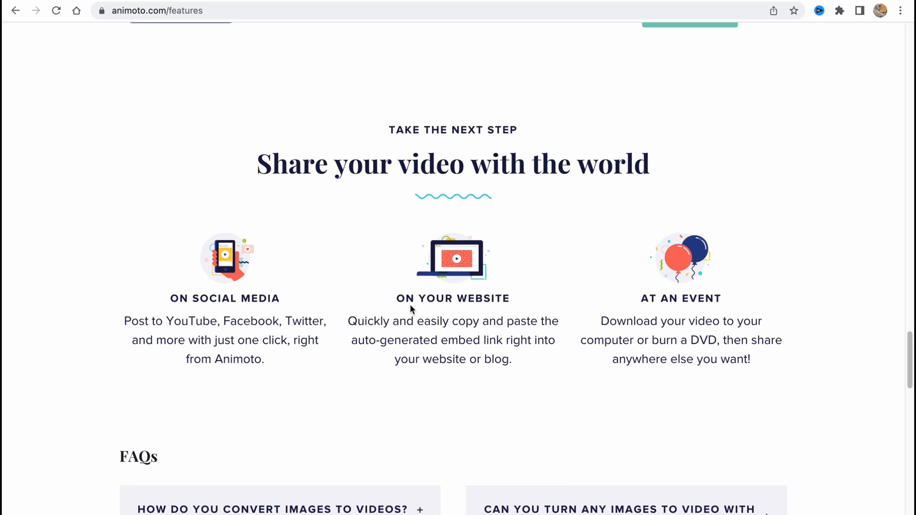
pyautogui.moveTo(532, 280)
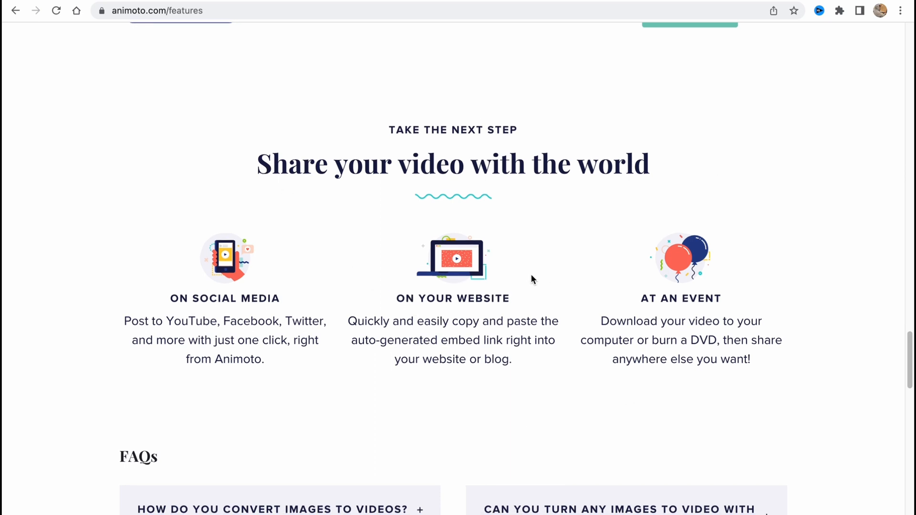
pyautogui.moveTo(627, 175)
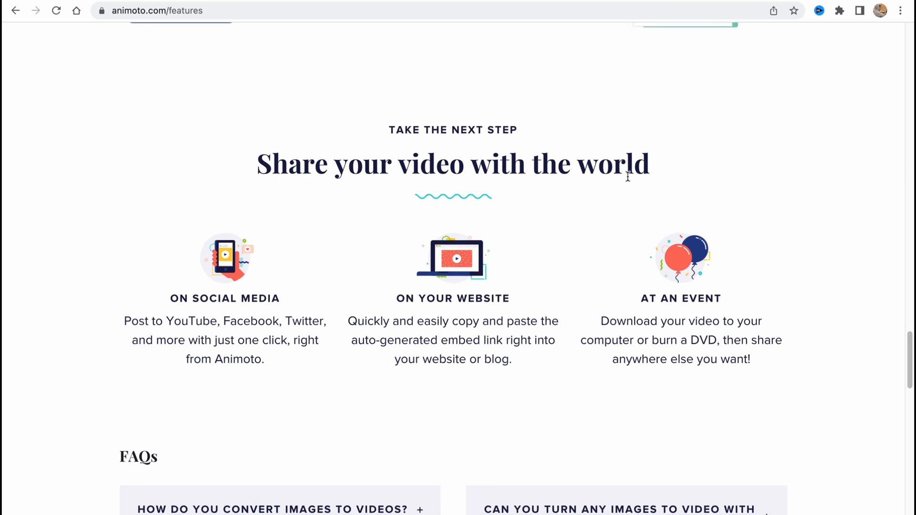
pyautogui.scroll(-3)
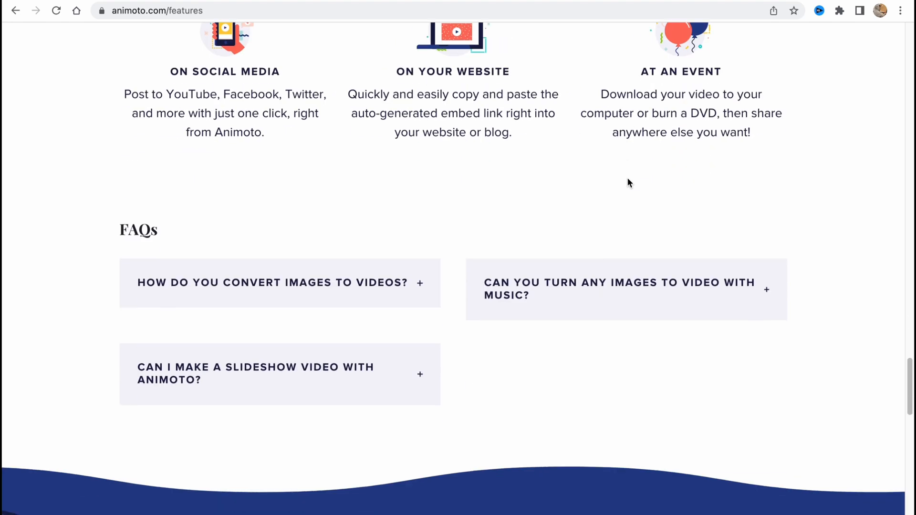
pyautogui.scroll(3)
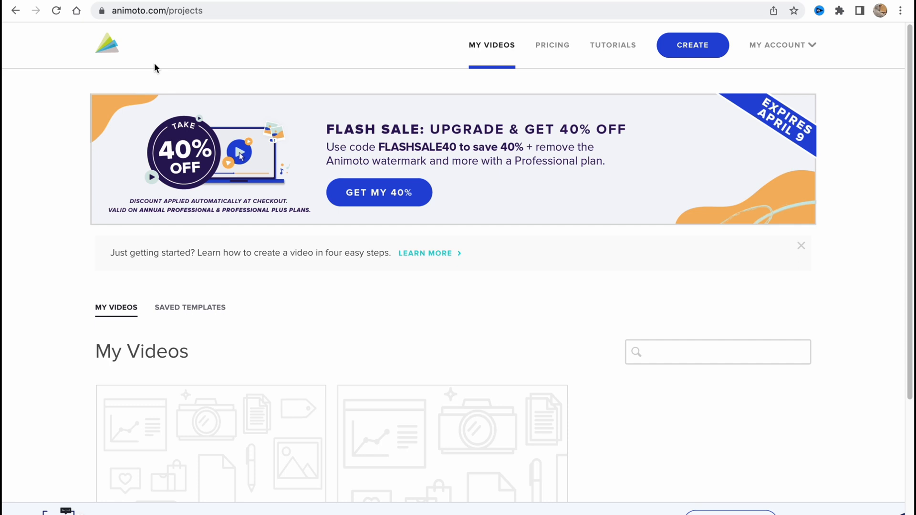
pyautogui.moveTo(727, 142)
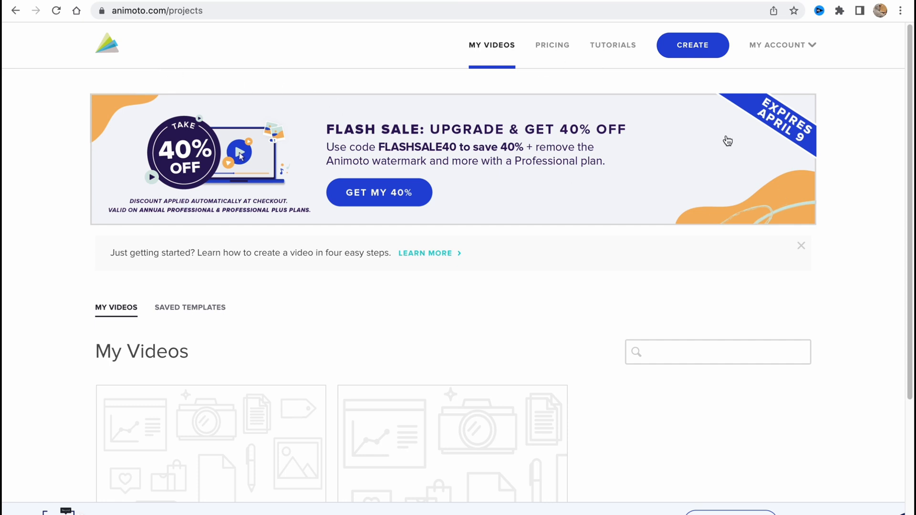
pyautogui.moveTo(713, 132)
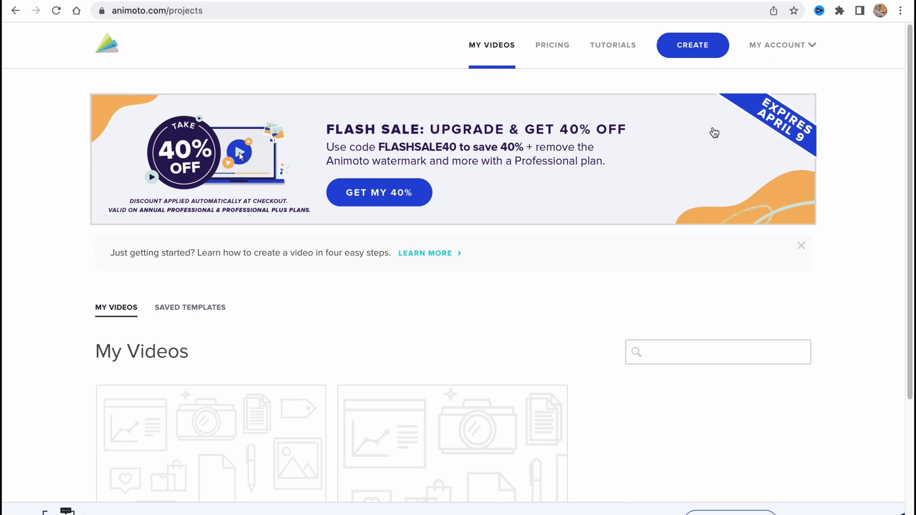
pyautogui.moveTo(713, 142)
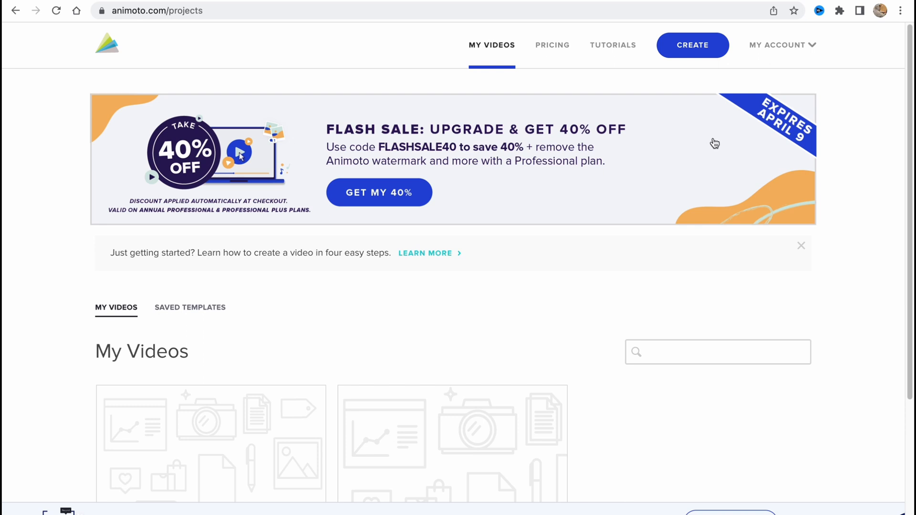
pyautogui.moveTo(696, 178)
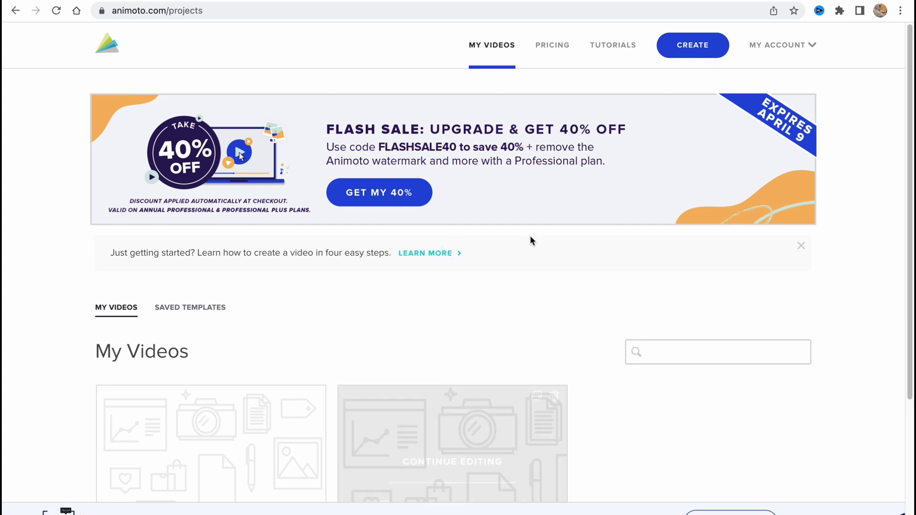
pyautogui.moveTo(548, 283)
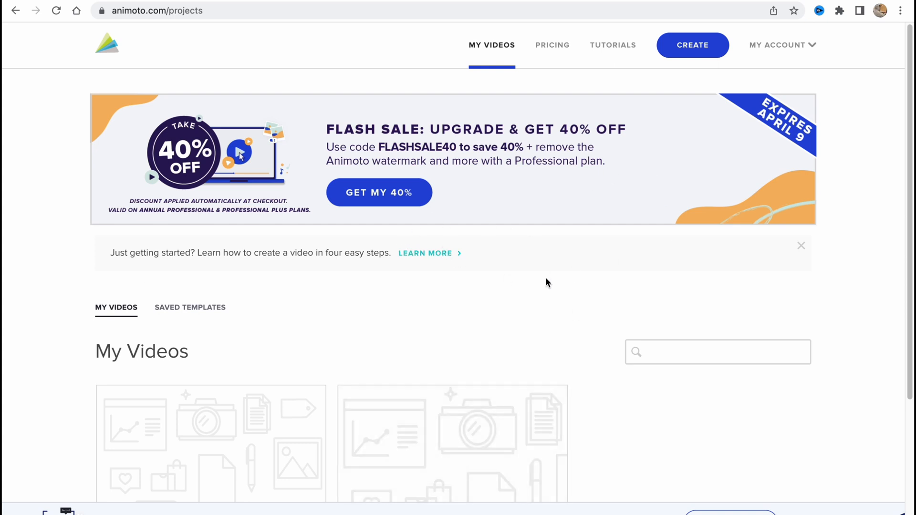
pyautogui.moveTo(499, 328)
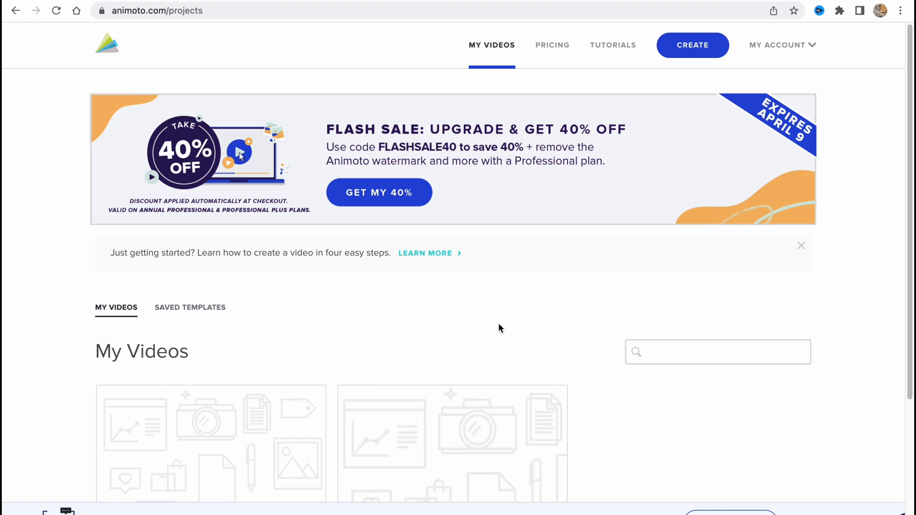
pyautogui.moveTo(560, 293)
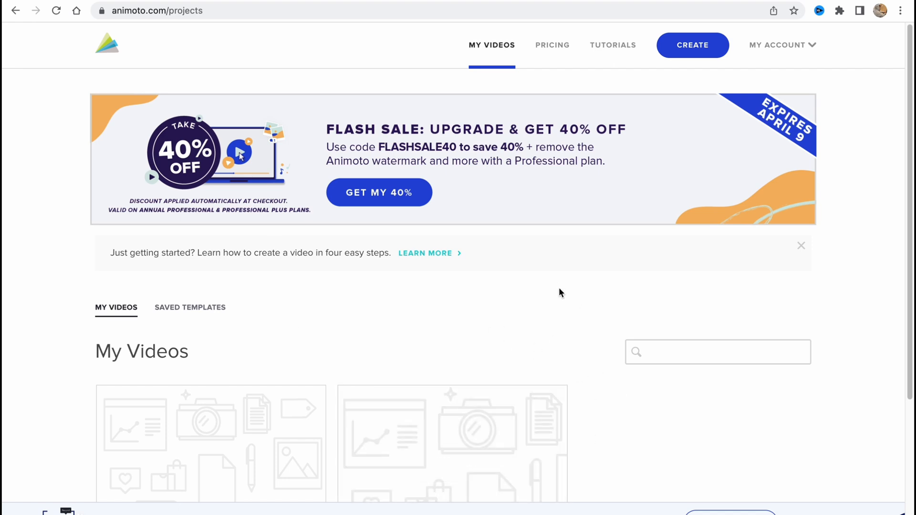
# Start a new video with Create, bringing up the recommended templates gallery
pyautogui.click(612, 45)
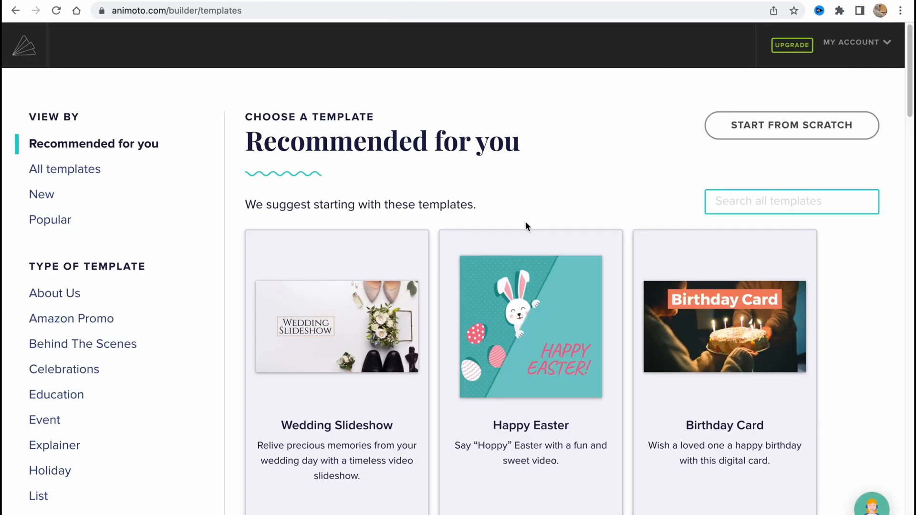
# Begin a blank project with Start From Scratch instead of a recommended template
pyautogui.scroll(-3)
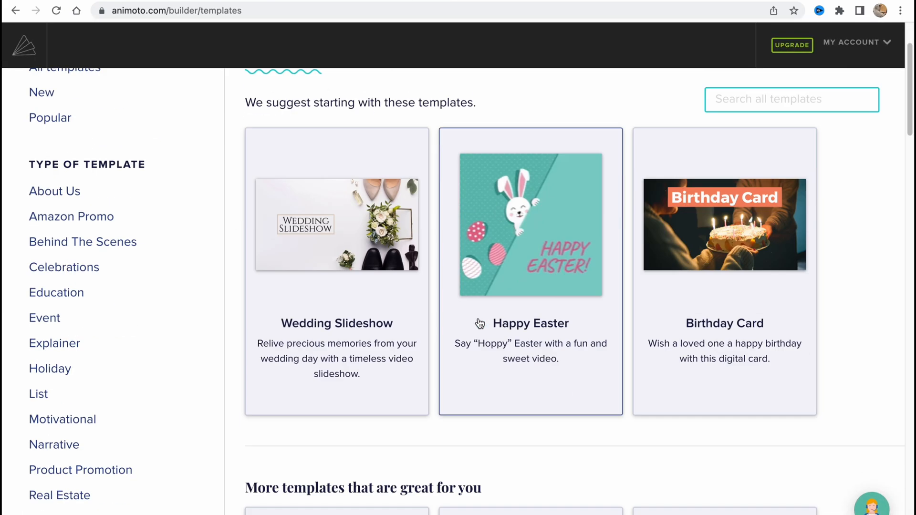
pyautogui.scroll(3)
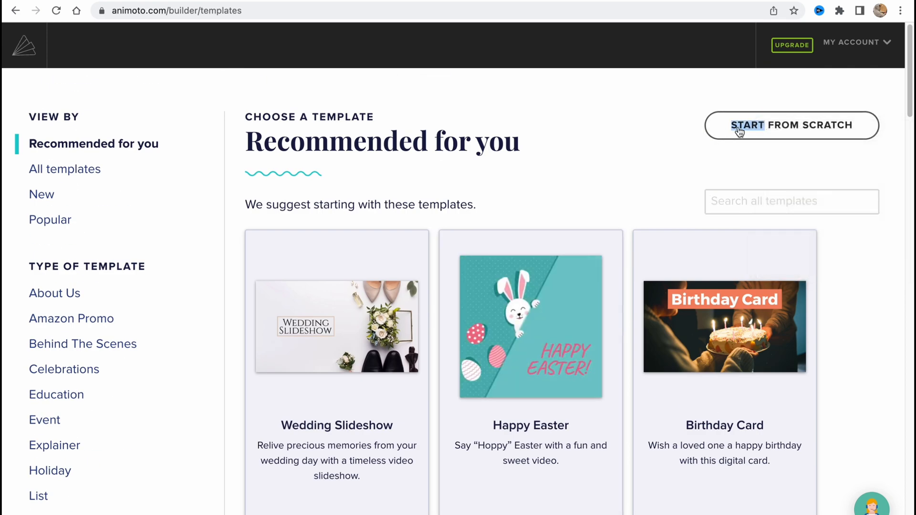
pyautogui.click(790, 125)
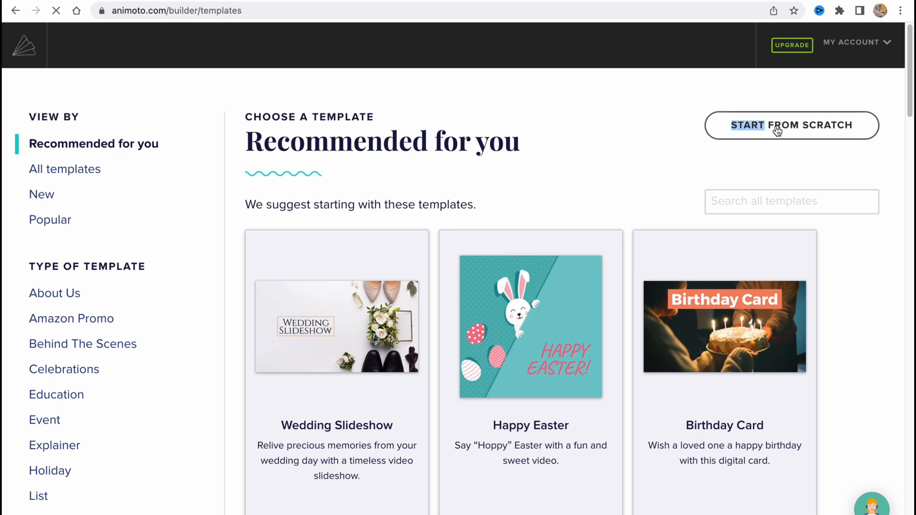
pyautogui.click(790, 125)
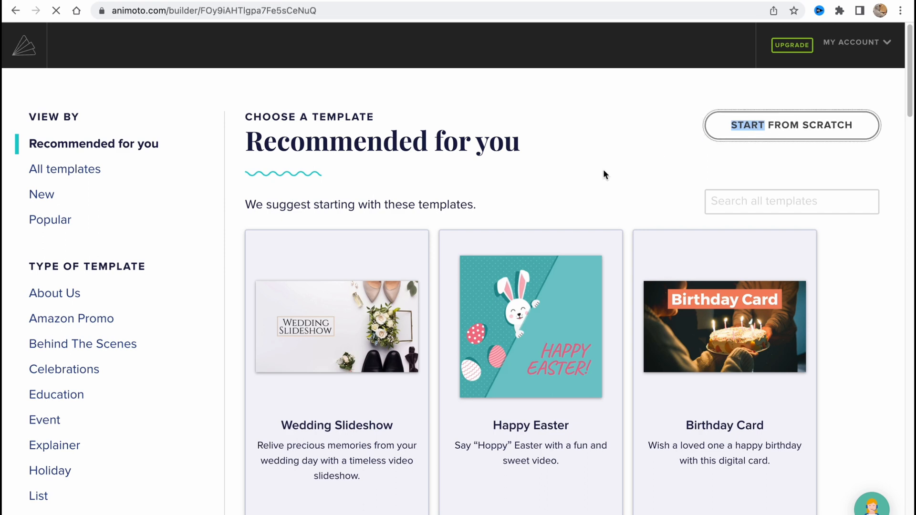
# Choose the gold medal theme in the setup wizard, advancing to the aspect ratio step
pyautogui.click(791, 125)
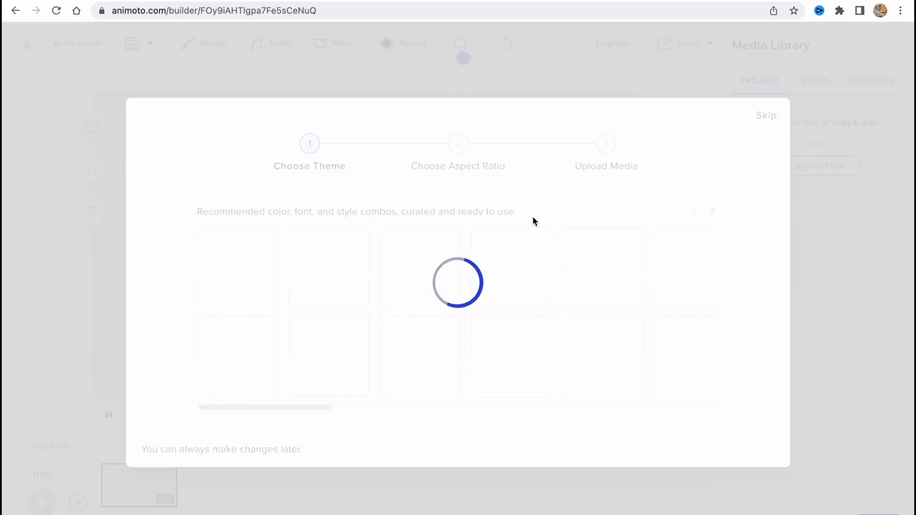
pyautogui.moveTo(403, 208)
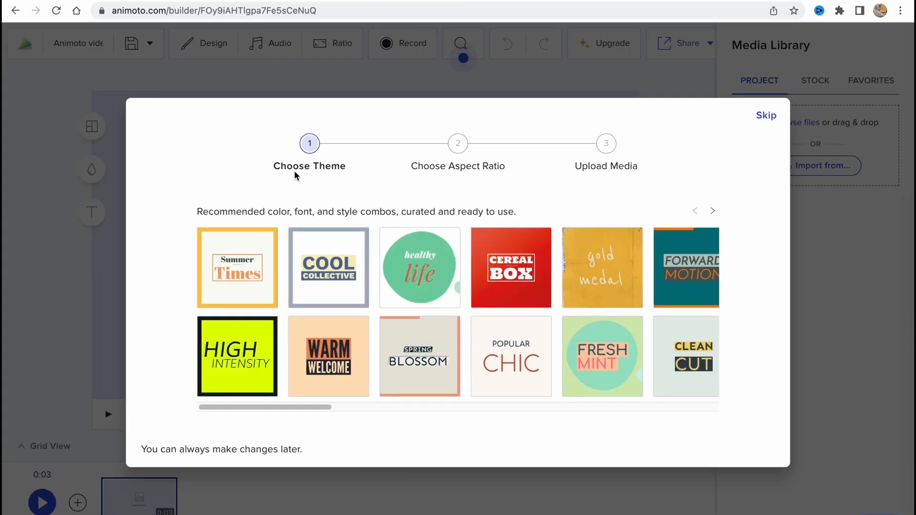
pyautogui.moveTo(602, 313)
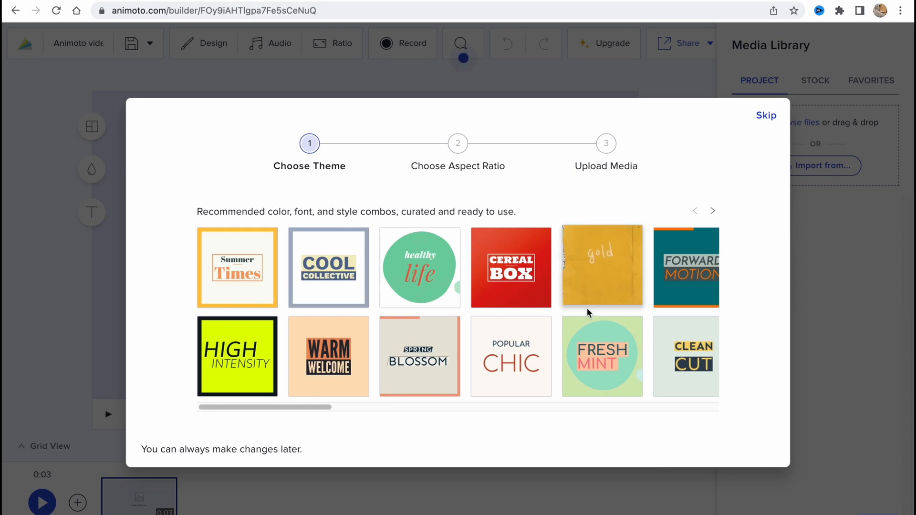
pyautogui.click(601, 267)
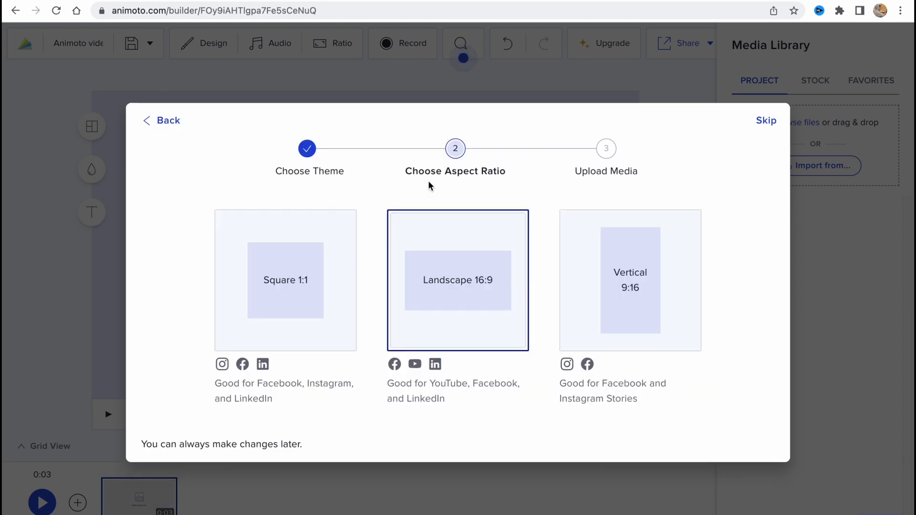
pyautogui.moveTo(320, 280)
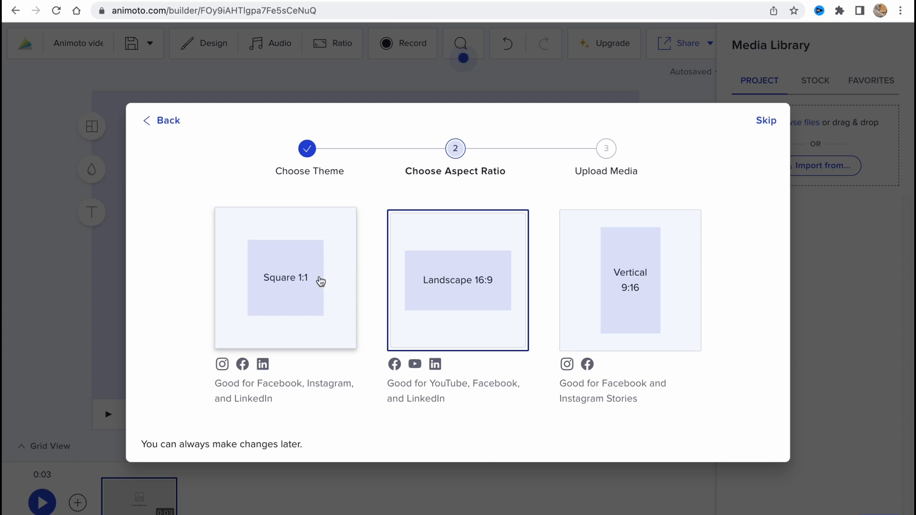
pyautogui.moveTo(290, 308)
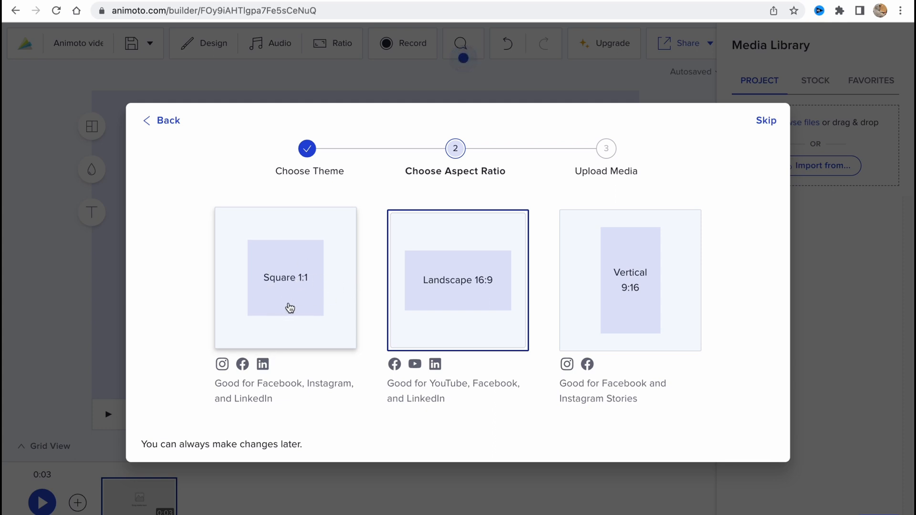
pyautogui.moveTo(467, 311)
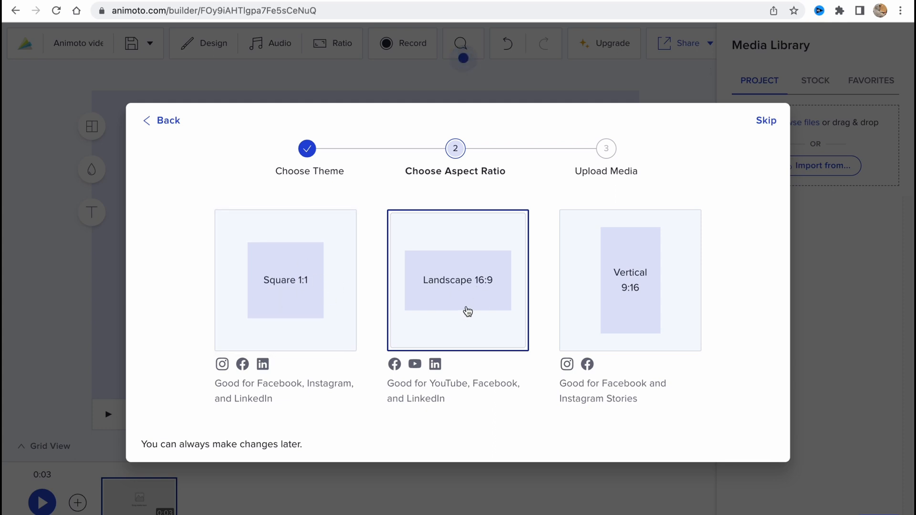
pyautogui.moveTo(634, 304)
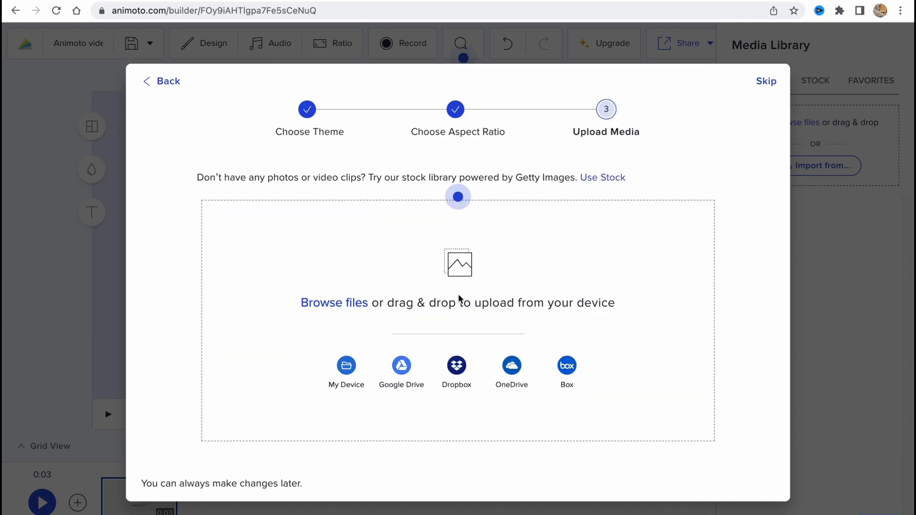
pyautogui.moveTo(428, 319)
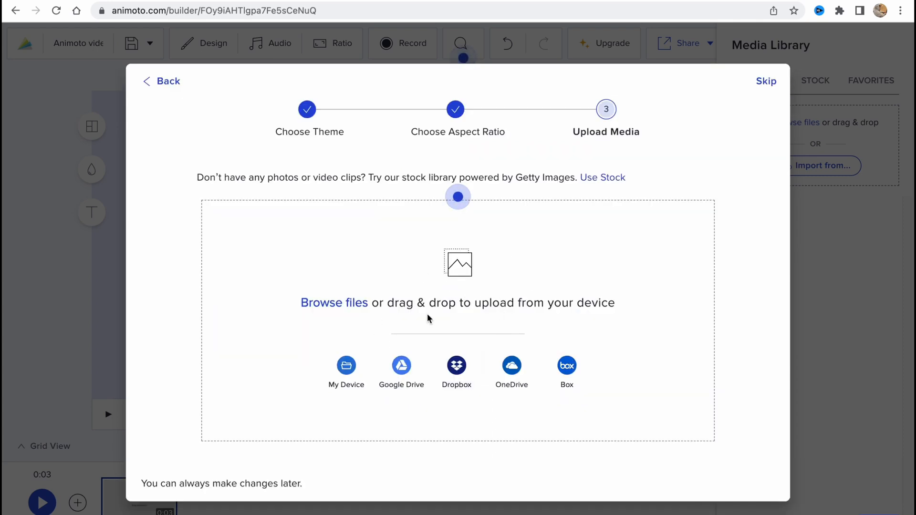
pyautogui.moveTo(766, 81)
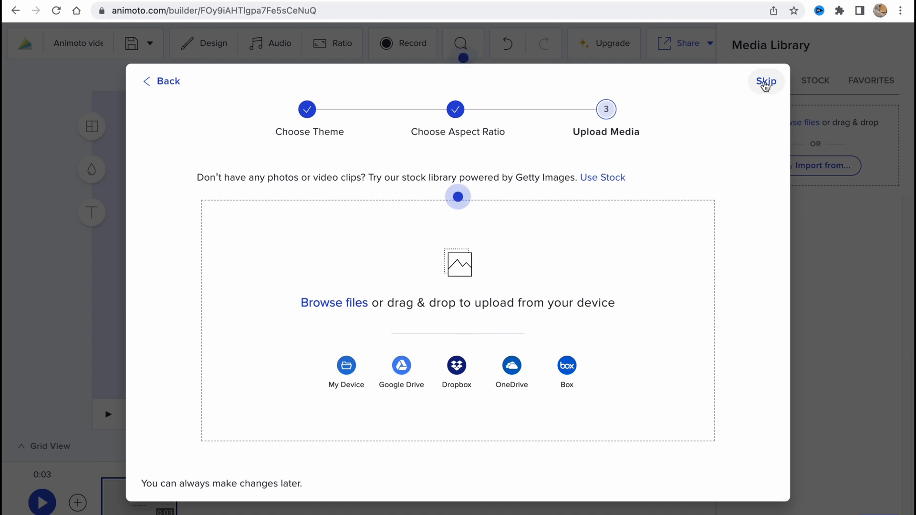
# Skip media upload to finish setup, leaving the blank 16:9 editor with stock media showing
pyautogui.click(766, 81)
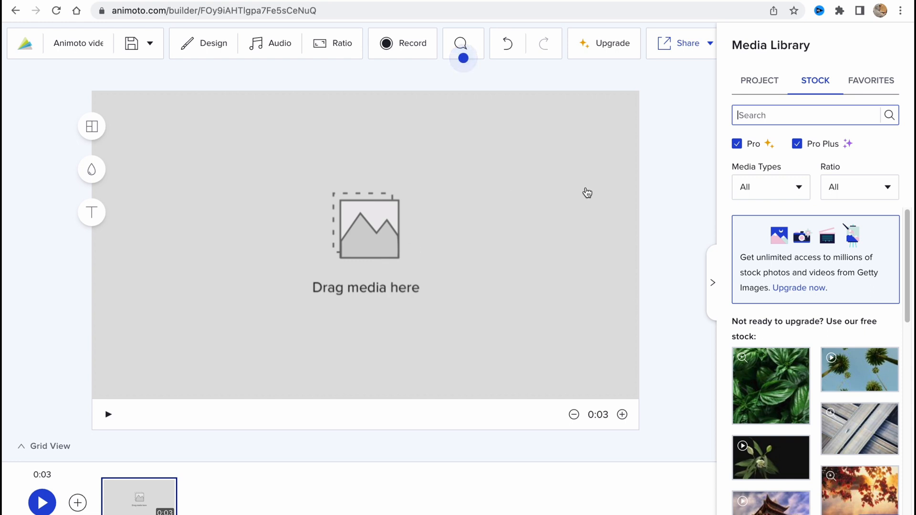
pyautogui.moveTo(302, 405)
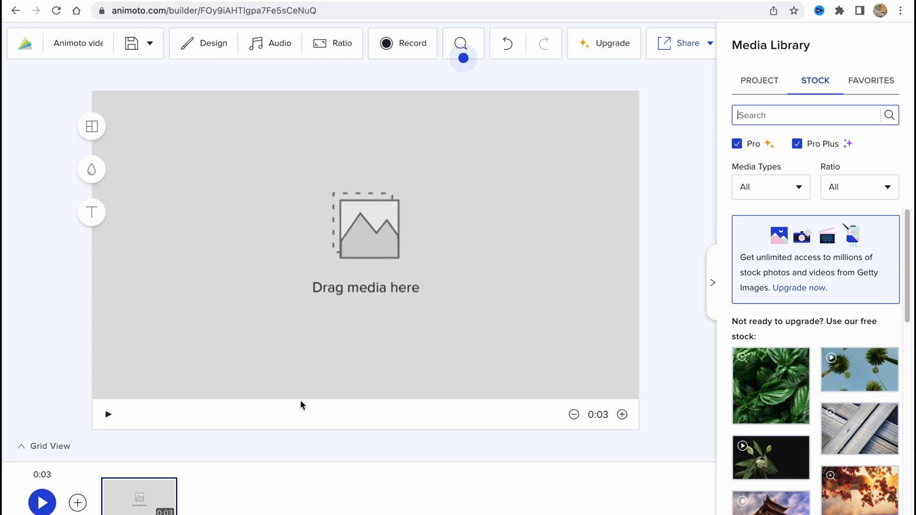
pyautogui.moveTo(356, 400)
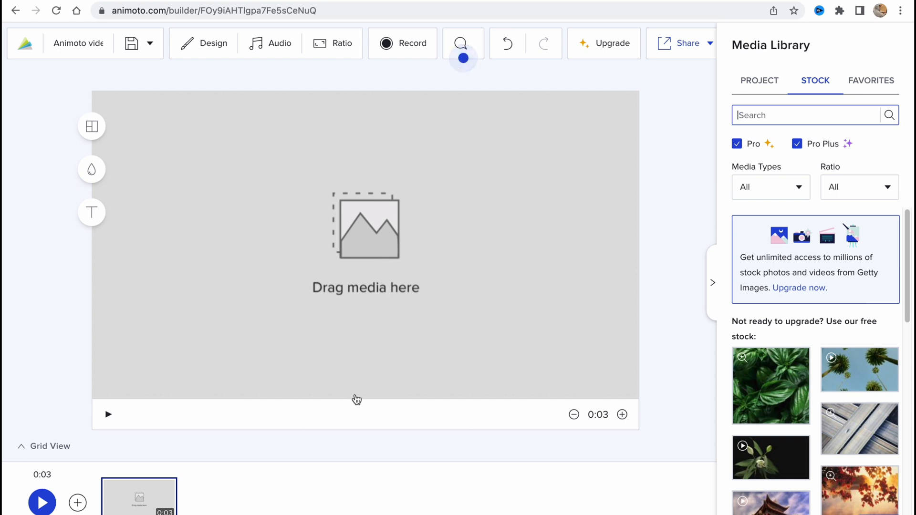
pyautogui.moveTo(8, 56)
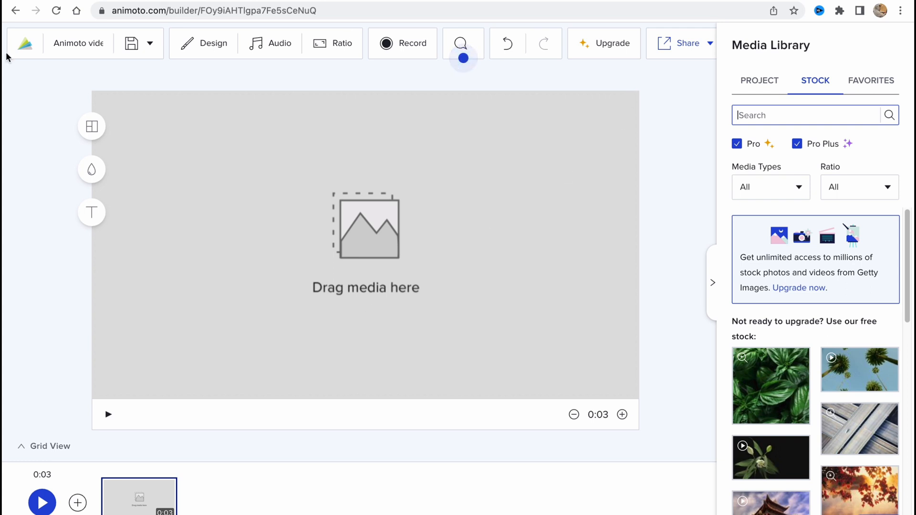
pyautogui.moveTo(470, 248)
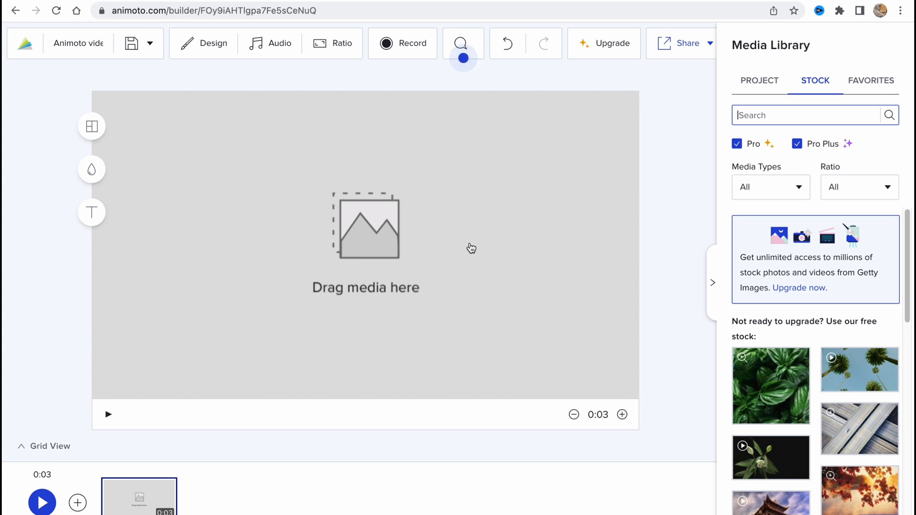
pyautogui.moveTo(483, 301)
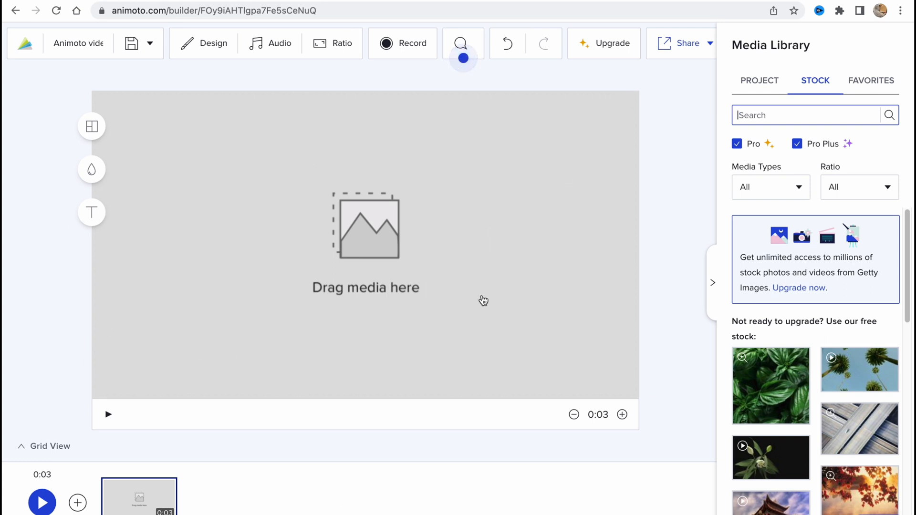
pyautogui.moveTo(627, 269)
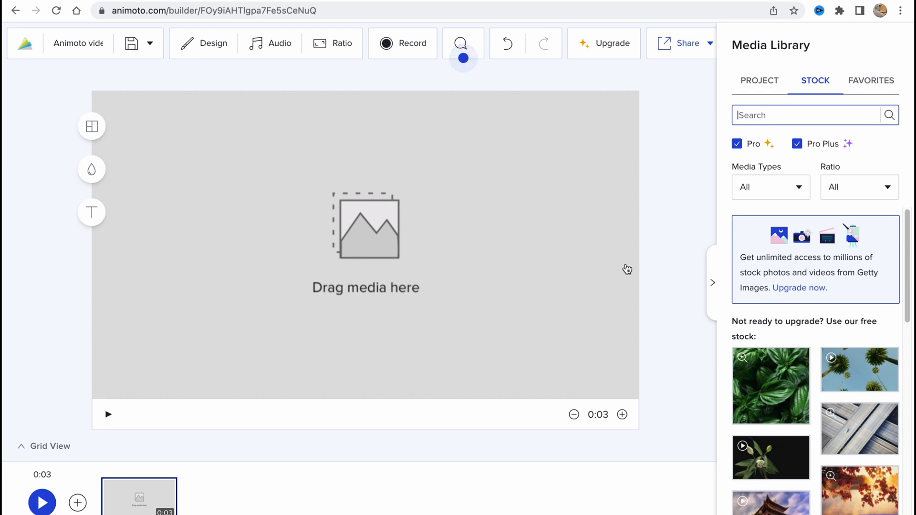
pyautogui.moveTo(639, 258)
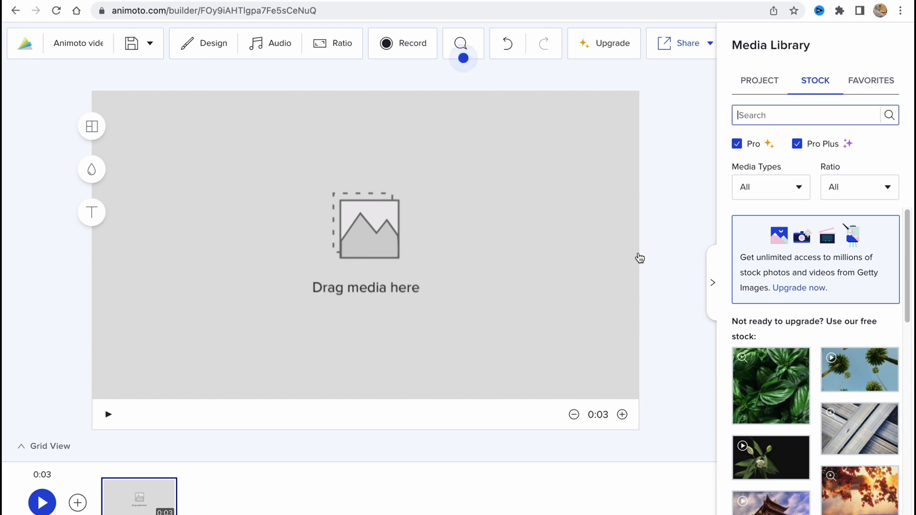
pyautogui.moveTo(304, 473)
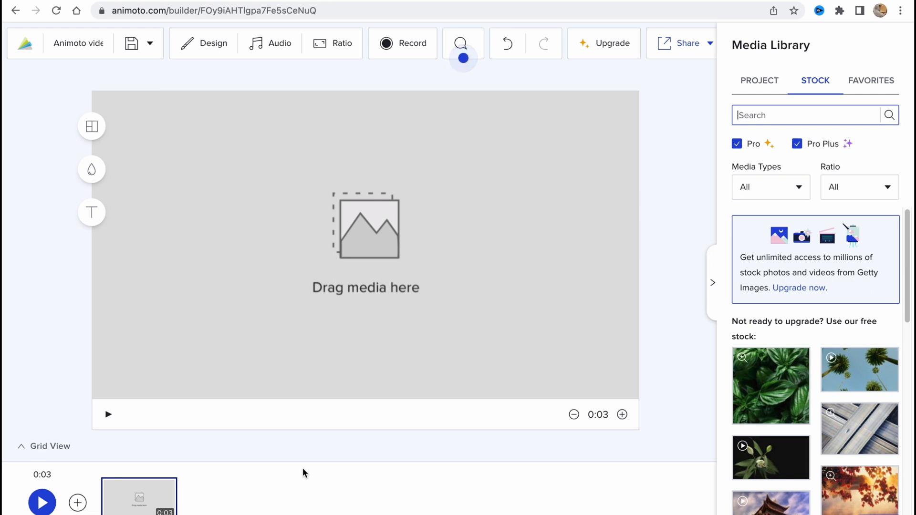
pyautogui.moveTo(139, 496)
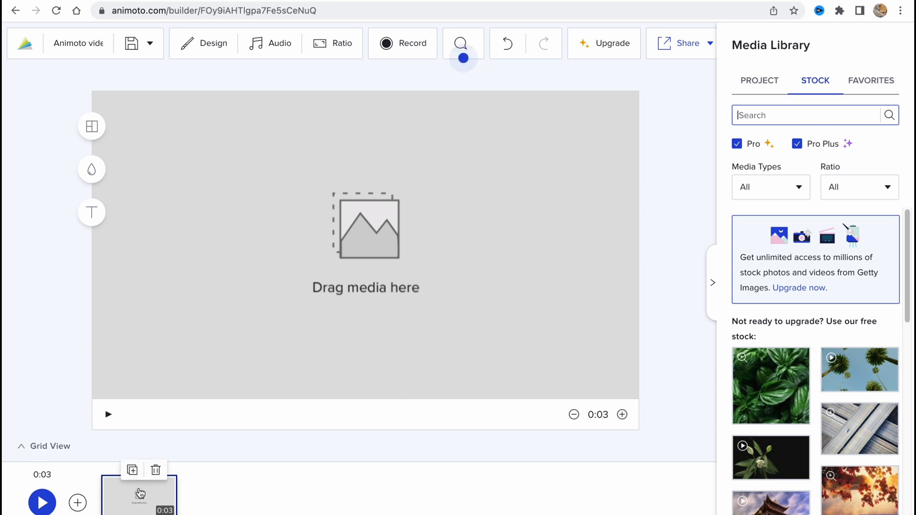
pyautogui.moveTo(537, 473)
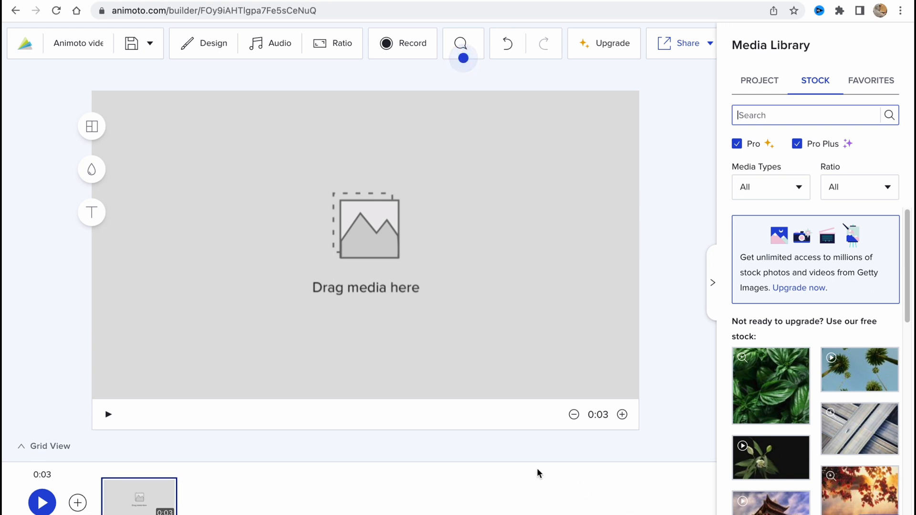
pyautogui.moveTo(302, 475)
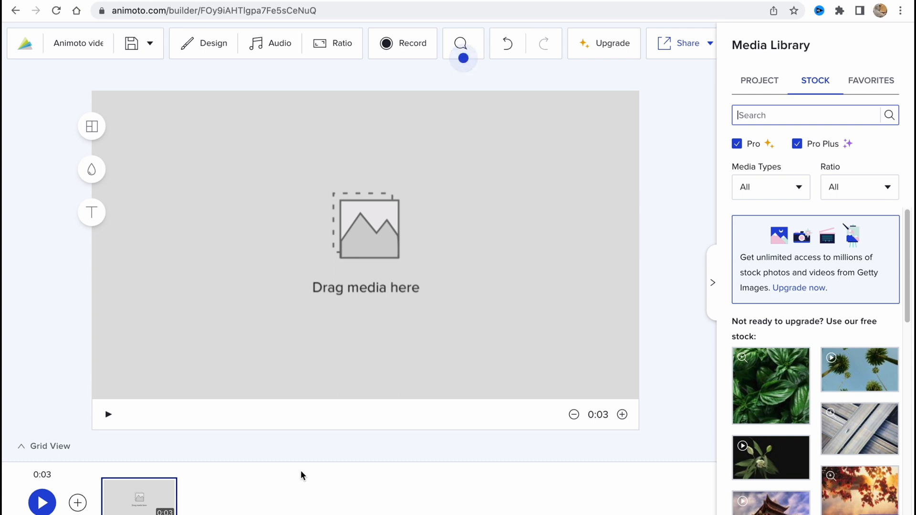
pyautogui.moveTo(452, 348)
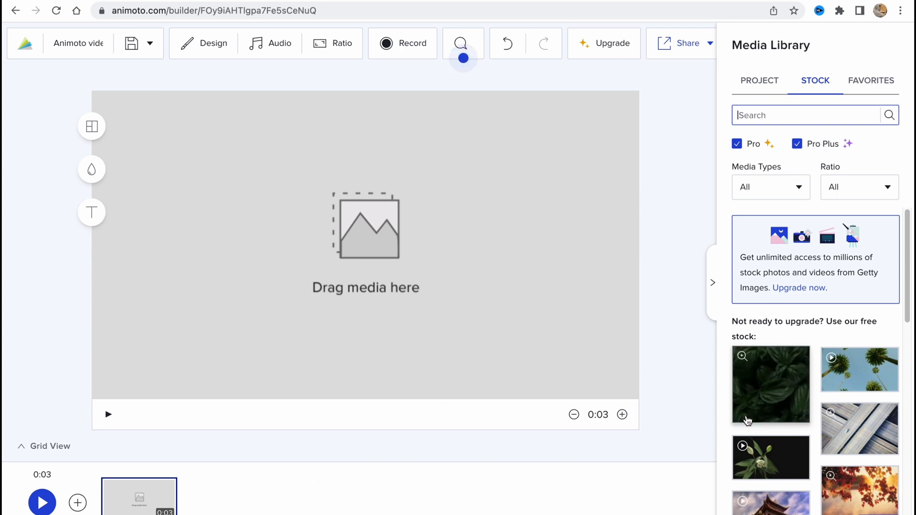
# Fill the block with the aerial highway stock clip and add quote text reading HELLO
pyautogui.click(859, 429)
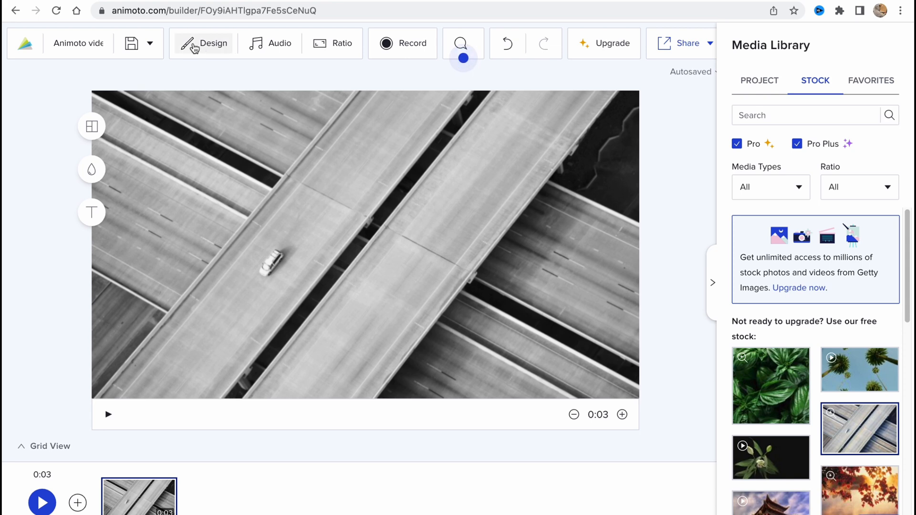
pyautogui.moveTo(107, 241)
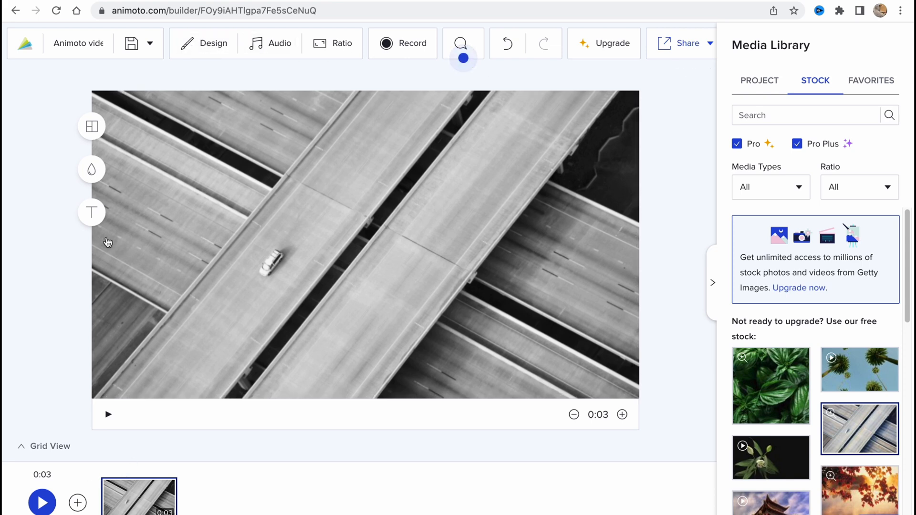
pyautogui.click(91, 212)
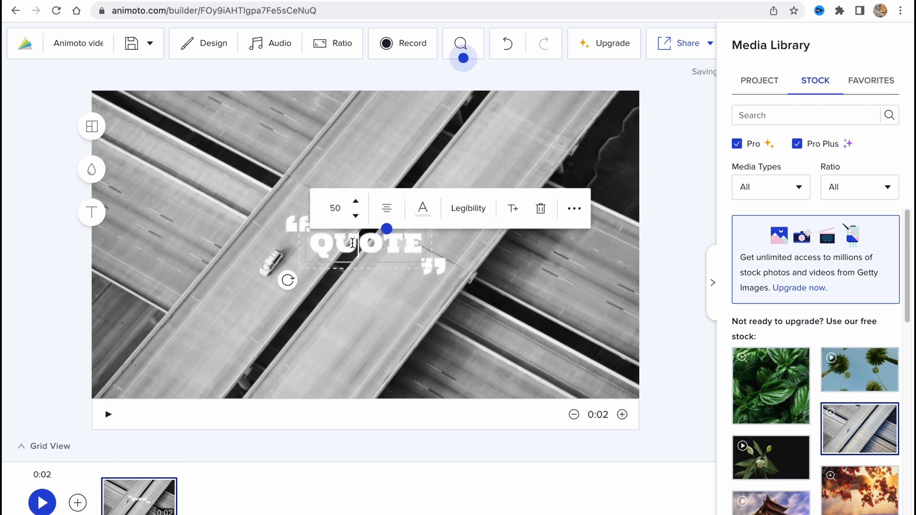
pyautogui.write('HELLO')
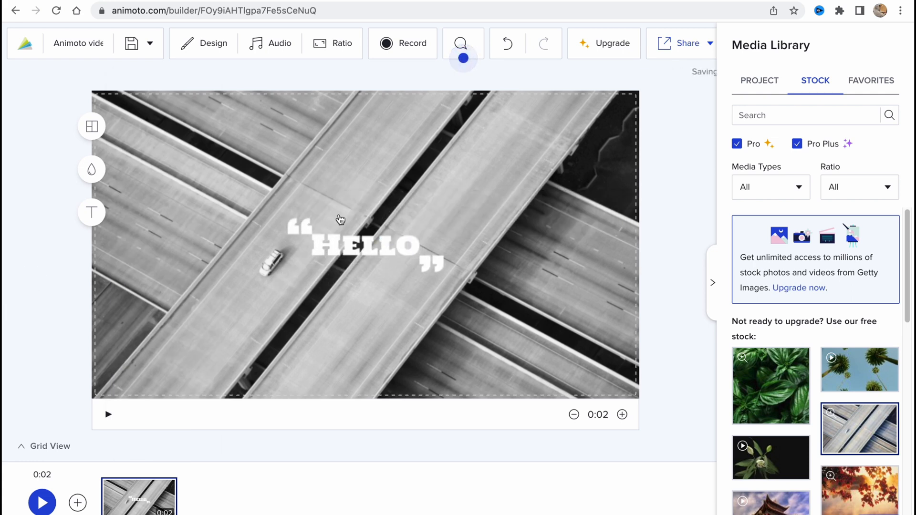
pyautogui.moveTo(108, 414)
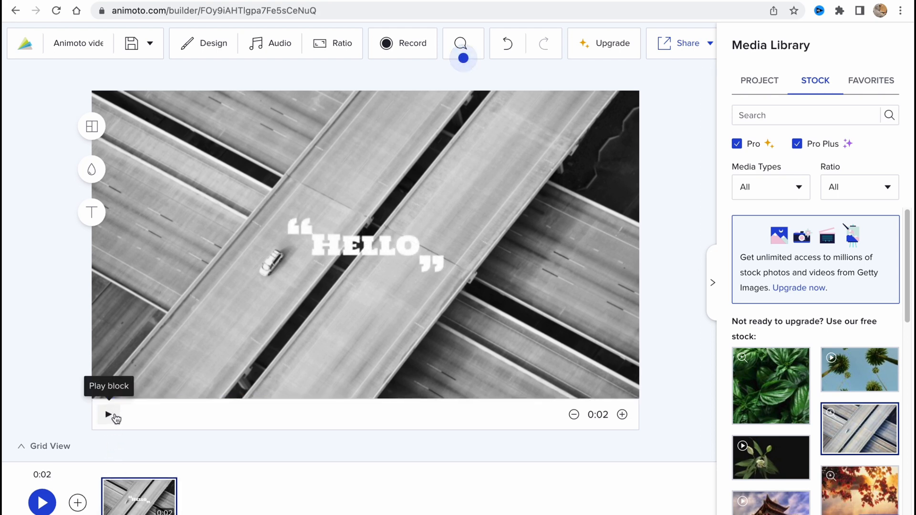
pyautogui.moveTo(397, 428)
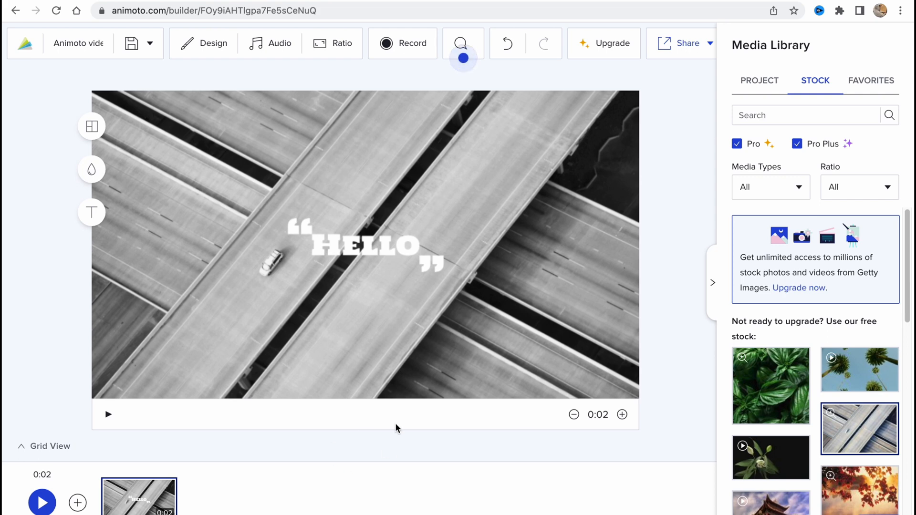
pyautogui.moveTo(92, 170)
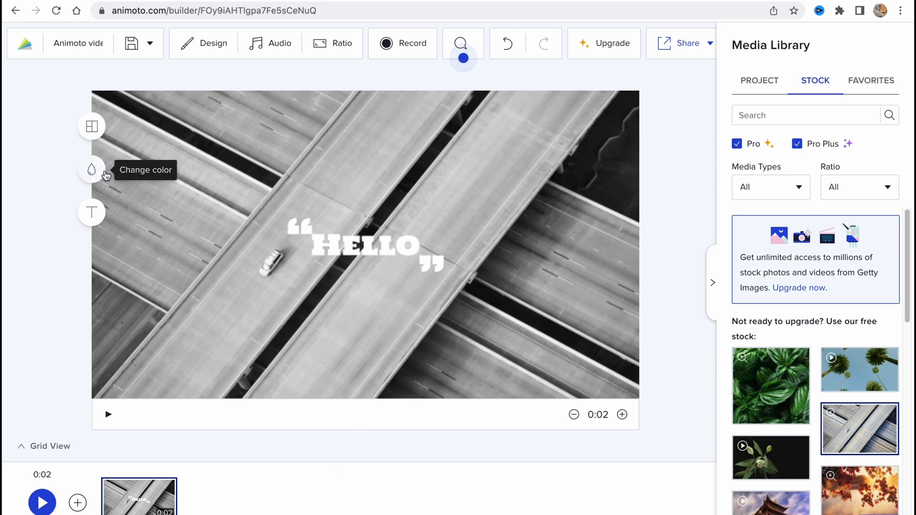
pyautogui.moveTo(428, 465)
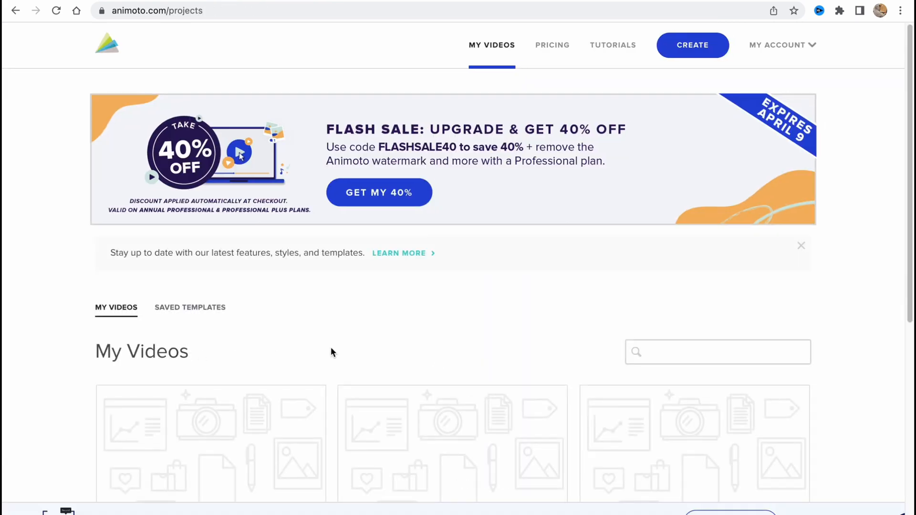
pyautogui.moveTo(321, 353)
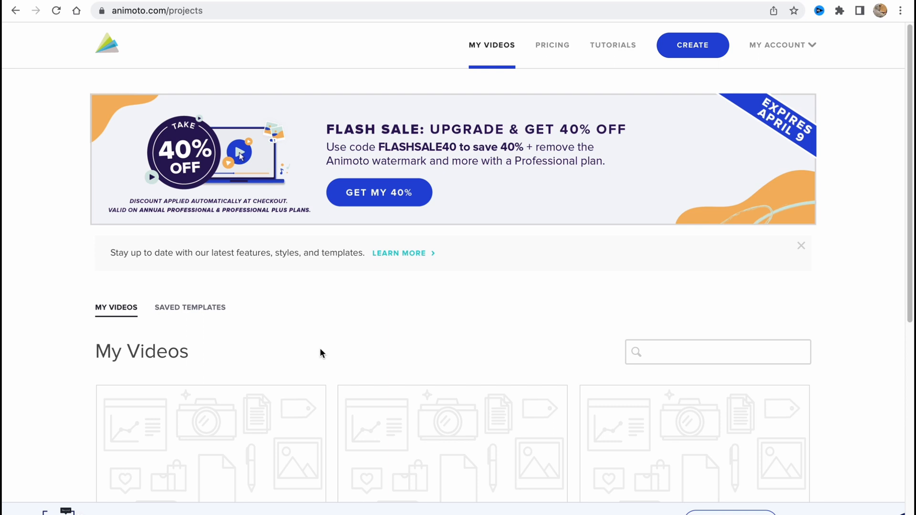
pyautogui.moveTo(326, 342)
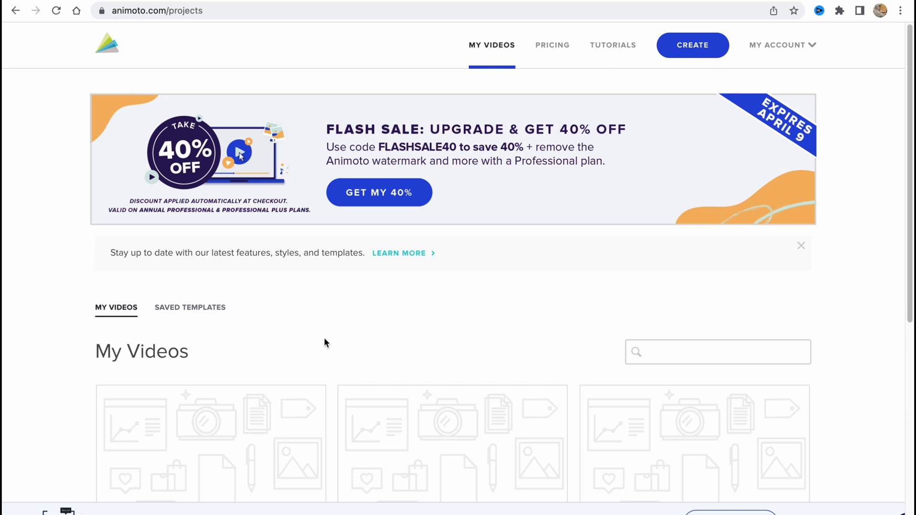
pyautogui.moveTo(332, 337)
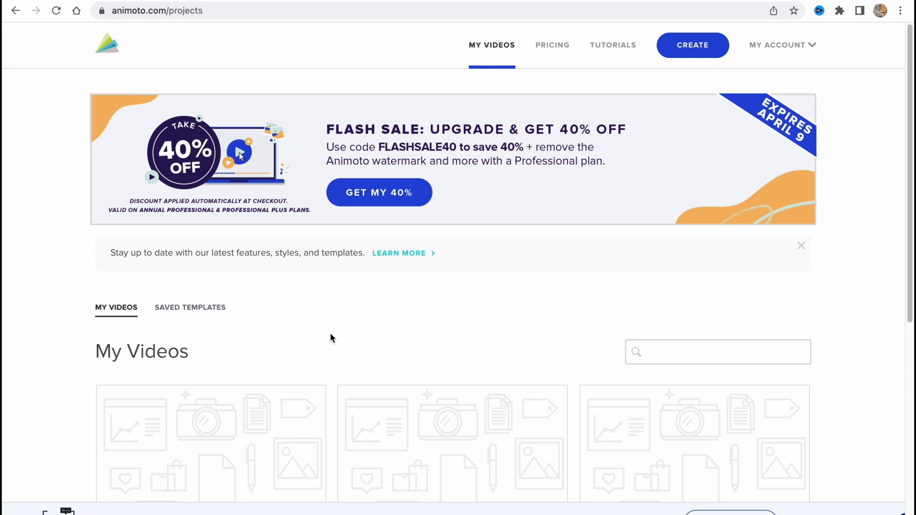
pyautogui.moveTo(449, 275)
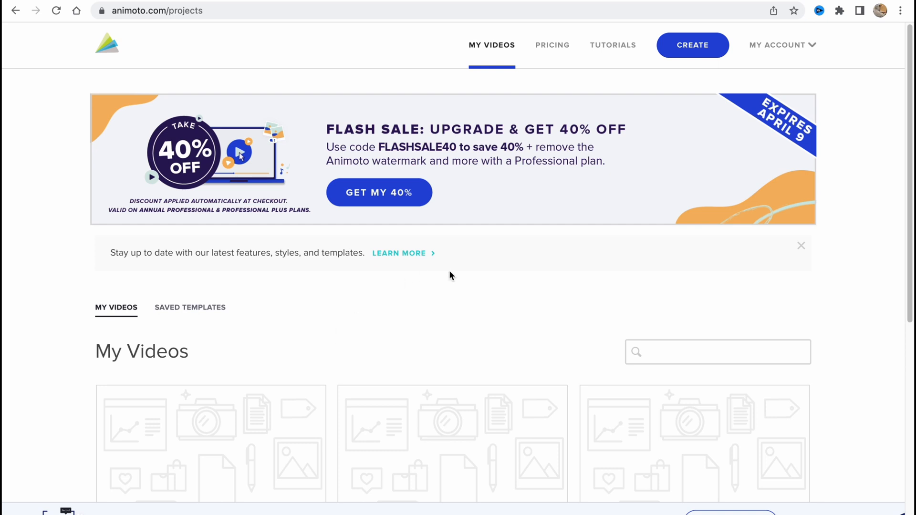
pyautogui.moveTo(546, 61)
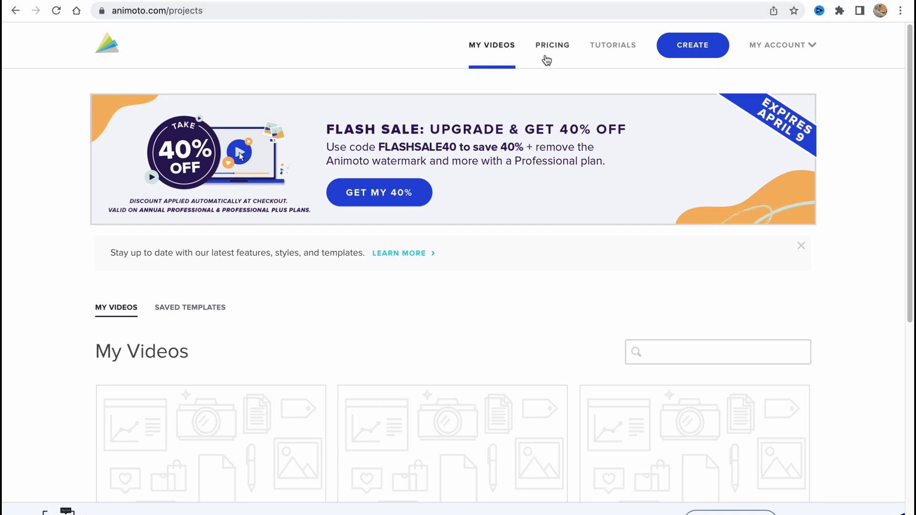